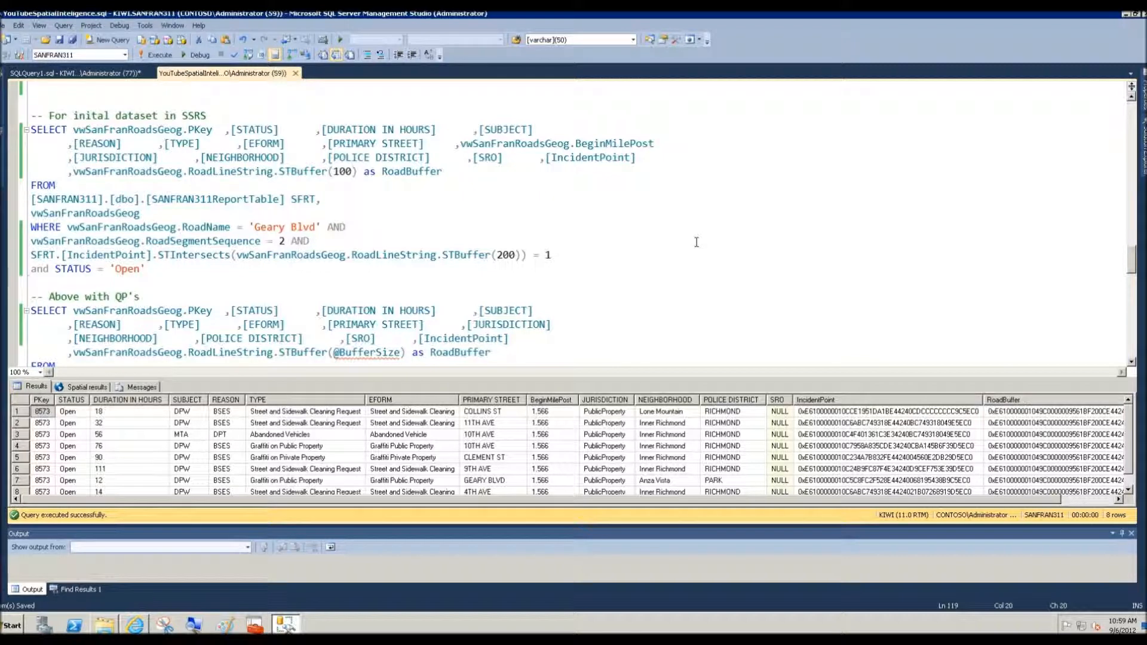
# Step: Switch to the web browser and go to the SF311 Analytics SharePoint site
pyautogui.click(144, 269)
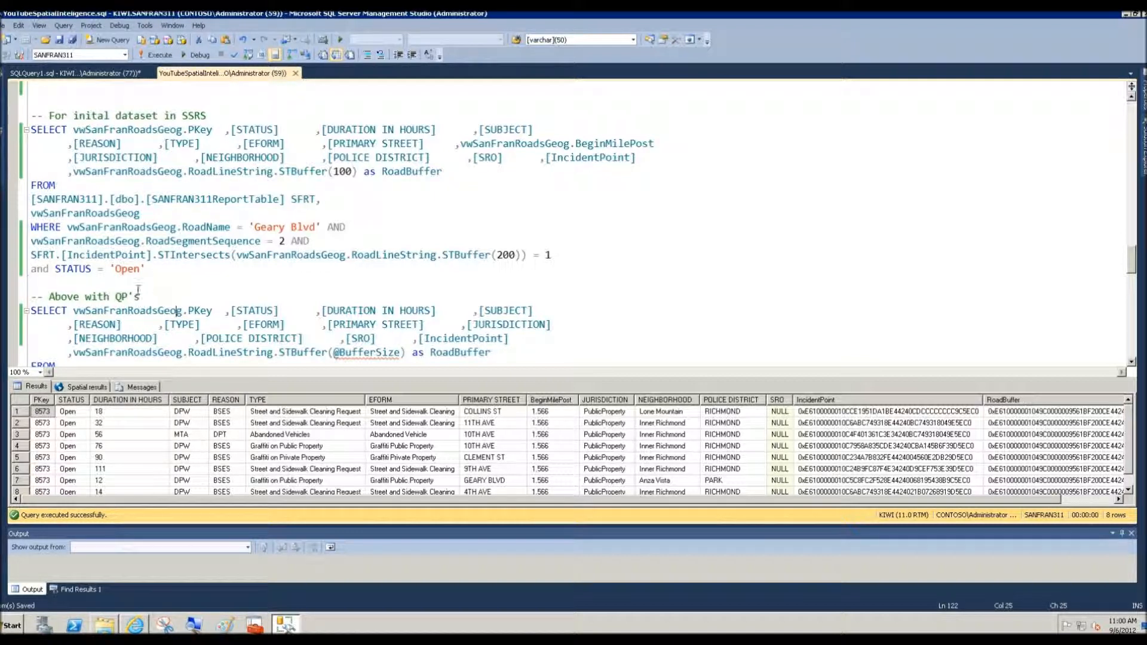
pyautogui.click(133, 624)
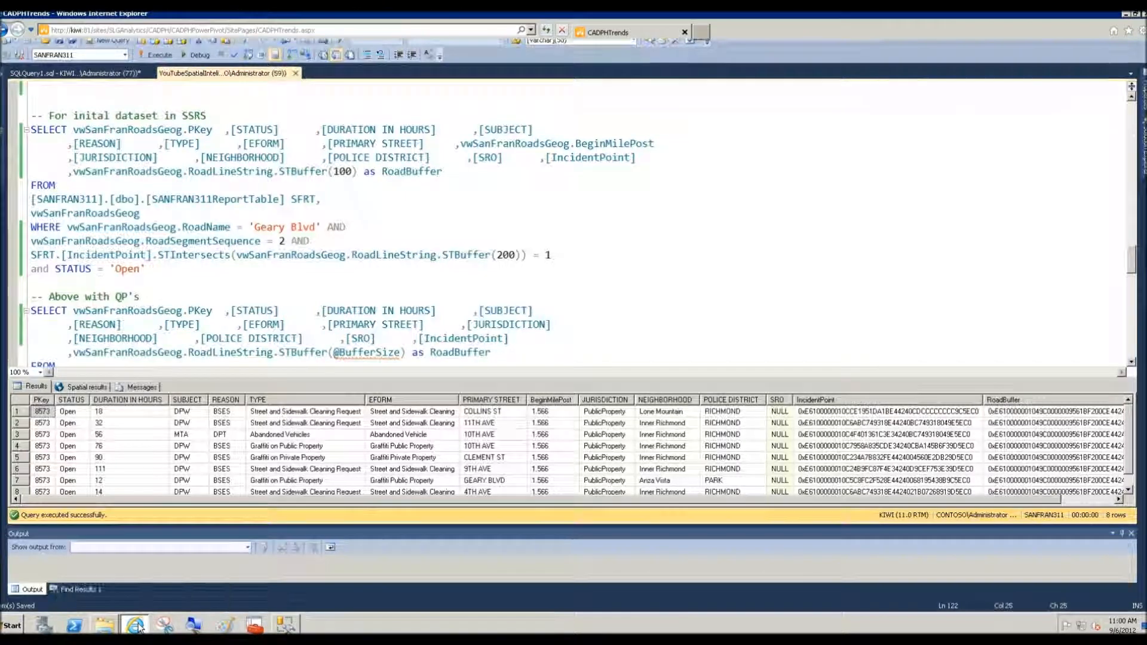
pyautogui.click(135, 624)
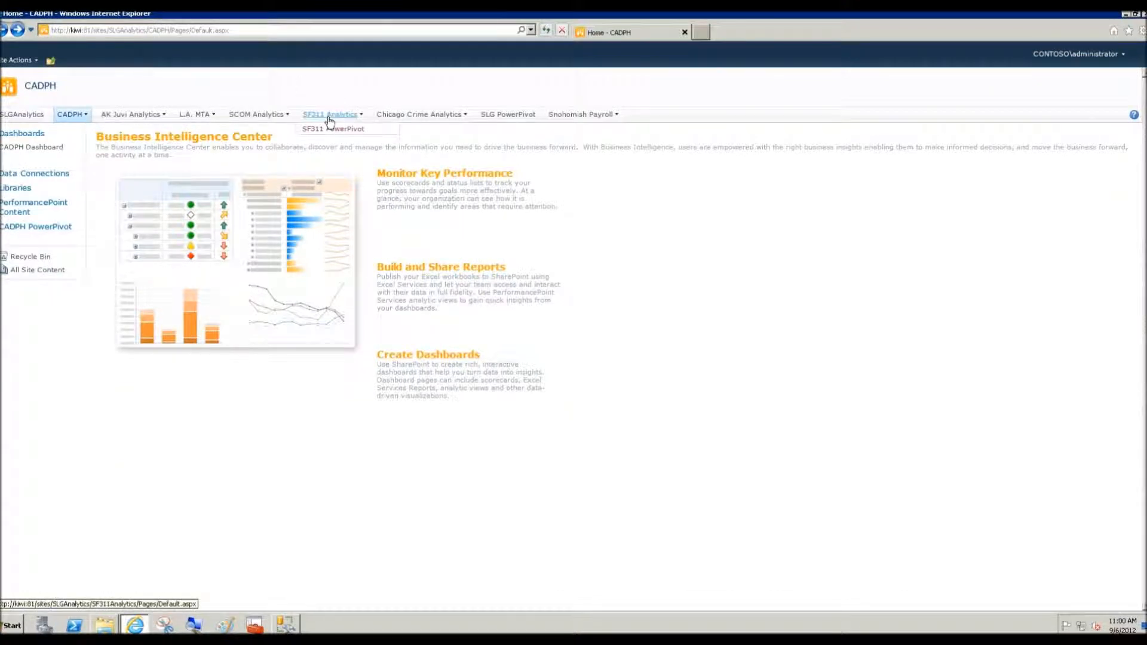
pyautogui.click(330, 115)
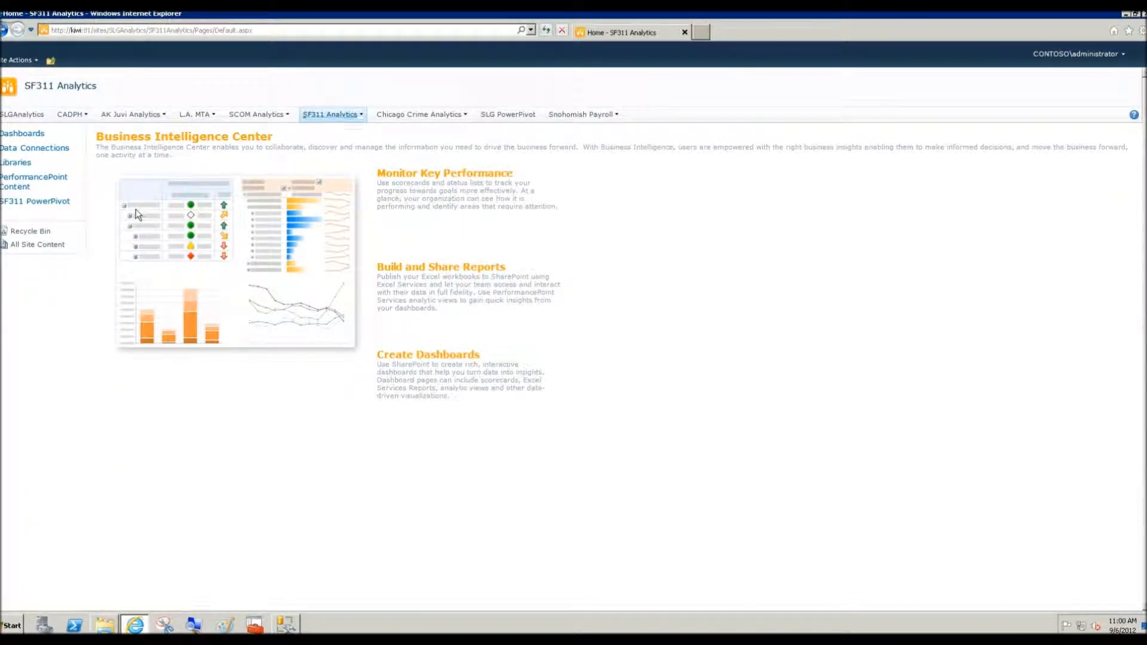
# Step: From All Site Content, enter the Documents library and launch the 311IncidentsNearRoadBuffer report
pyautogui.click(37, 244)
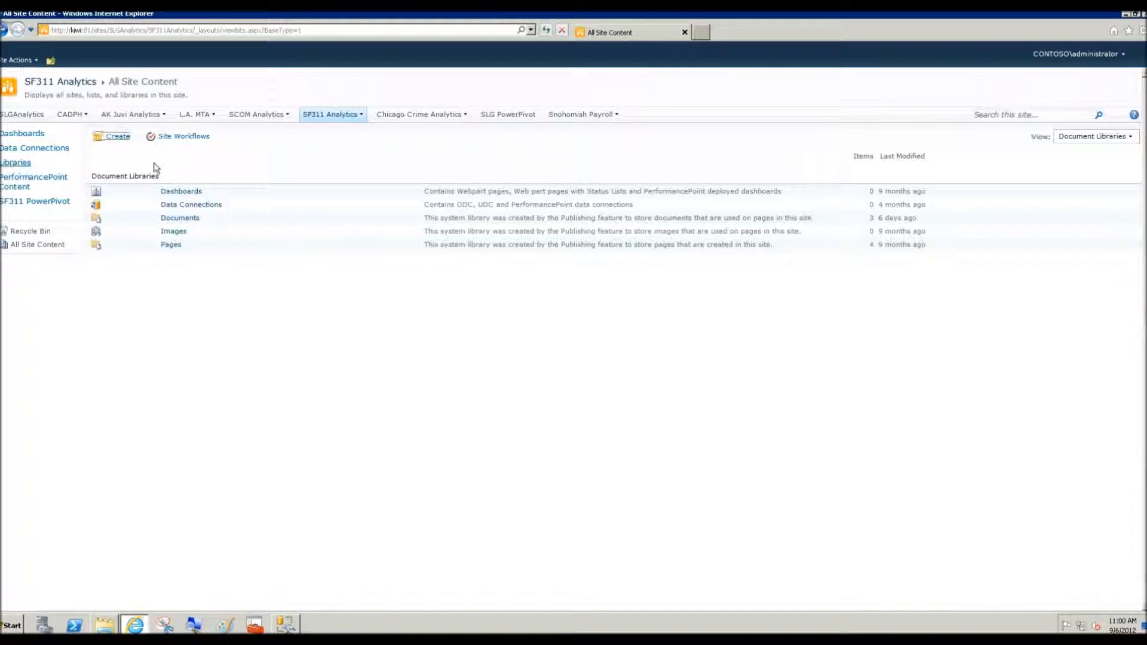
pyautogui.click(179, 218)
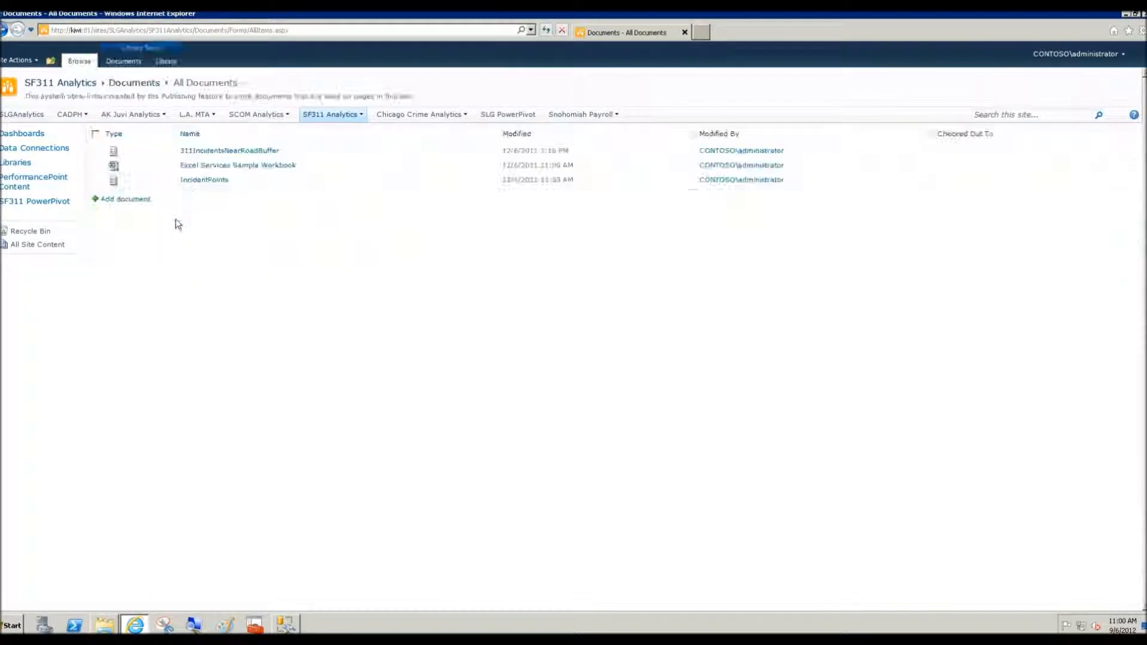
pyautogui.click(229, 150)
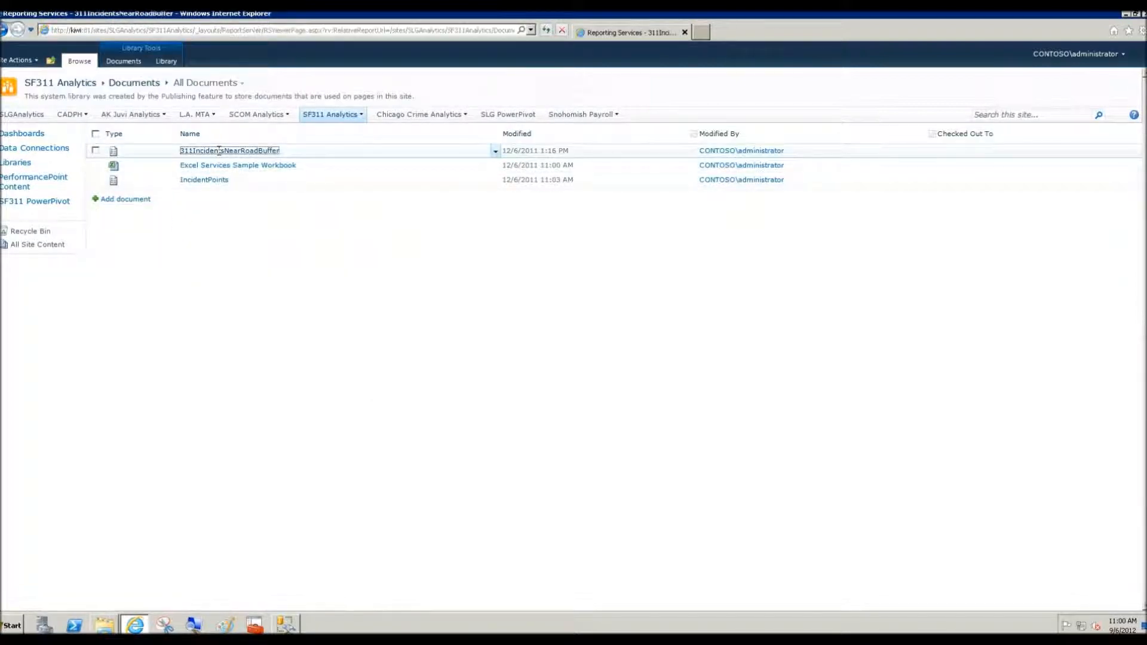
# Step: Set Buffer Size to 200 and choose Geary Blvd as the roadway
pyautogui.click(230, 150)
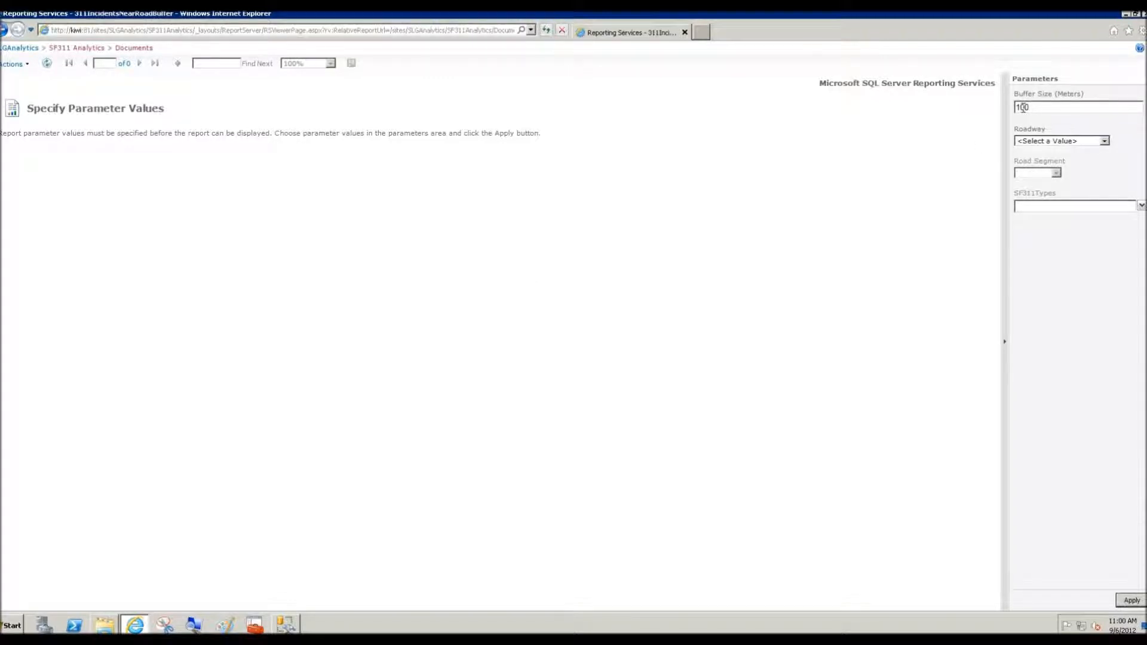
pyautogui.tripleClick(1022, 108)
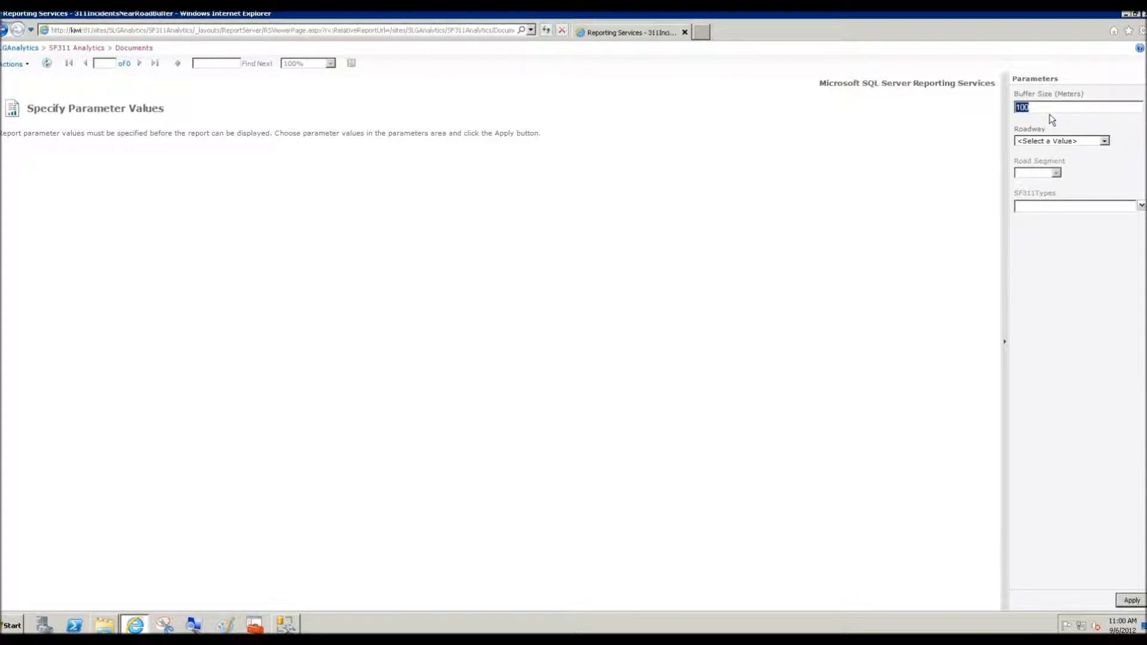
pyautogui.write('200')
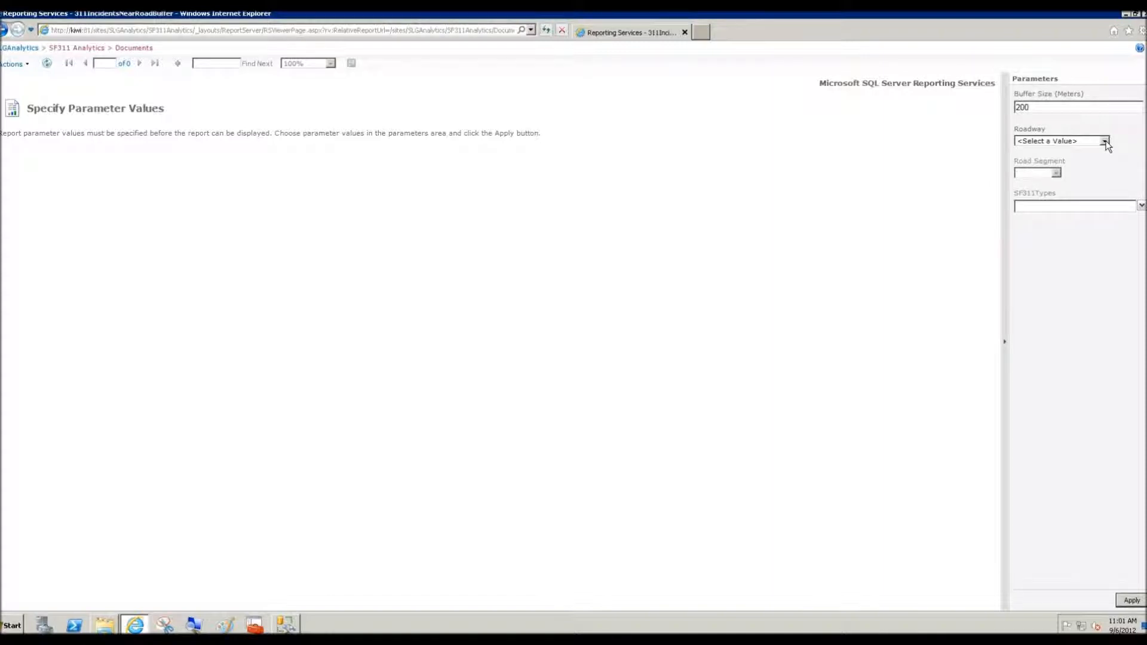
pyautogui.click(1104, 141)
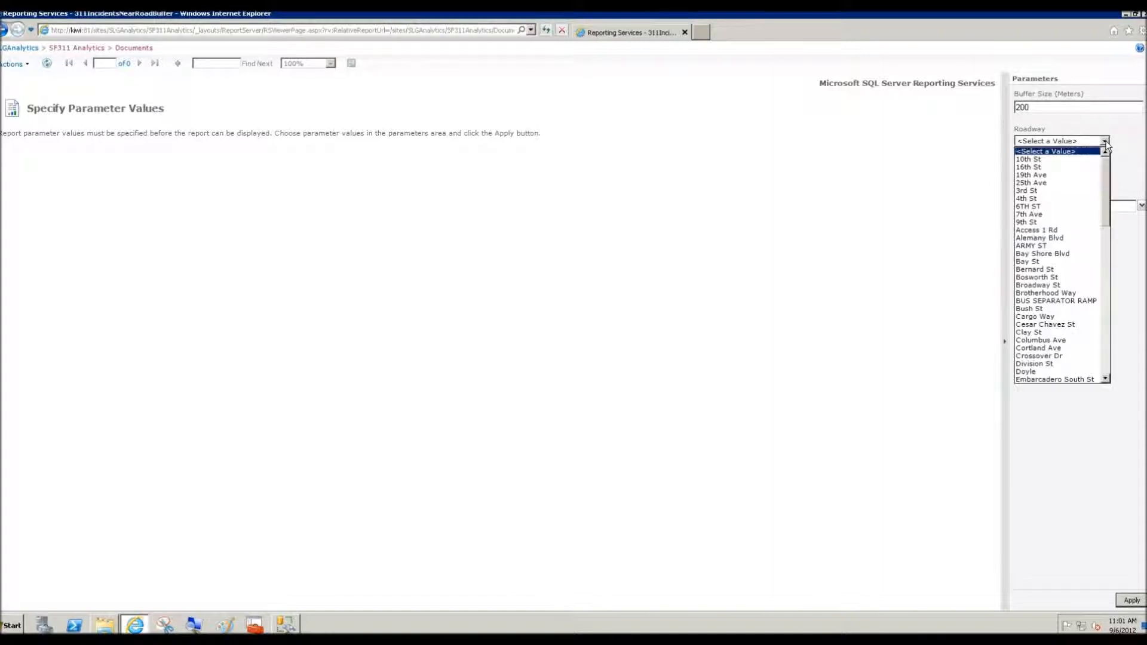
pyautogui.scroll(-3)
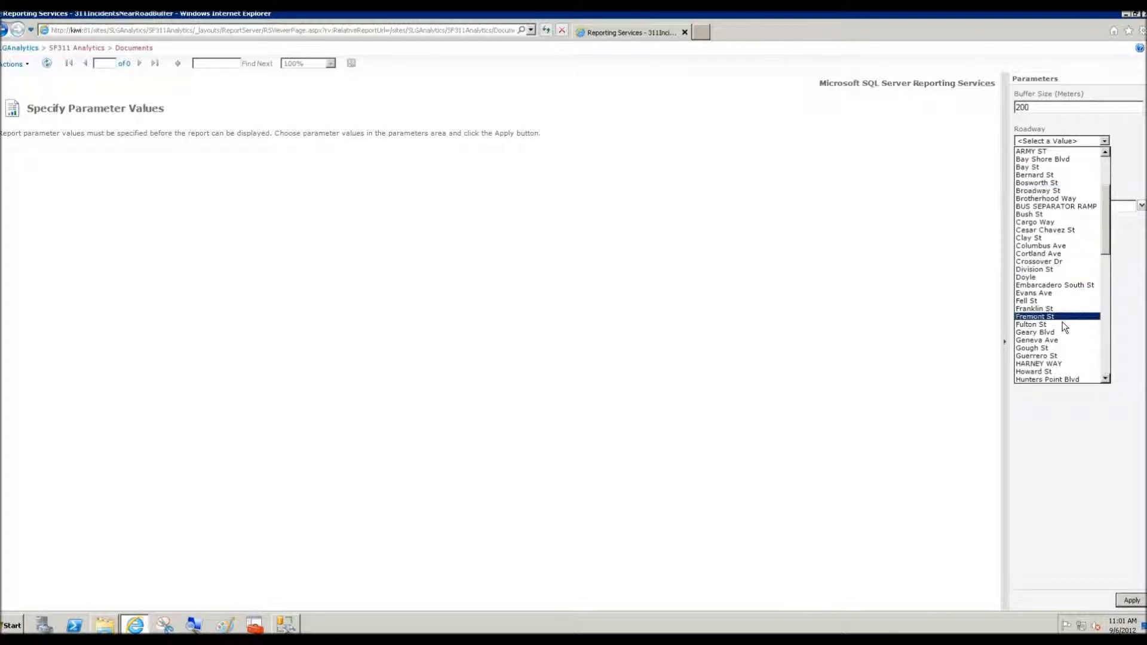
pyautogui.click(1035, 331)
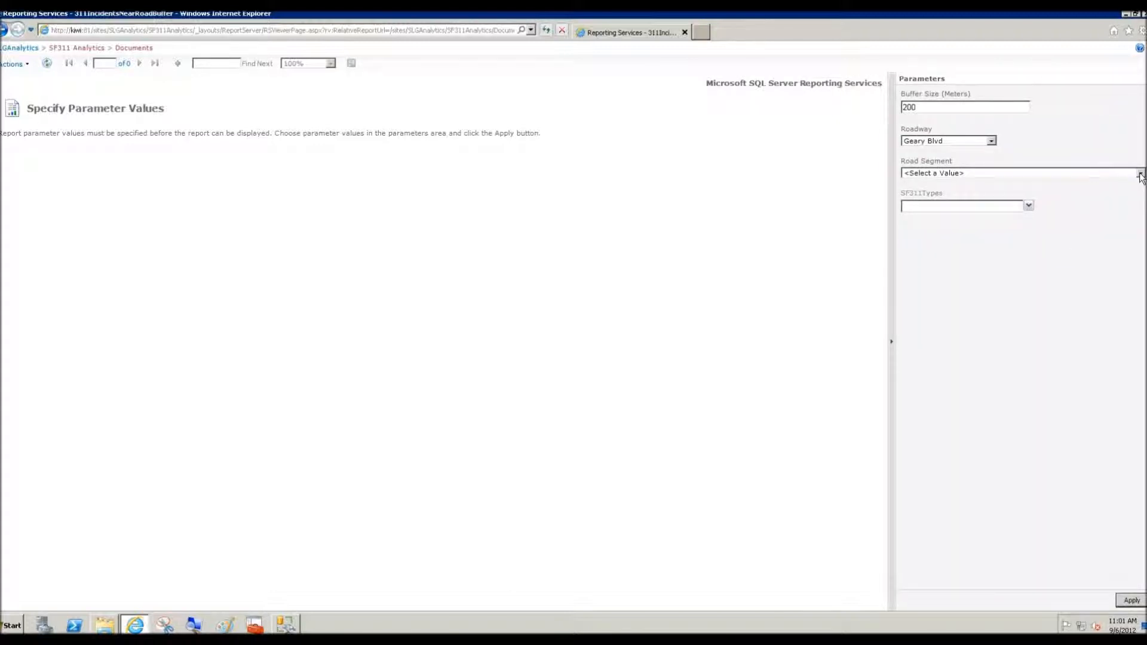
# Step: Choose the 1.36-mile road segment and select all SF311 types
pyautogui.click(1138, 172)
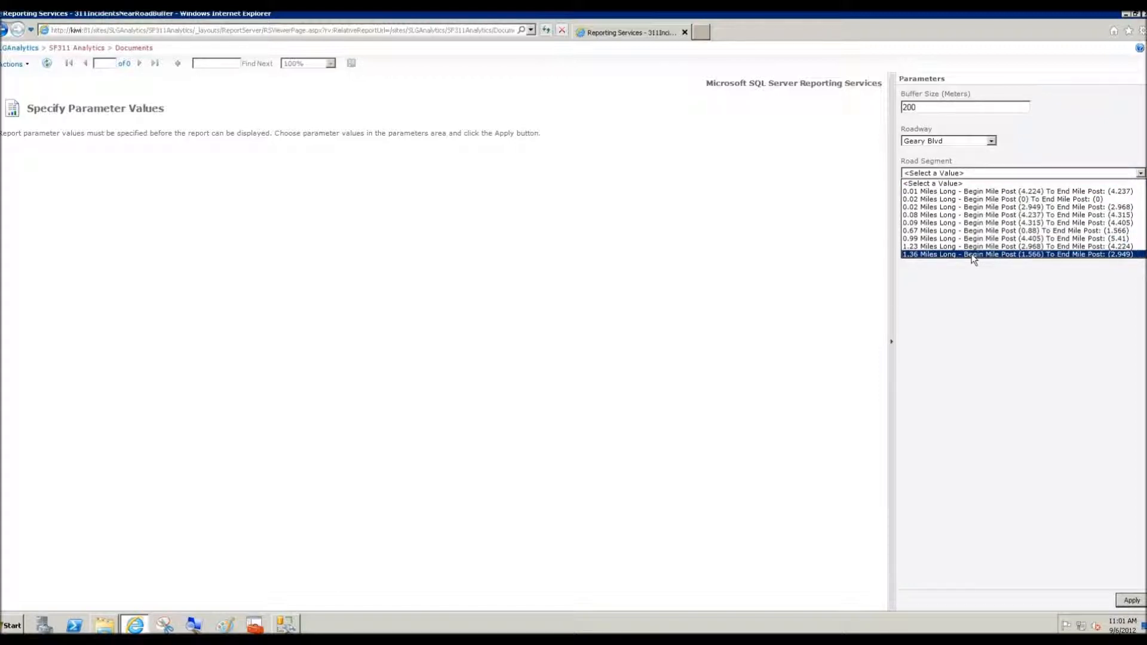
pyautogui.click(1017, 253)
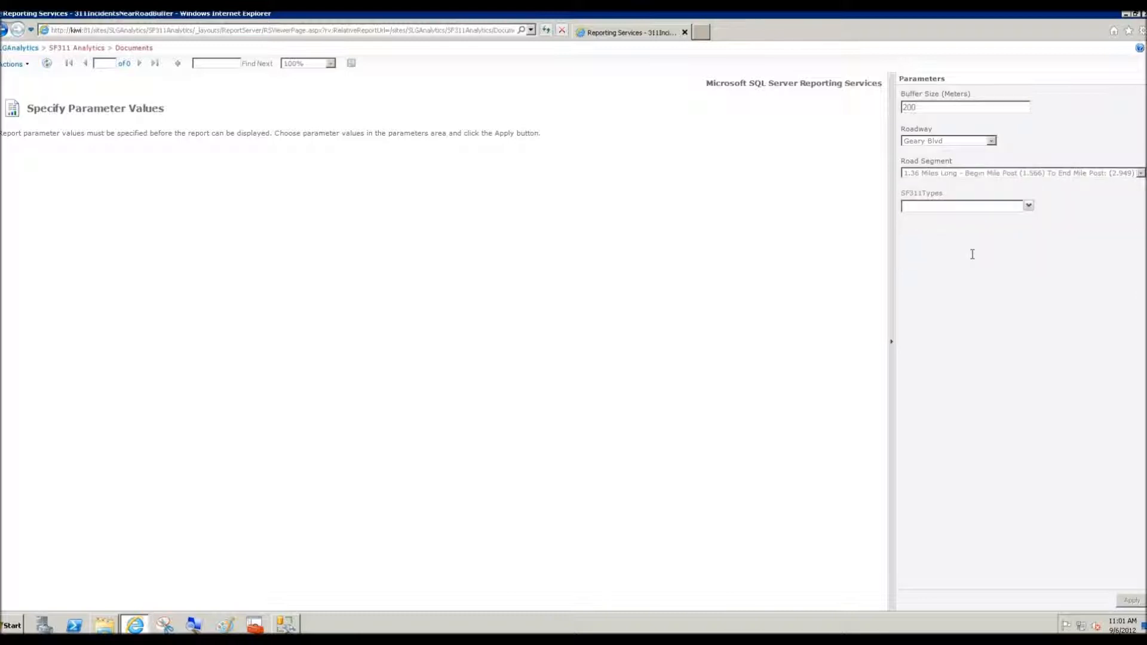
pyautogui.moveTo(1031, 222)
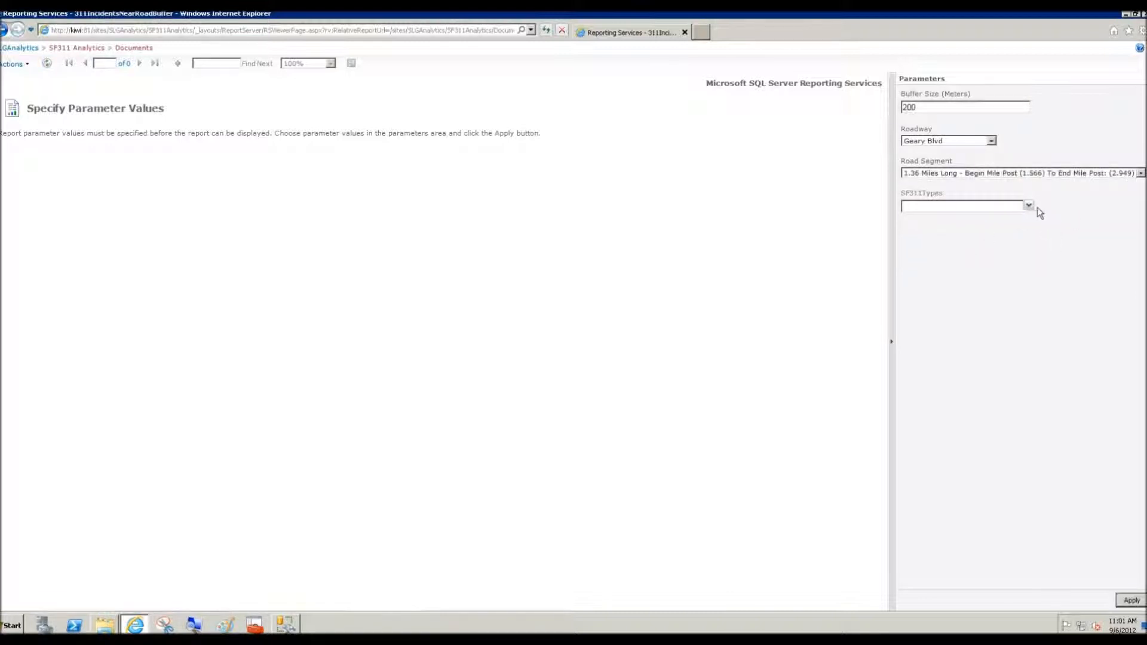
pyautogui.click(1028, 206)
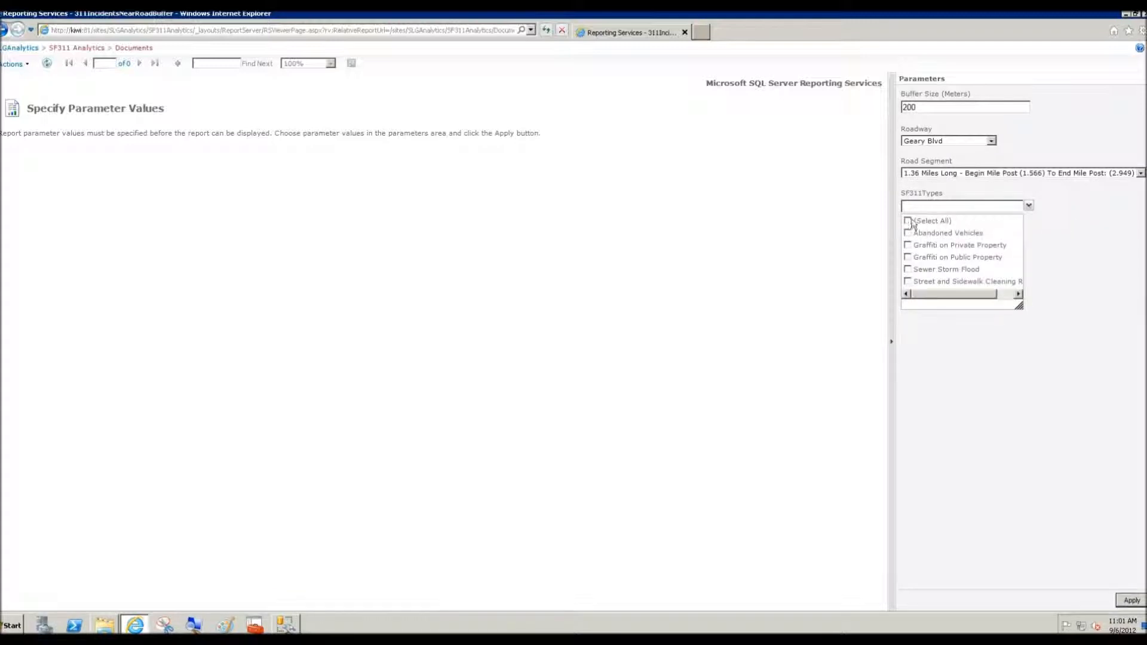
pyautogui.click(908, 219)
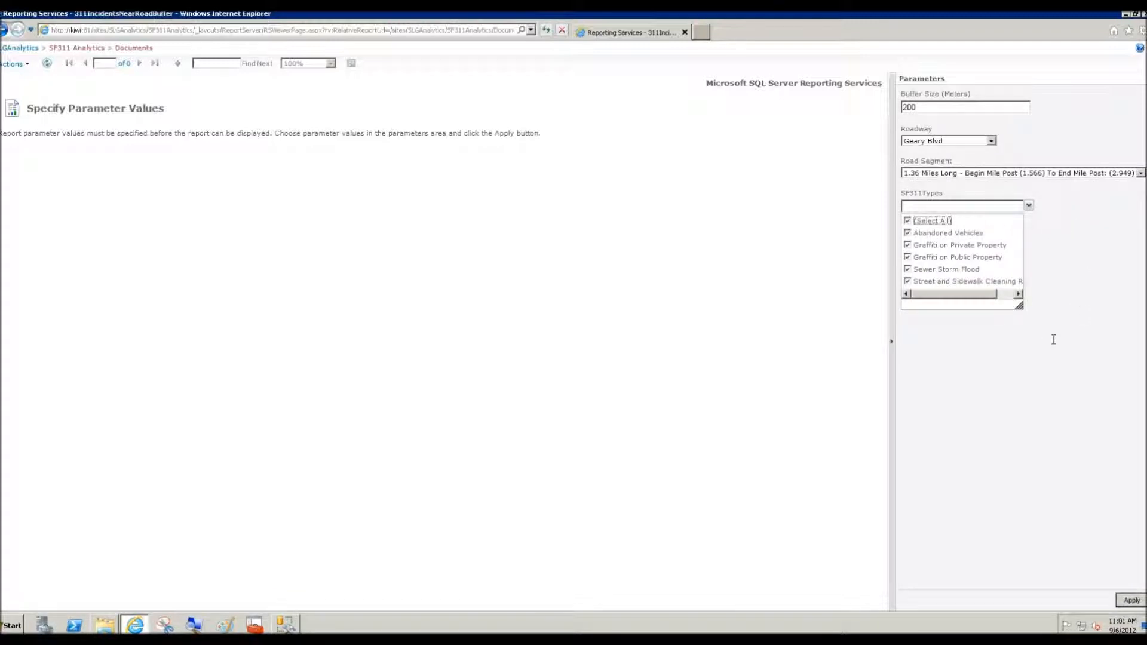
pyautogui.moveTo(1121, 520)
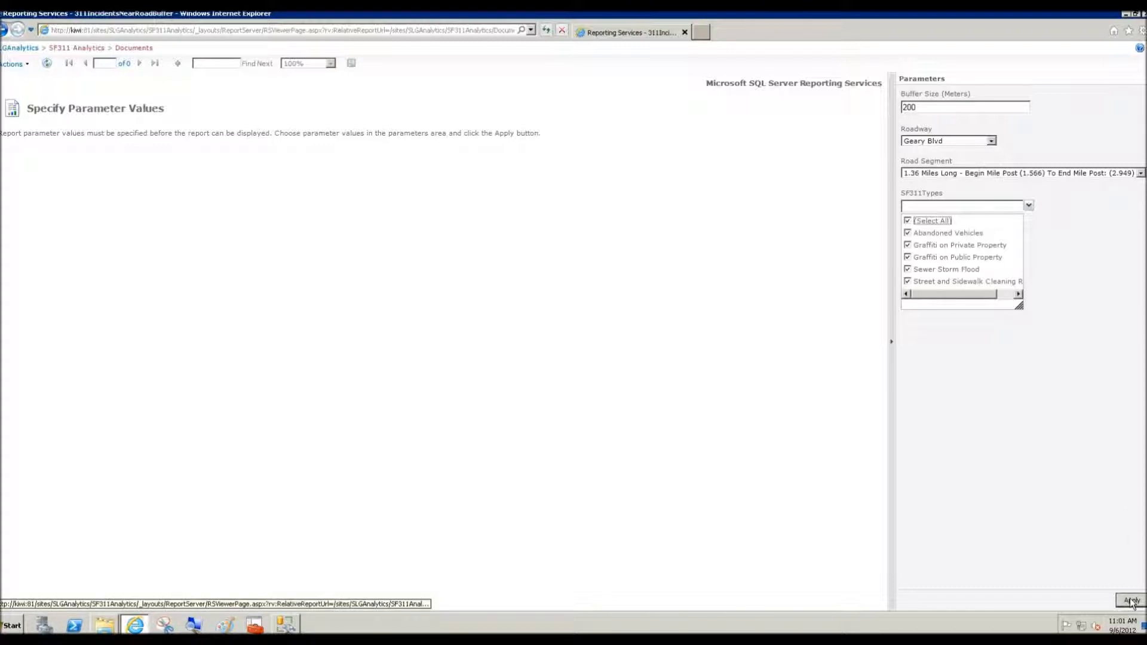
# Step: View the rendered map of open 311 incidents within 200 meters of Geary Blvd
pyautogui.click(1130, 601)
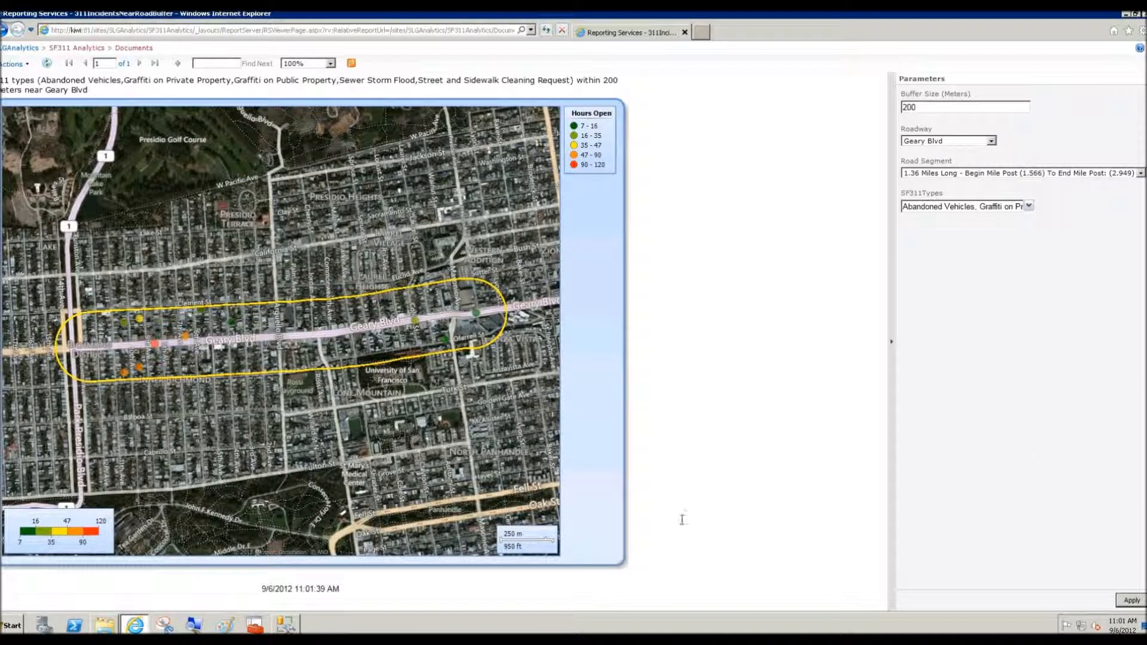
pyautogui.moveTo(169, 307)
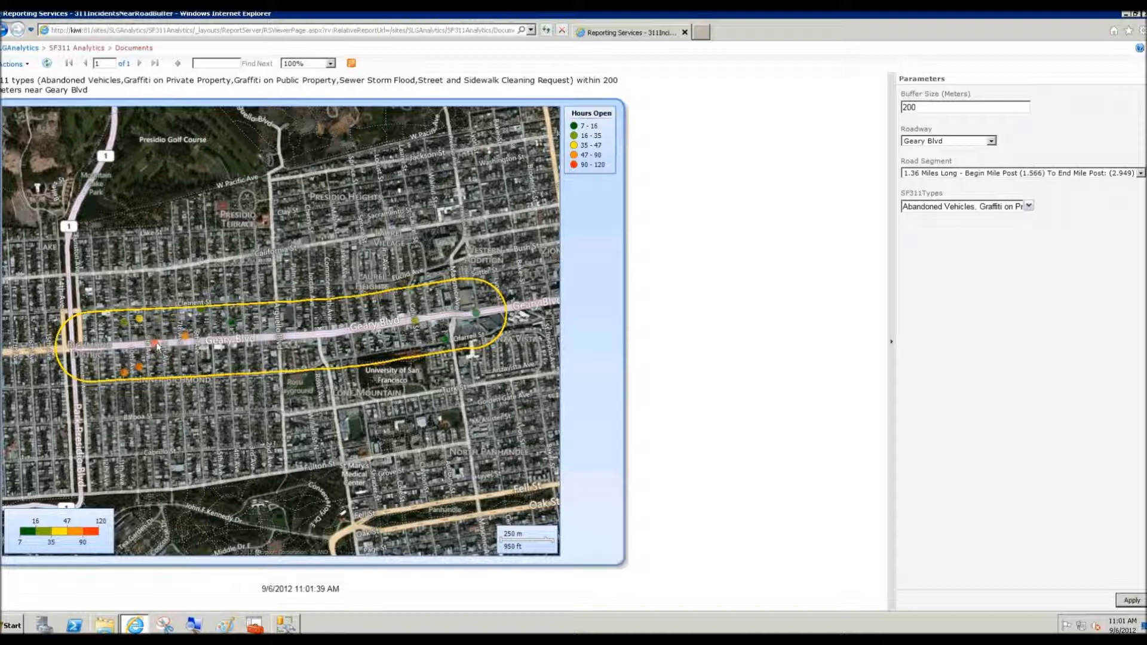
pyautogui.moveTo(154, 344)
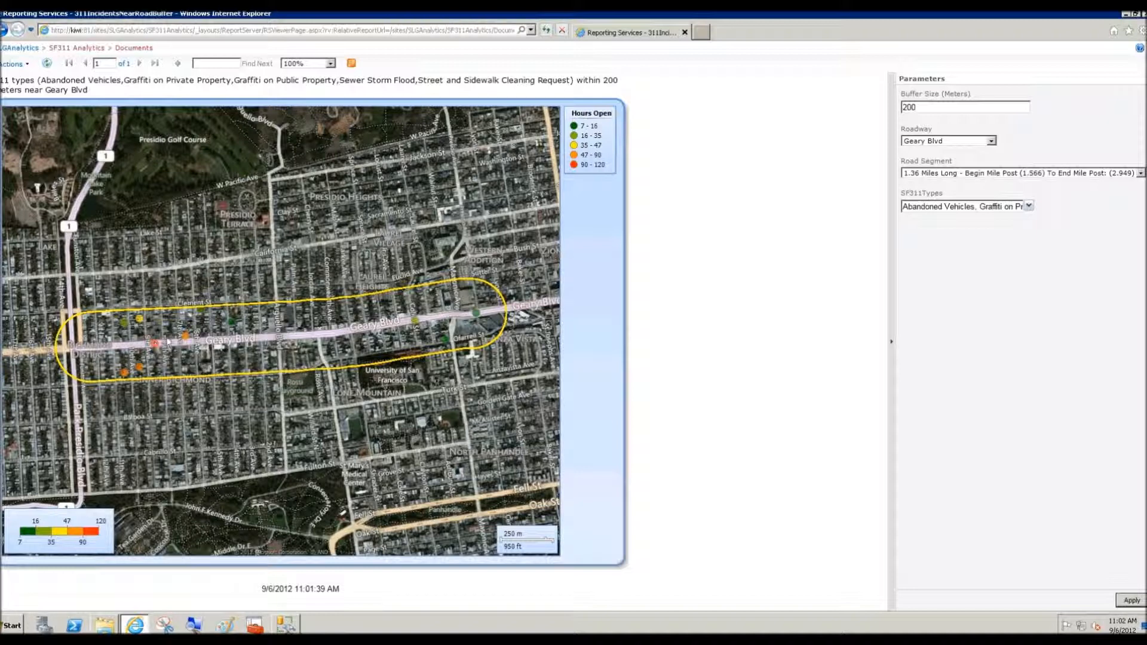
pyautogui.moveTo(446, 340)
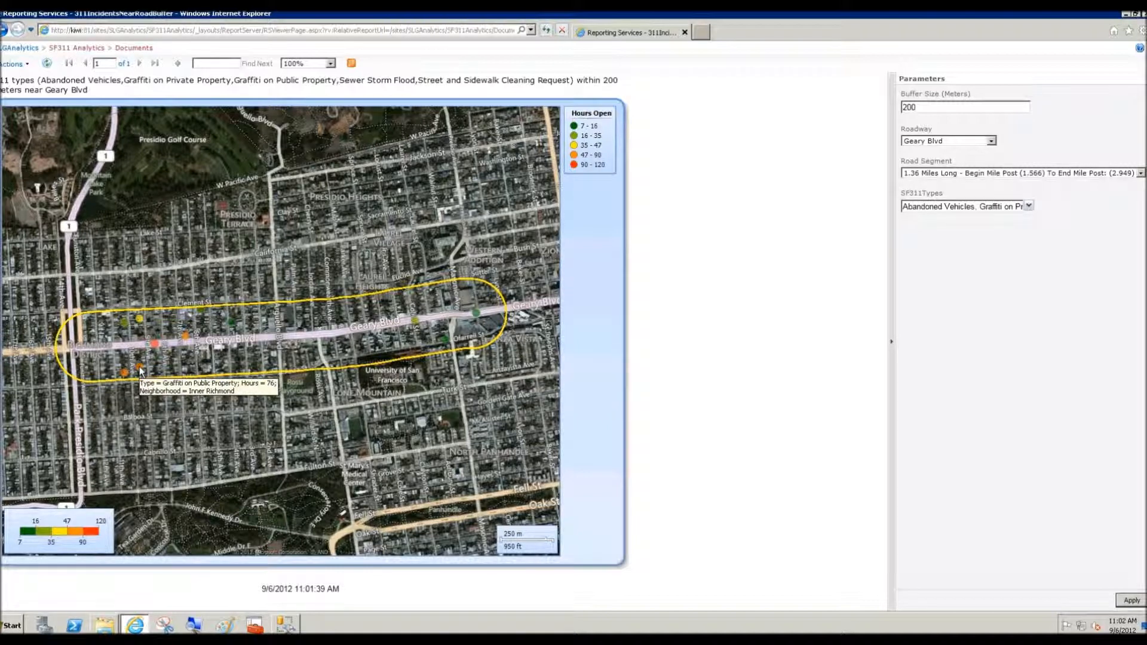
pyautogui.moveTo(186, 245)
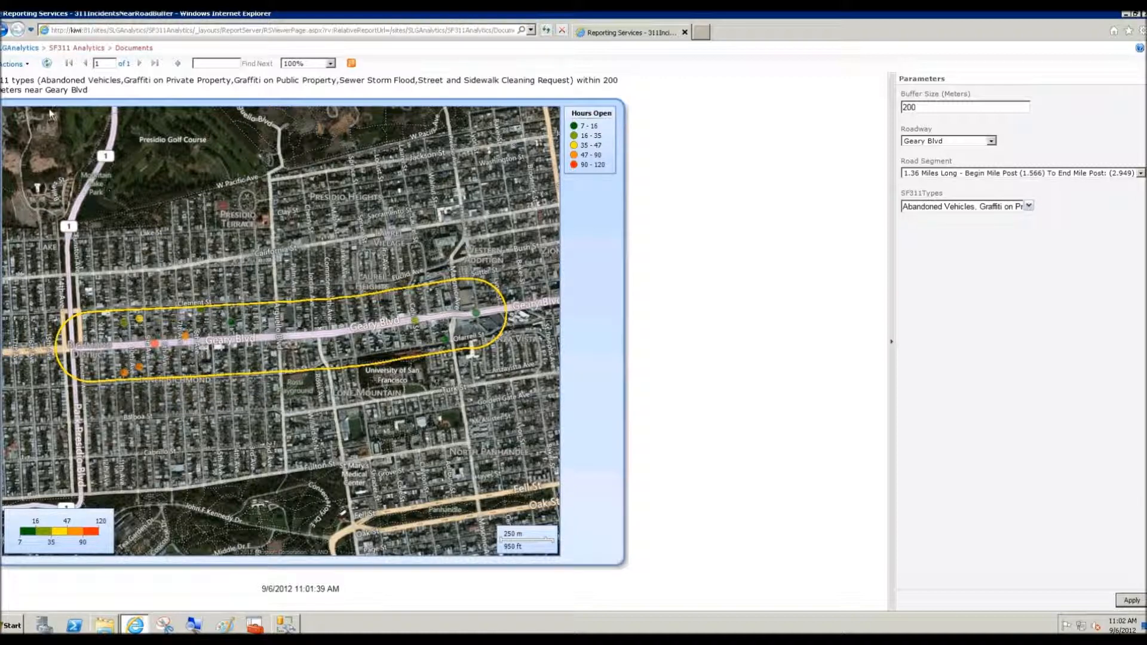
pyautogui.moveTo(372, 300)
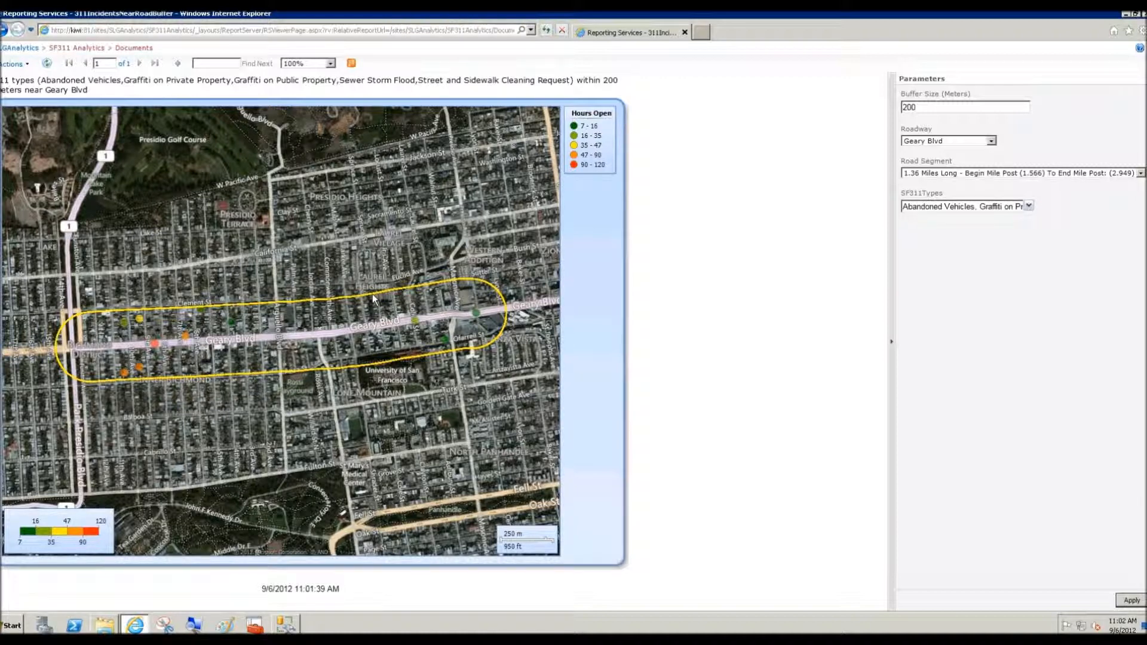
pyautogui.moveTo(292, 241)
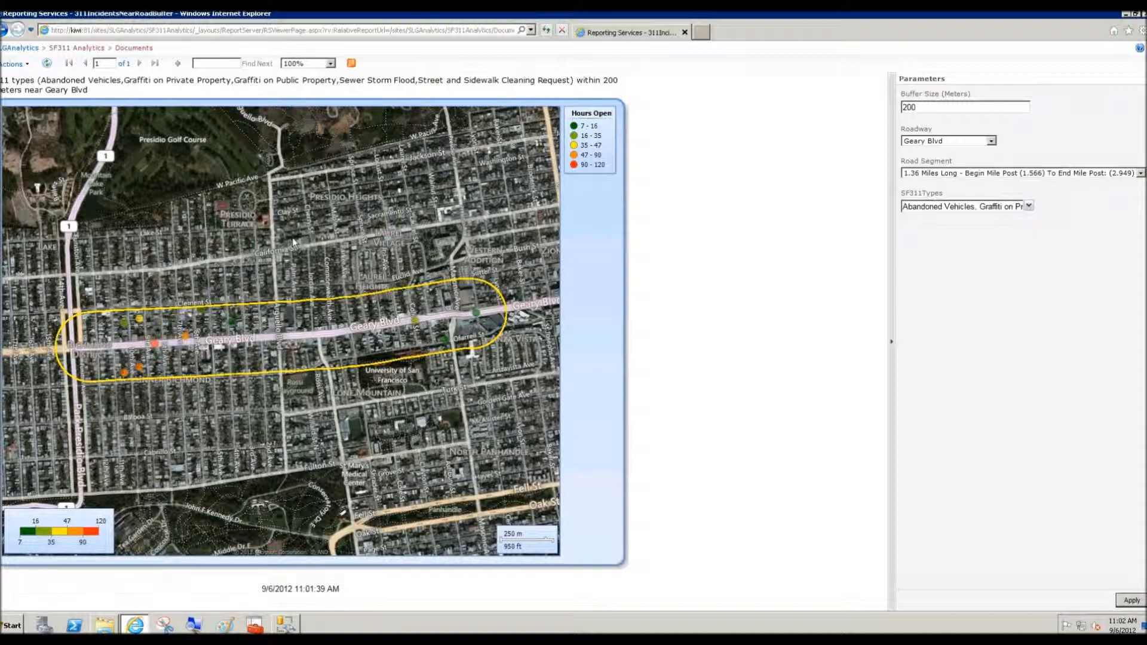
pyautogui.moveTo(173, 230)
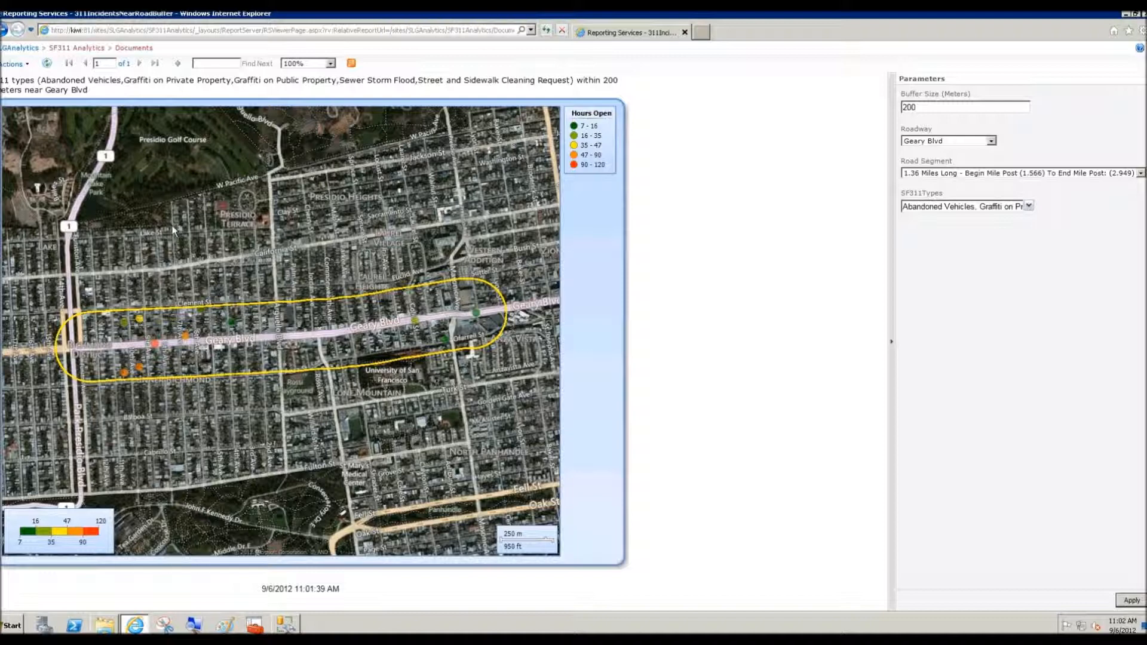
pyautogui.moveTo(38, 106)
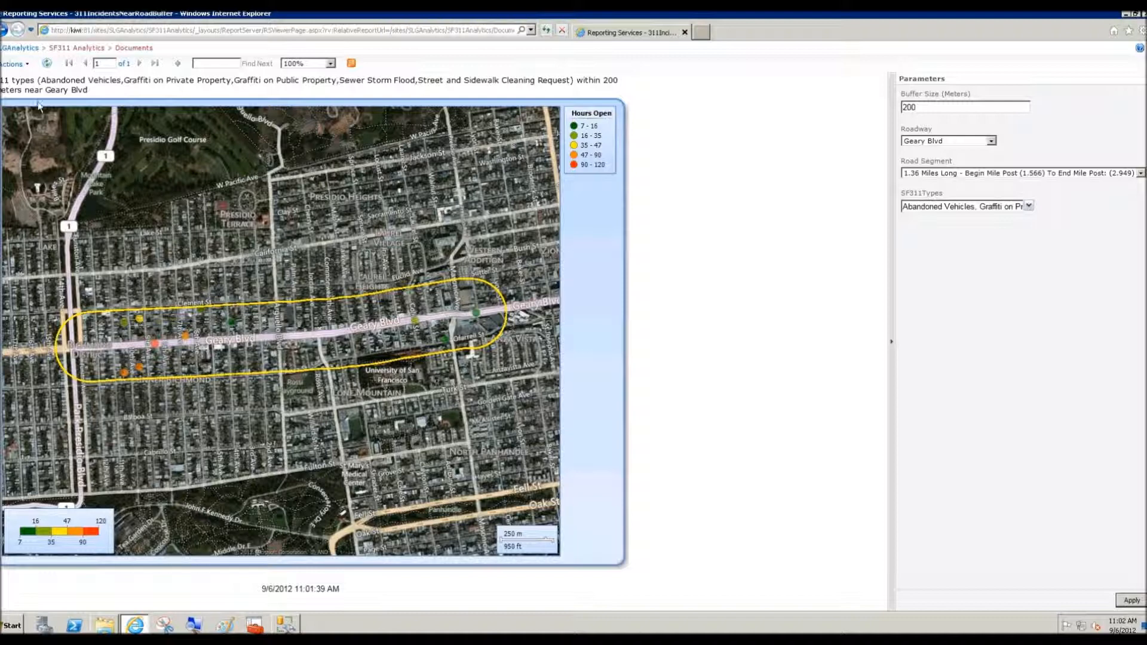
# Step: Check the report's Actions menu, then switch to the spatial query script in Management Studio
pyautogui.click(13, 63)
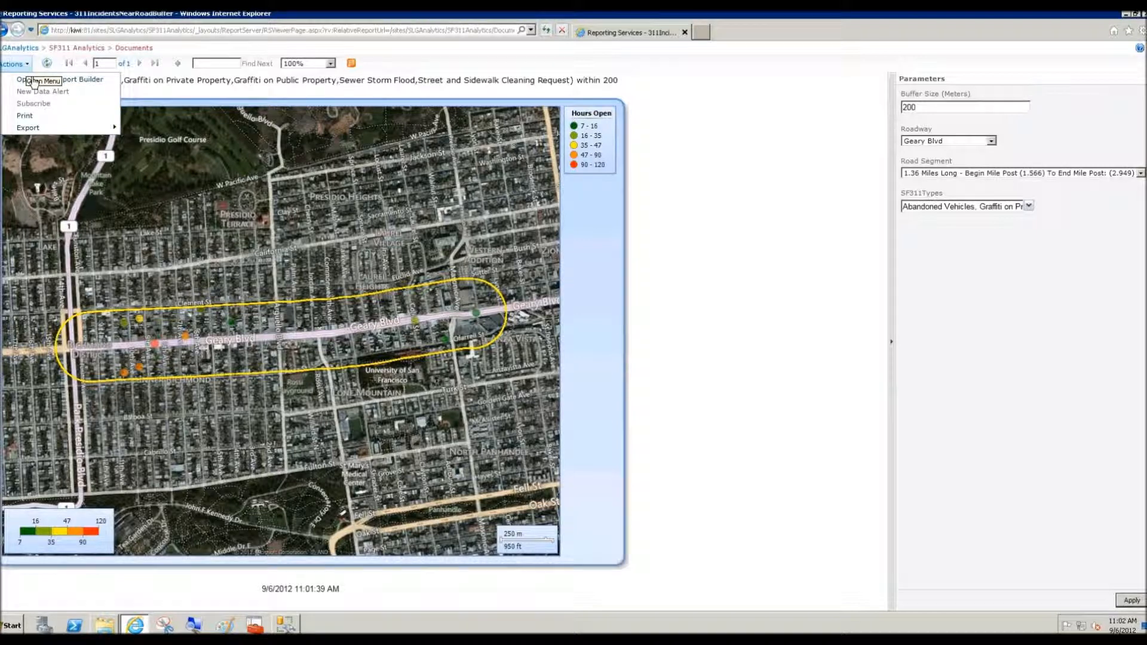
pyautogui.moveTo(34, 103)
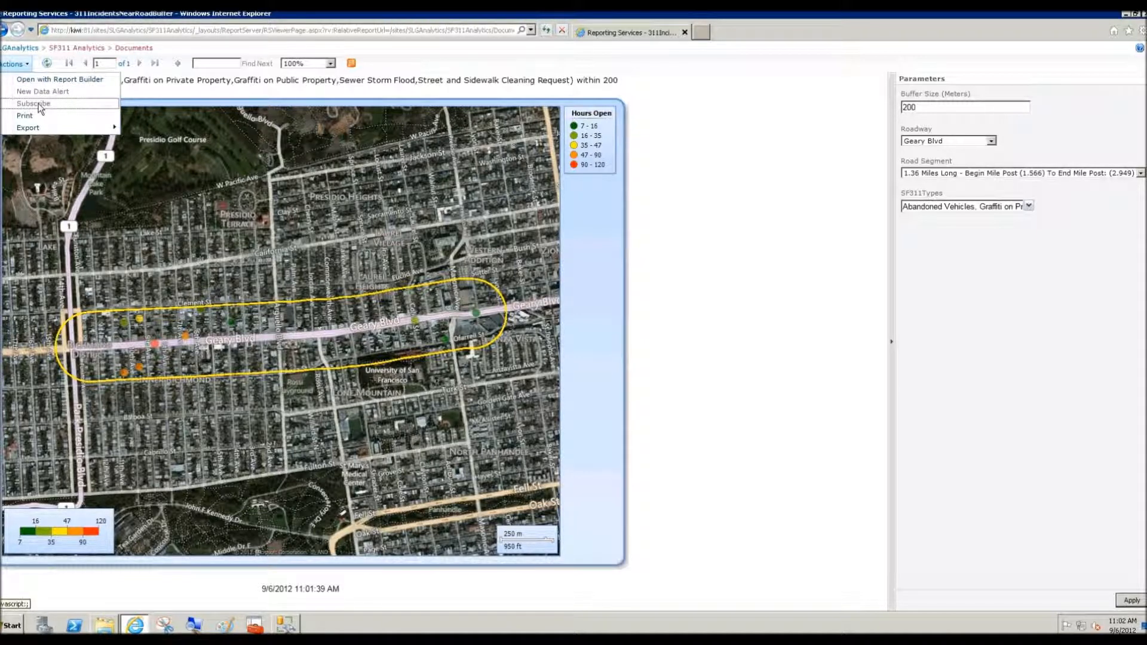
pyautogui.moveTo(742, 191)
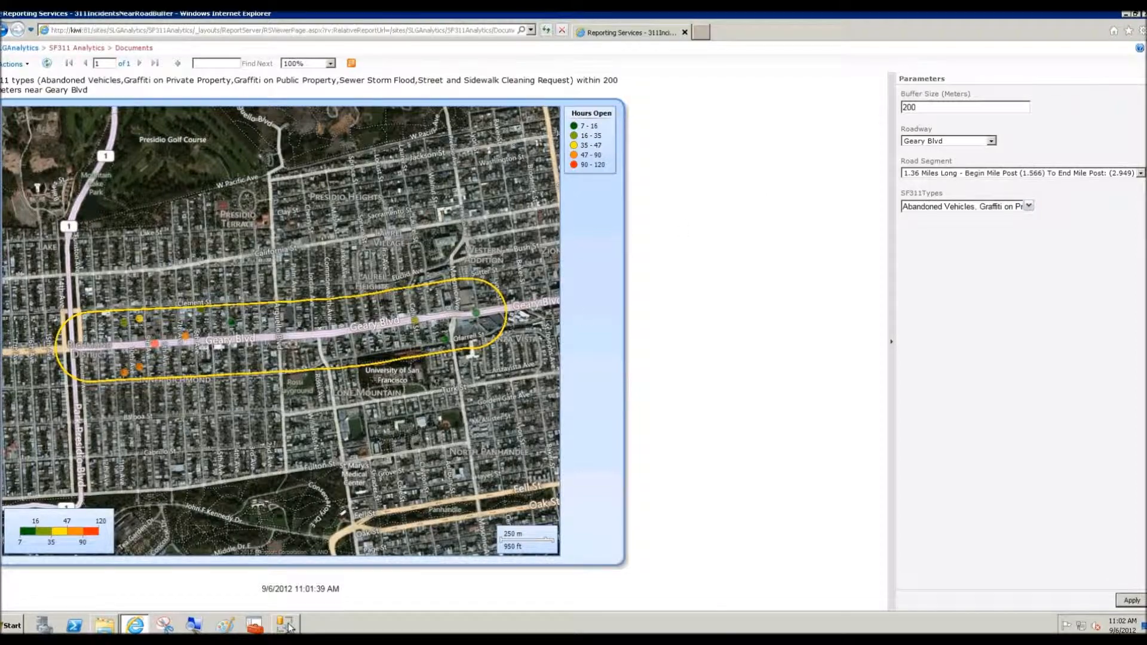
pyautogui.click(284, 624)
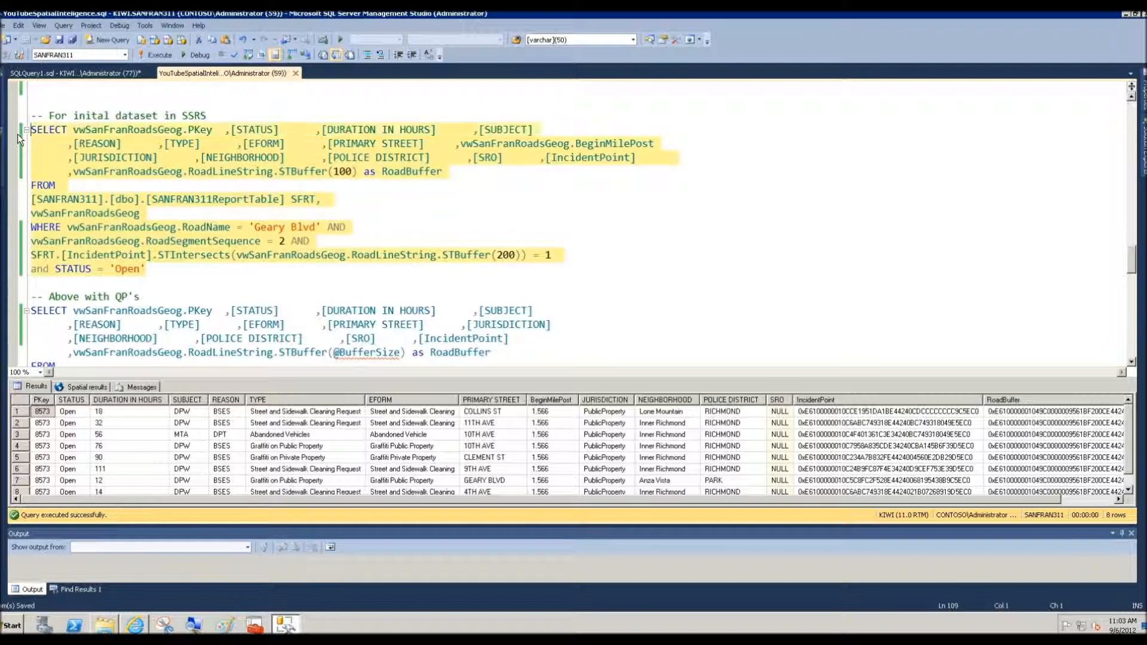
# Step: Select and execute the initial Geary Blvd buffer dataset query, returning eight open incident rows
pyautogui.click(253, 227)
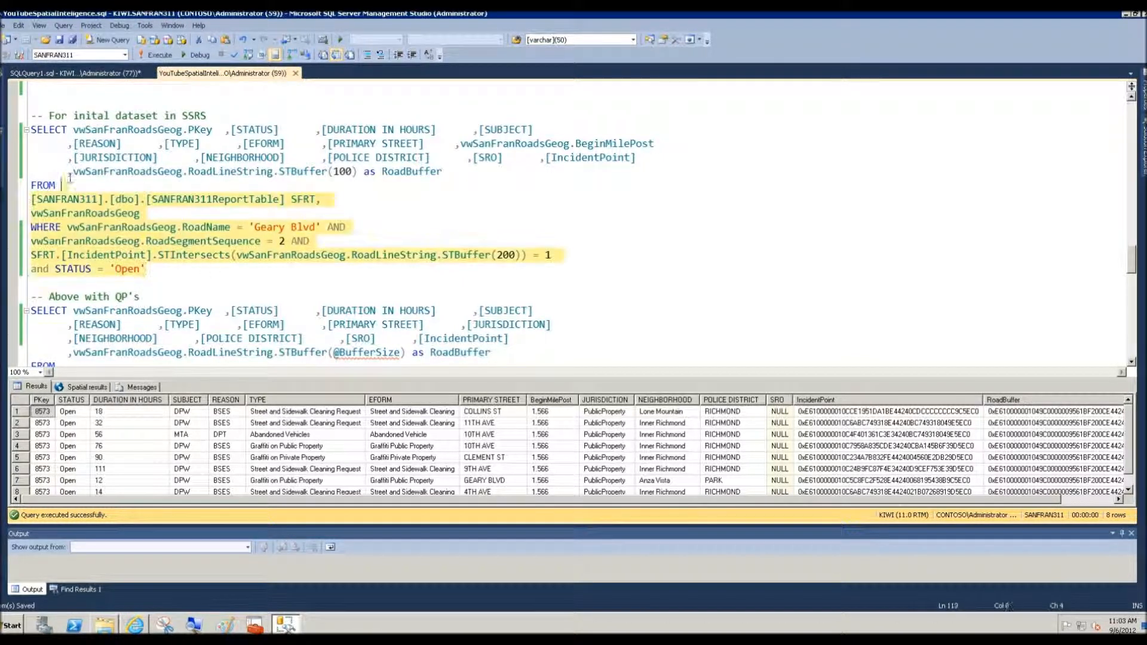
pyautogui.click(157, 55)
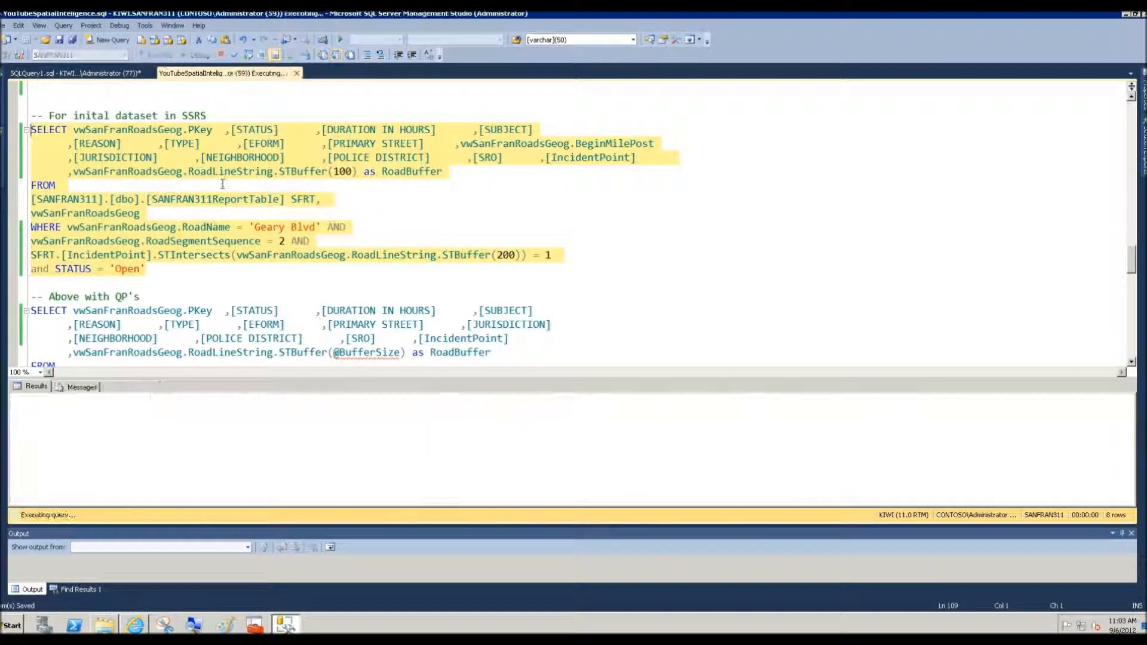
pyautogui.click(158, 54)
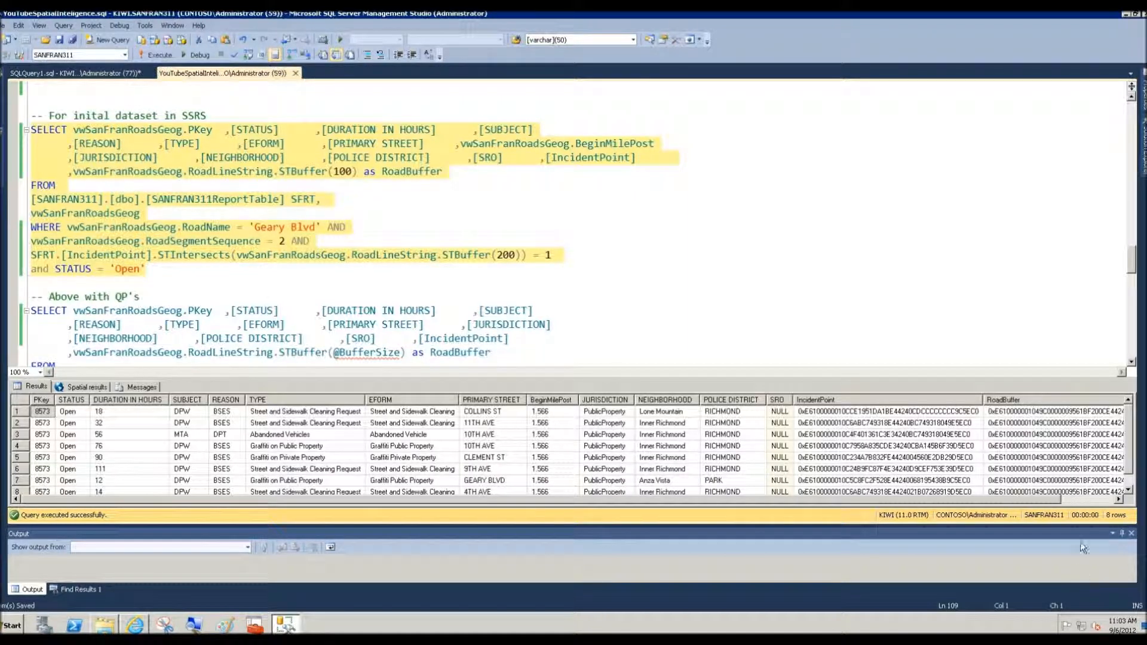
pyautogui.moveTo(741, 378)
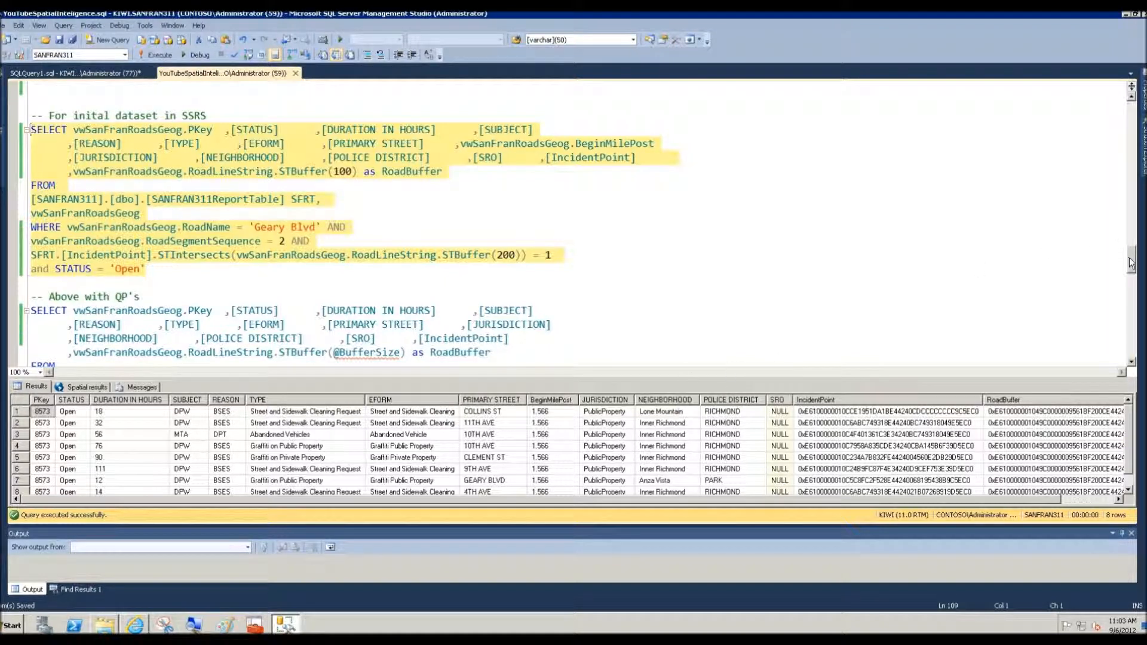
pyautogui.scroll(-3)
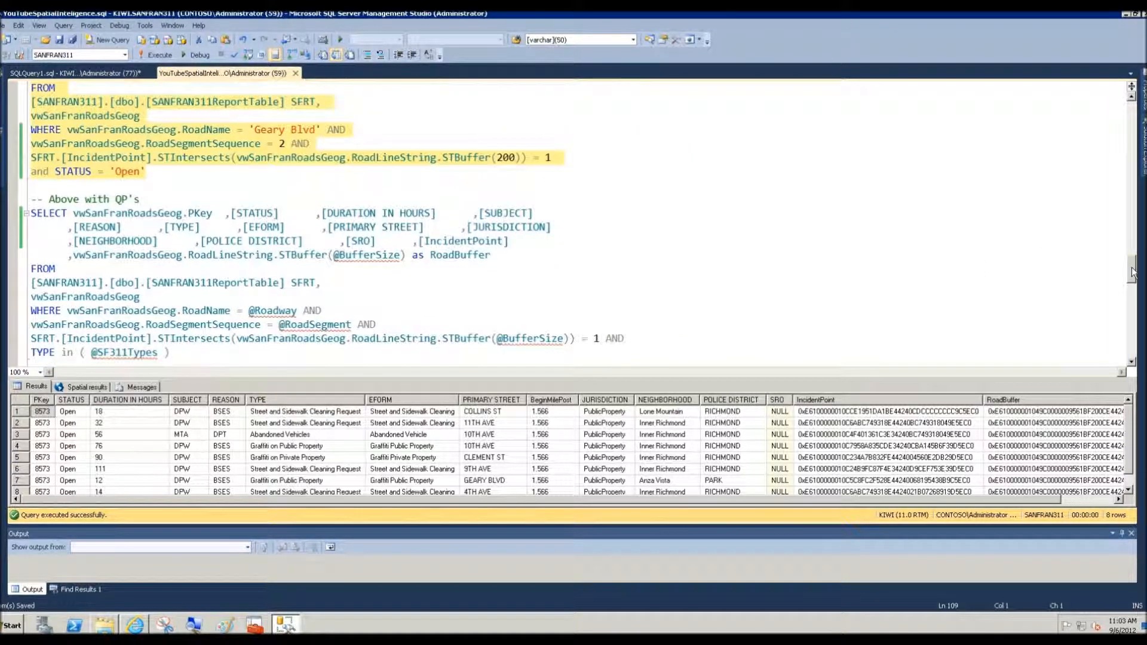
pyautogui.scroll(-3)
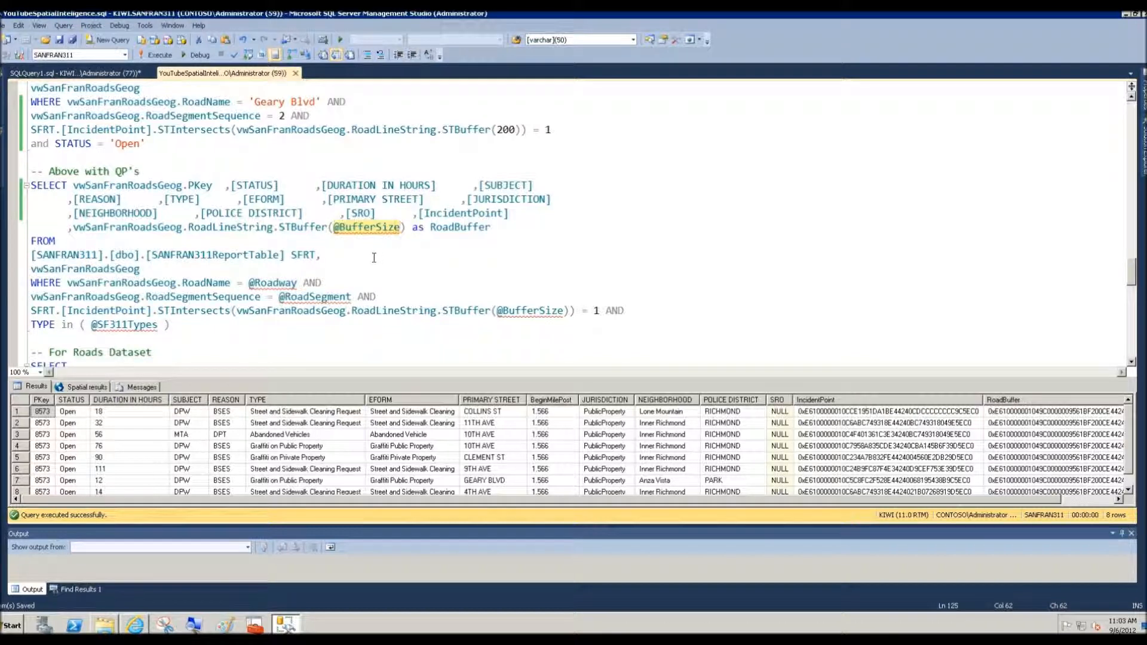
pyautogui.moveTo(393, 265)
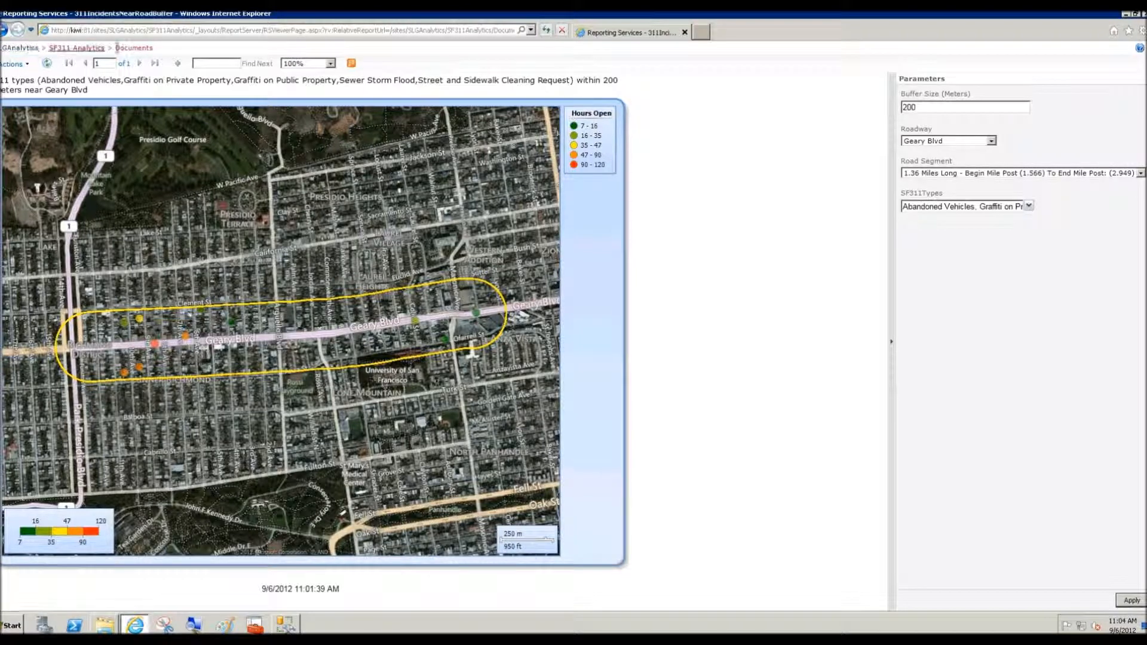
# Step: From the SF311 Analytics Documents ribbon, create a new Report Builder Report document
pyautogui.click(134, 48)
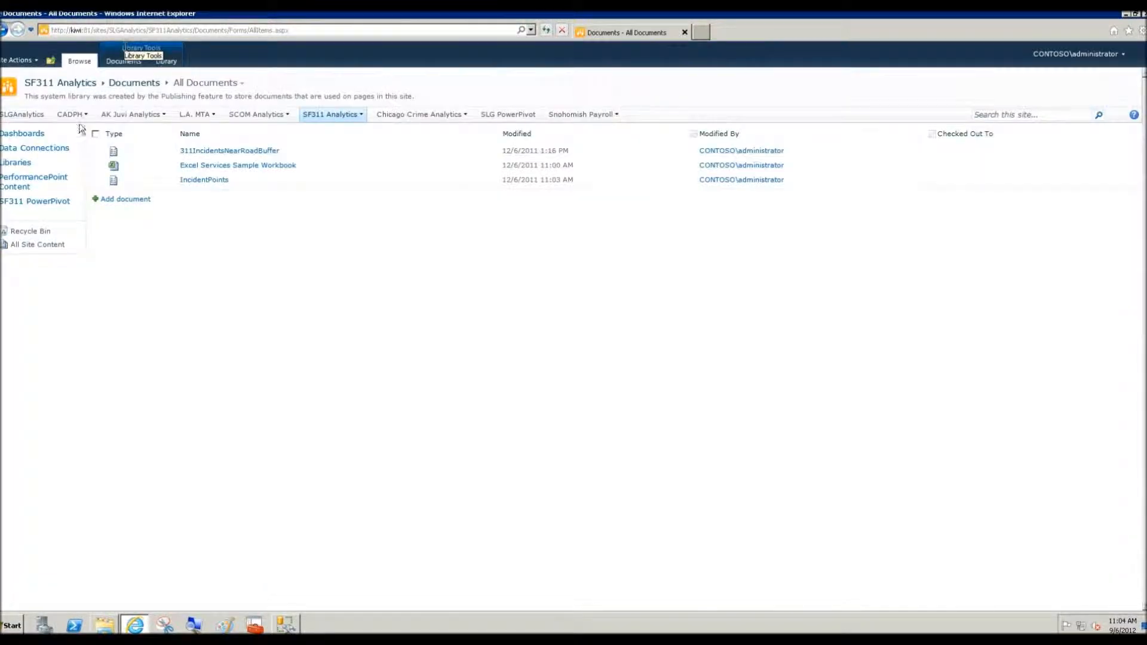
pyautogui.click(123, 61)
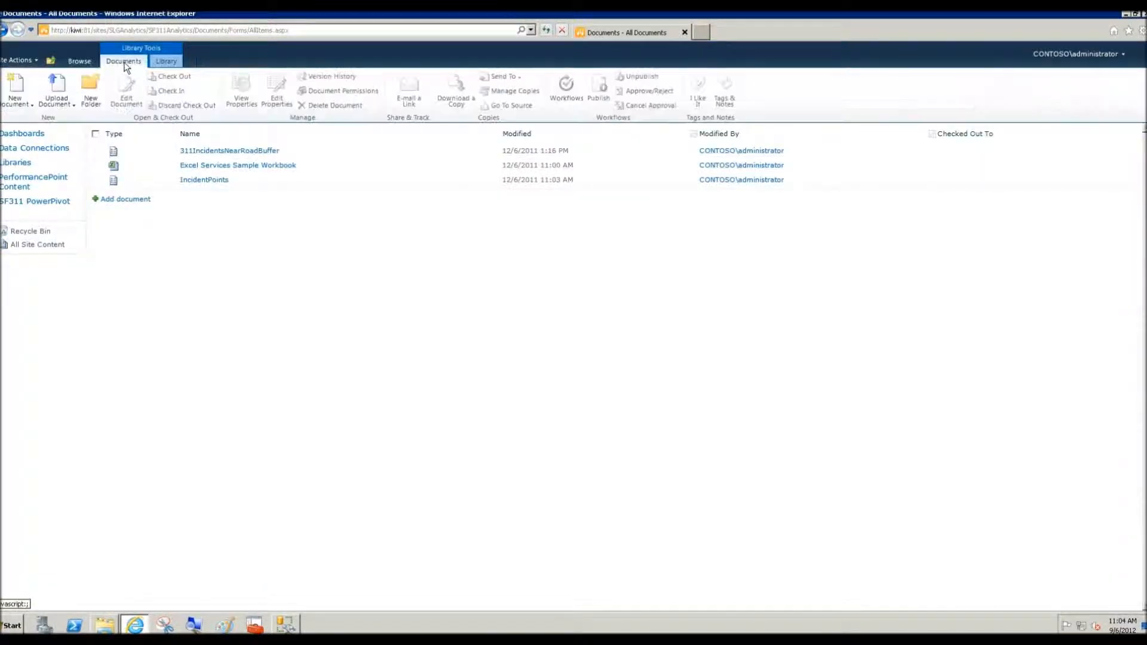
pyautogui.click(15, 102)
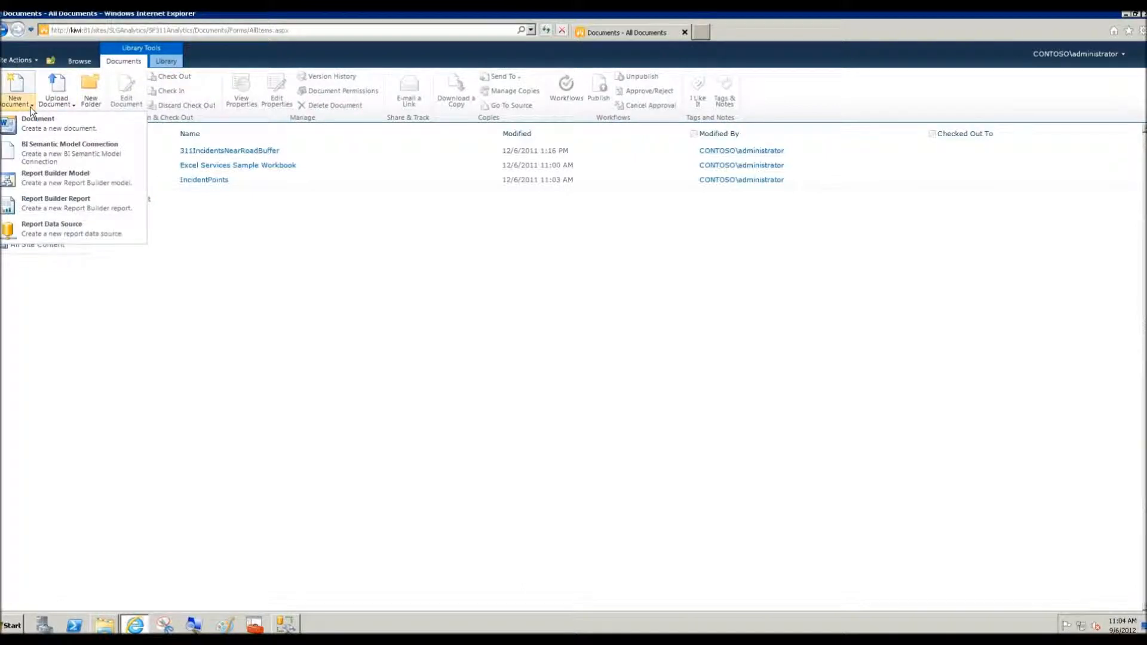
pyautogui.moveTo(55, 203)
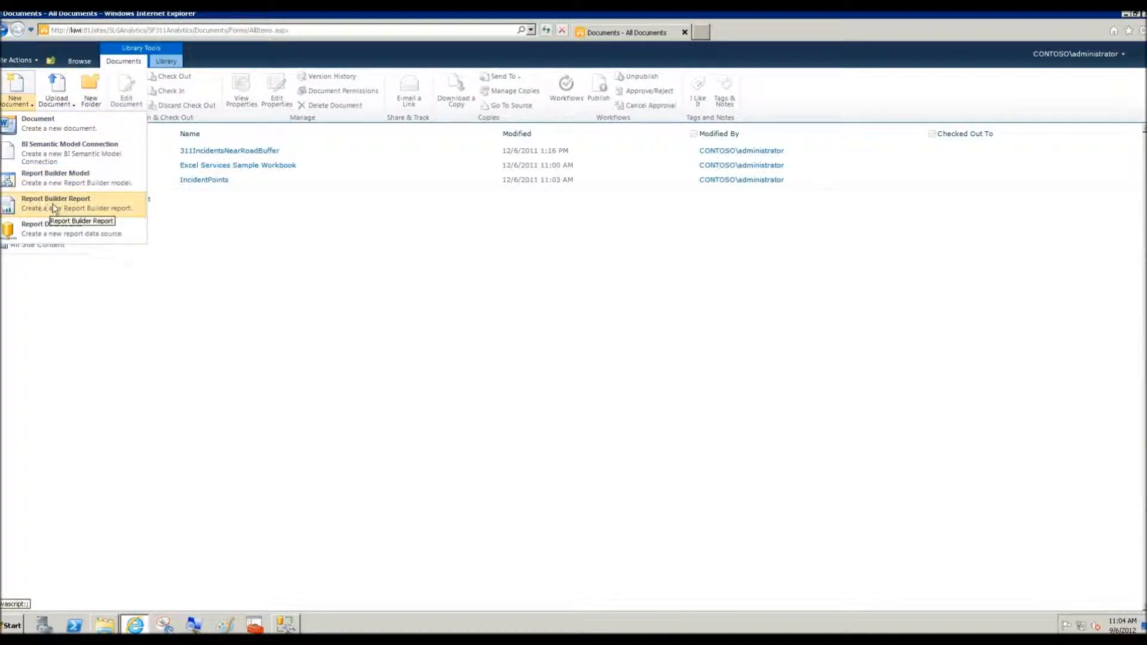
pyautogui.click(55, 203)
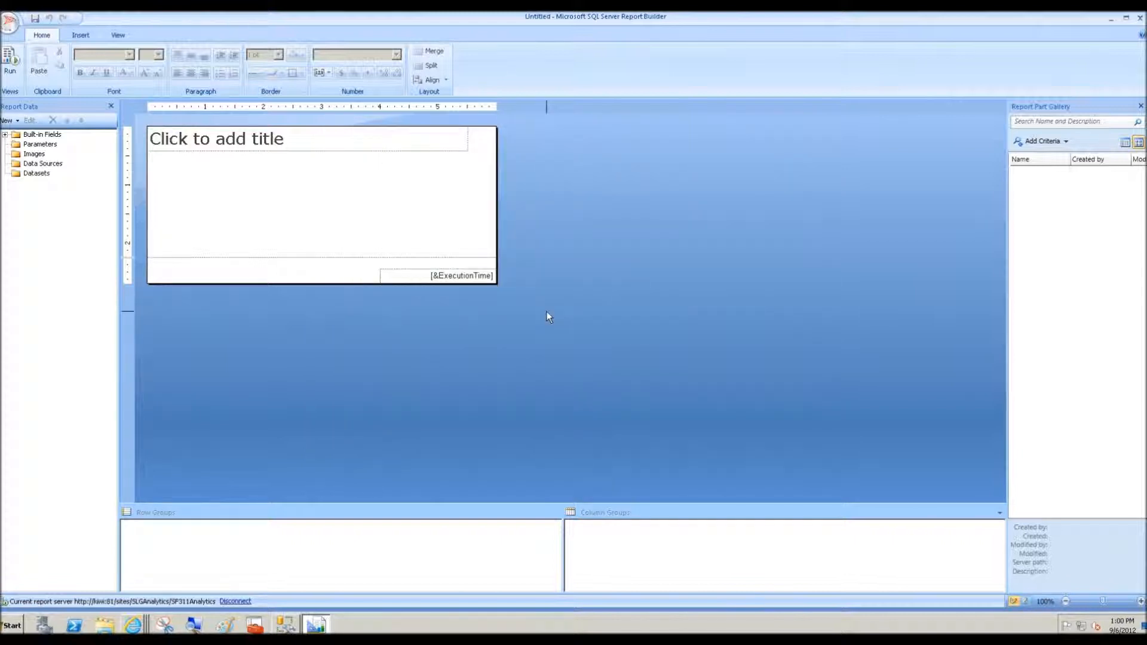
pyautogui.moveTo(276, 316)
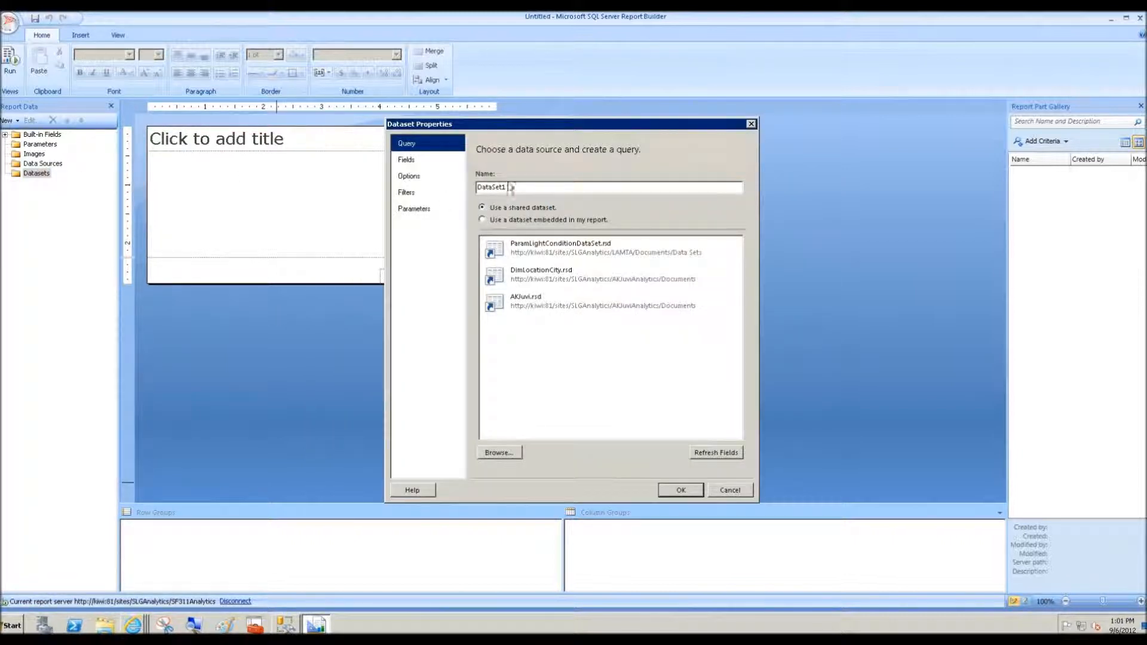
# Step: Name the dataset SF311Data, make it embedded, and start a new data source for it
pyautogui.write('Sf')
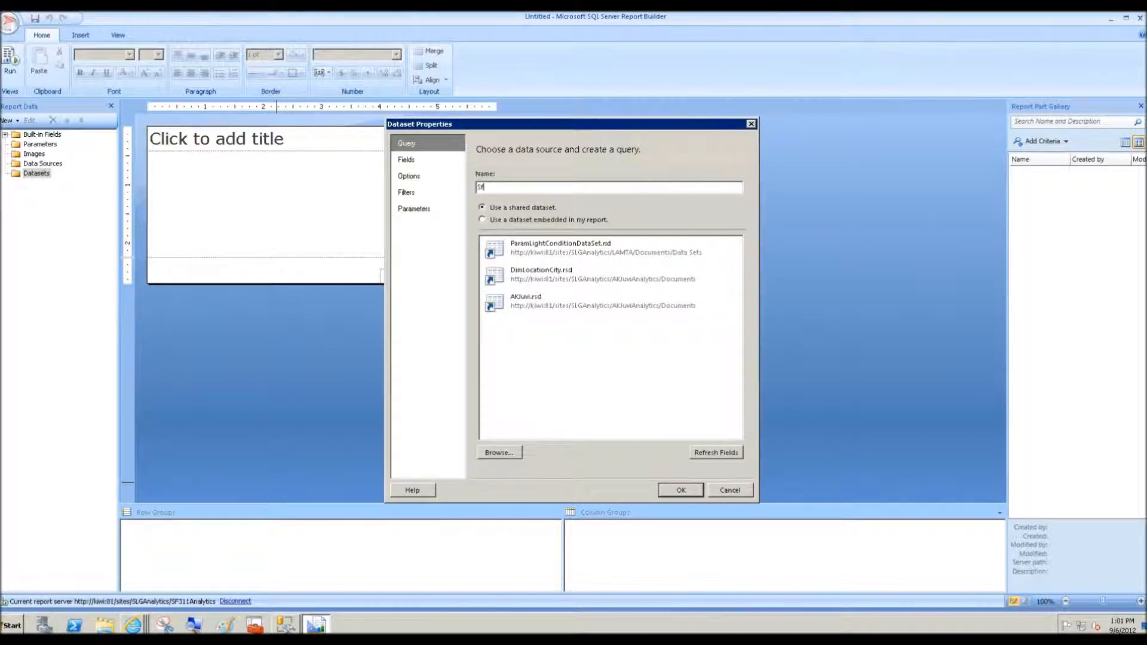
pyautogui.write('F311')
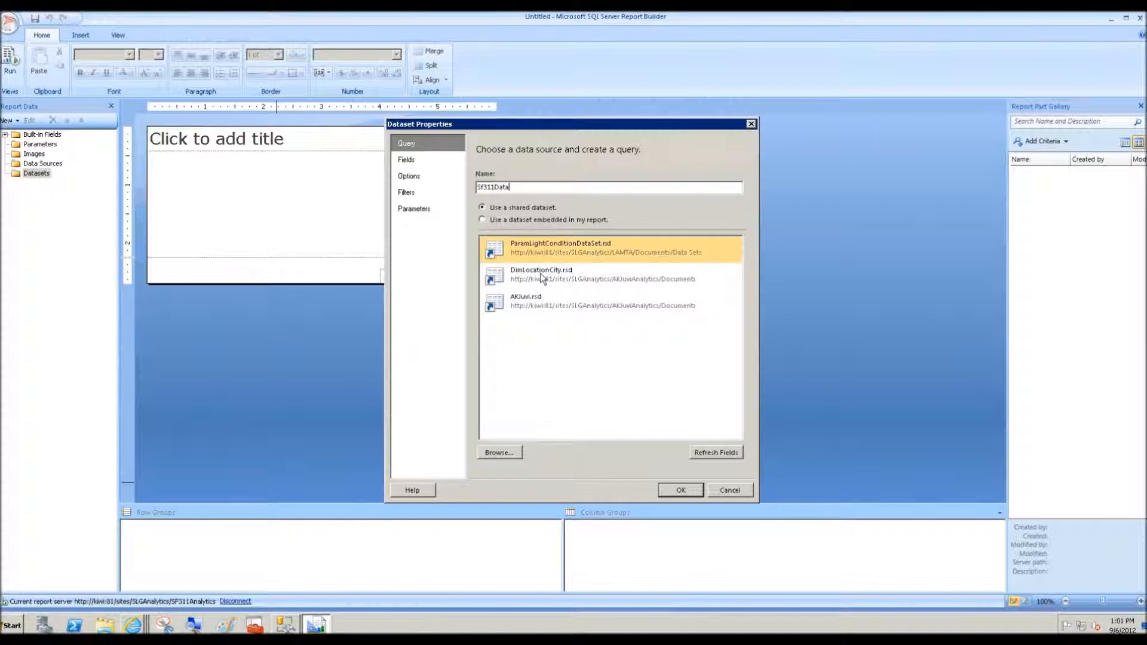
pyautogui.click(483, 220)
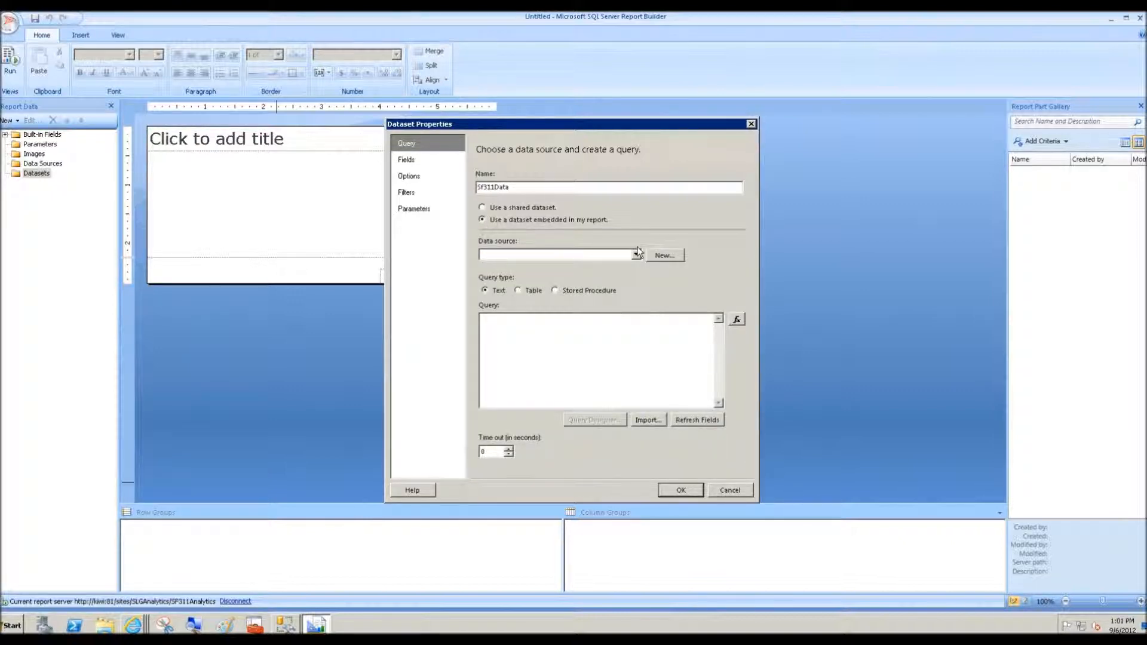
pyautogui.click(665, 254)
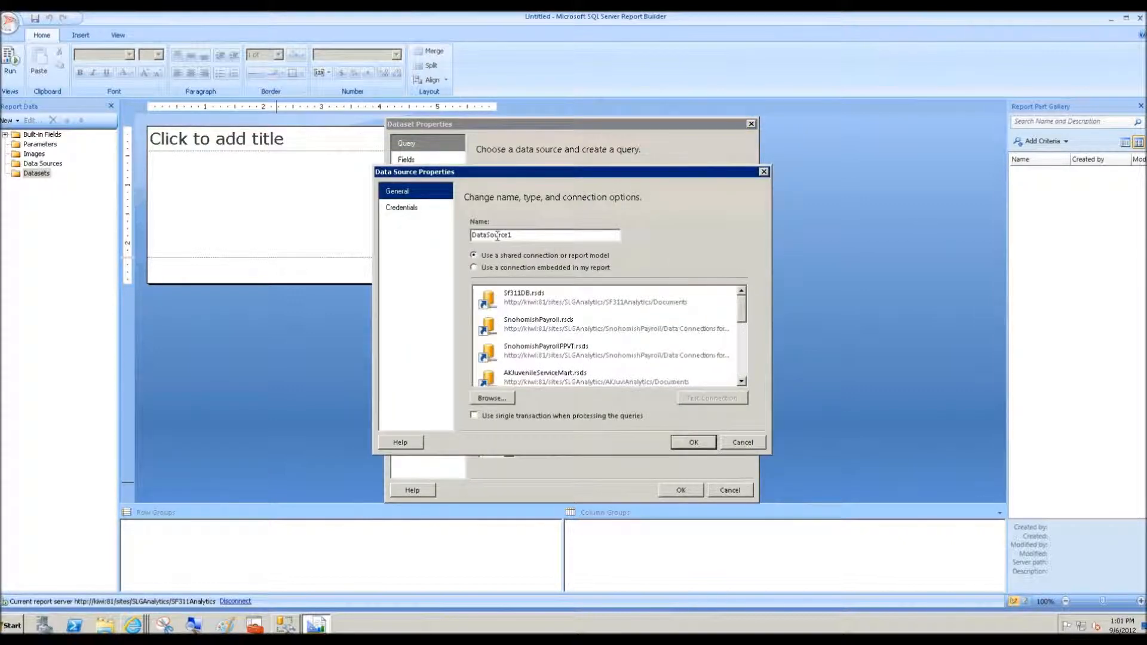
# Step: Create embedded data source SF311DB with a built connection to the SANFRAN311 database
pyautogui.write('SF311DB')
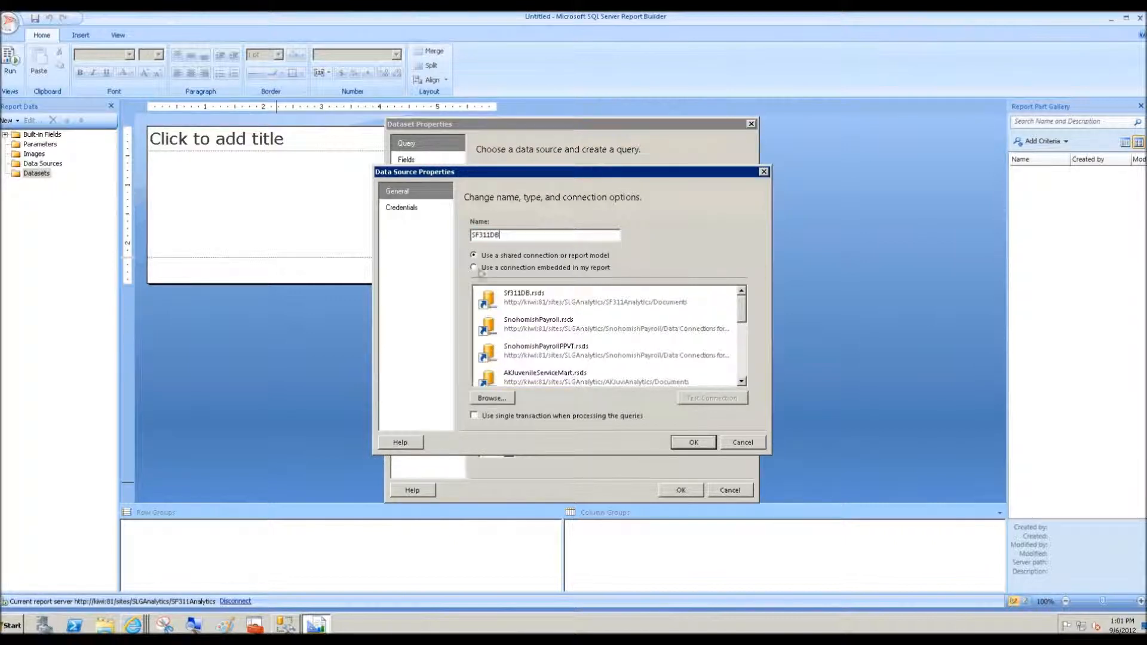
pyautogui.click(474, 267)
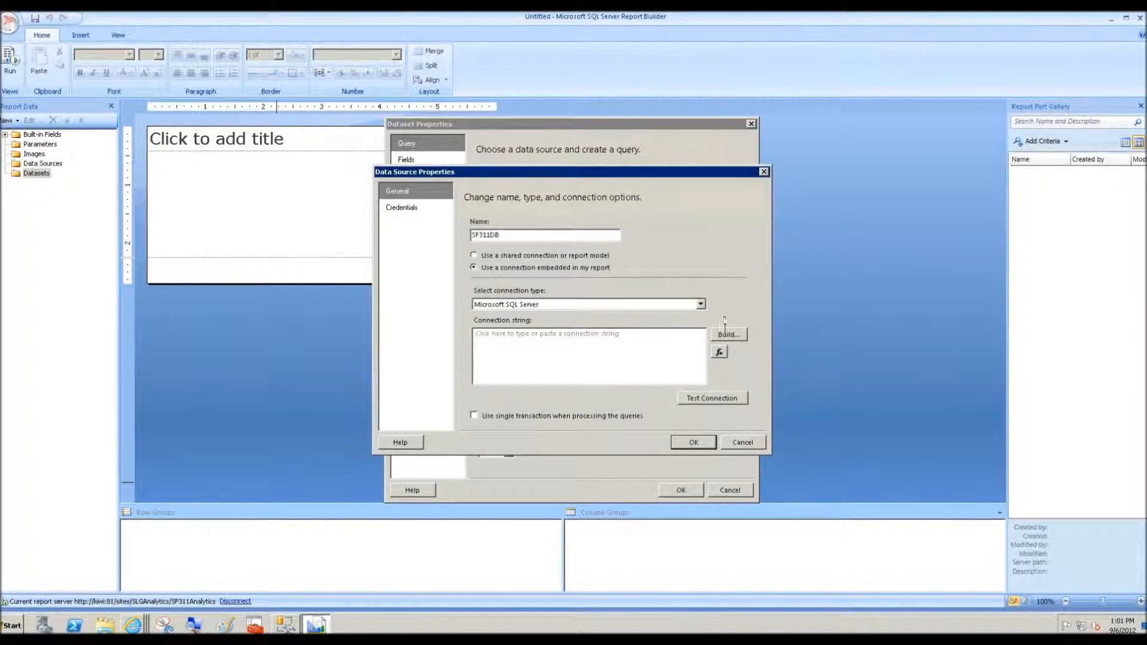
pyautogui.click(728, 335)
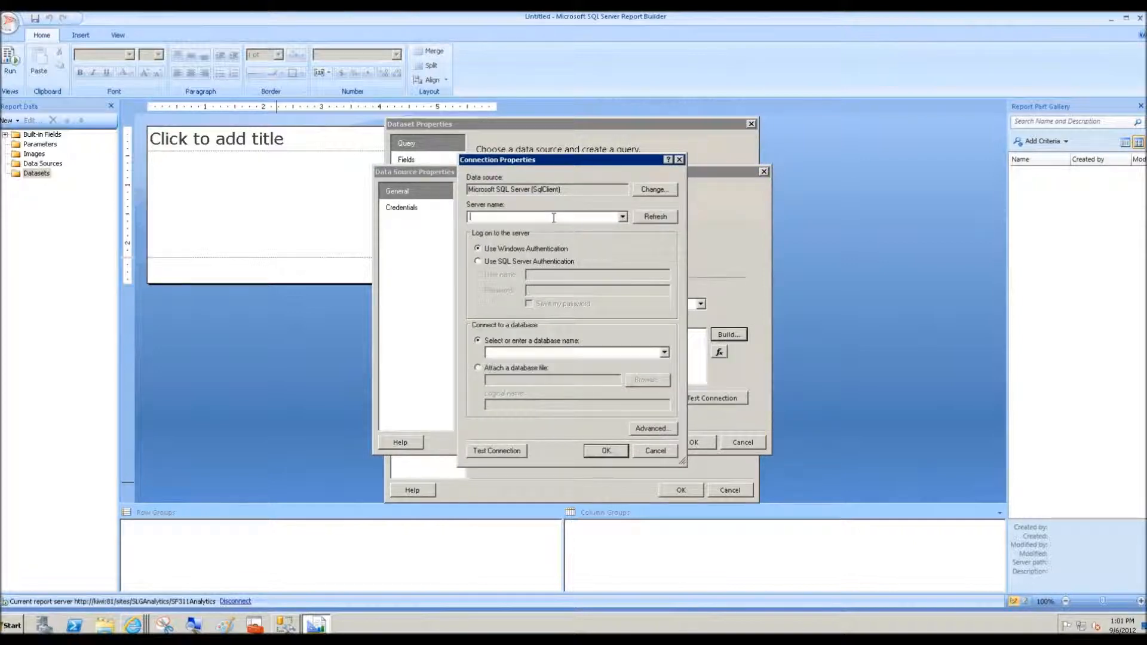
pyautogui.click(663, 351)
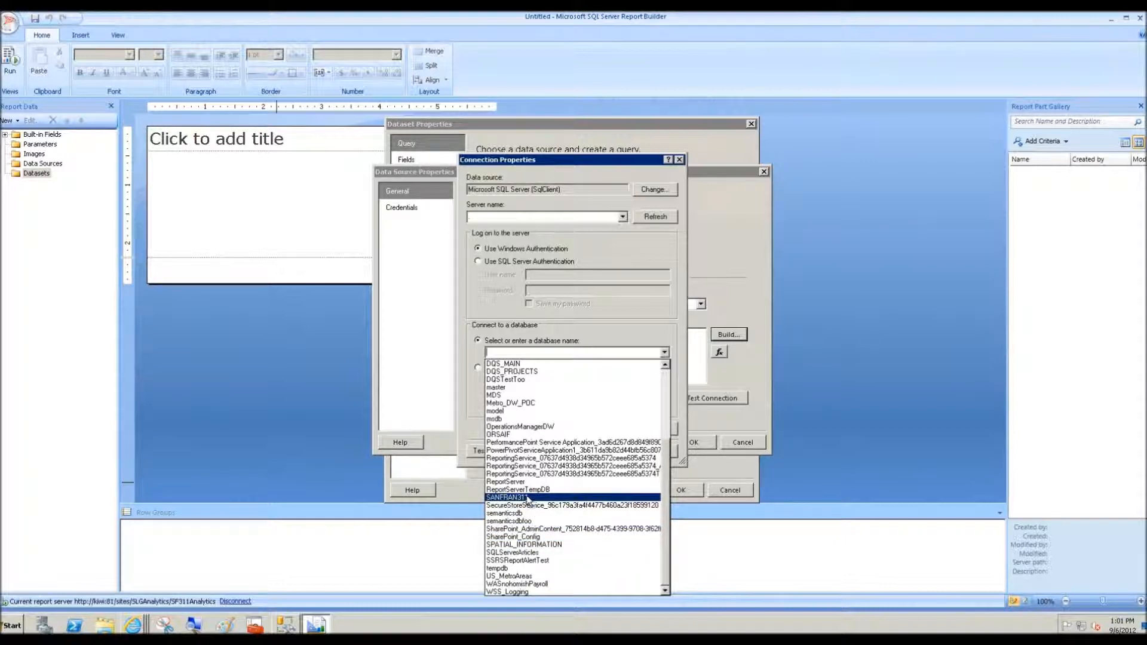
pyautogui.click(694, 442)
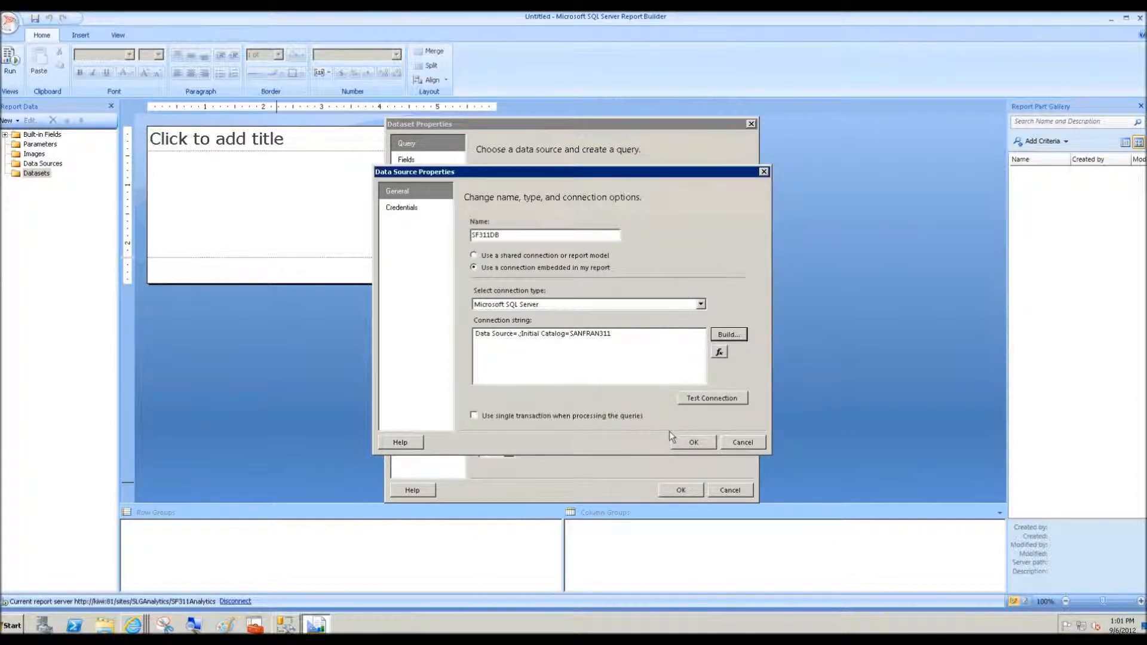
pyautogui.click(692, 442)
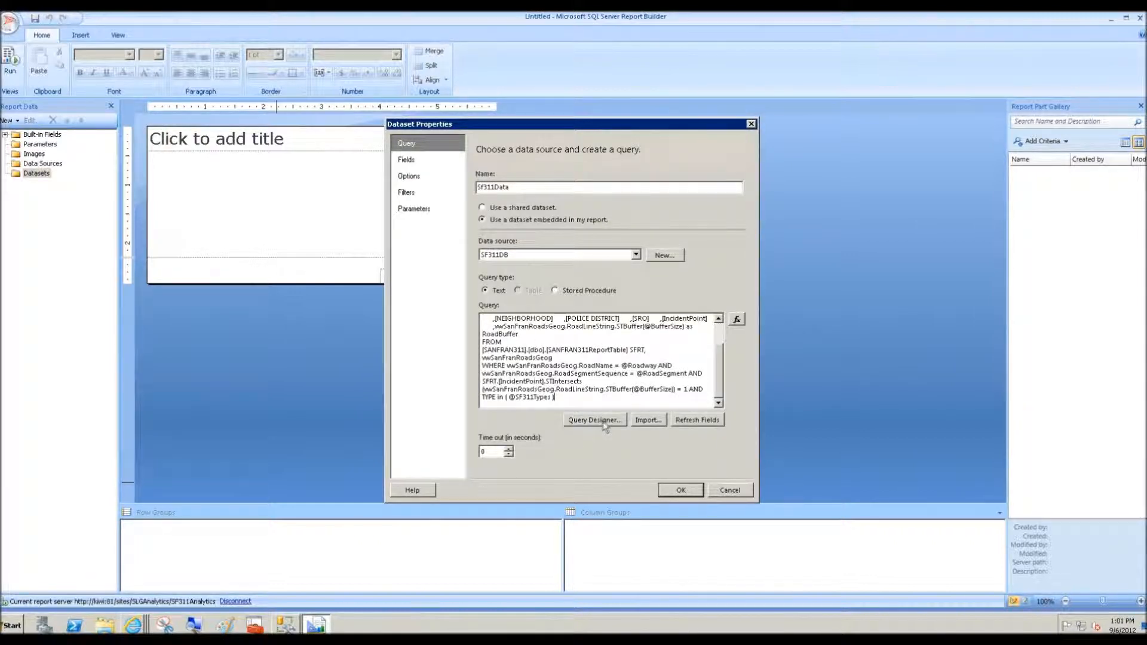
pyautogui.moveTo(595, 475)
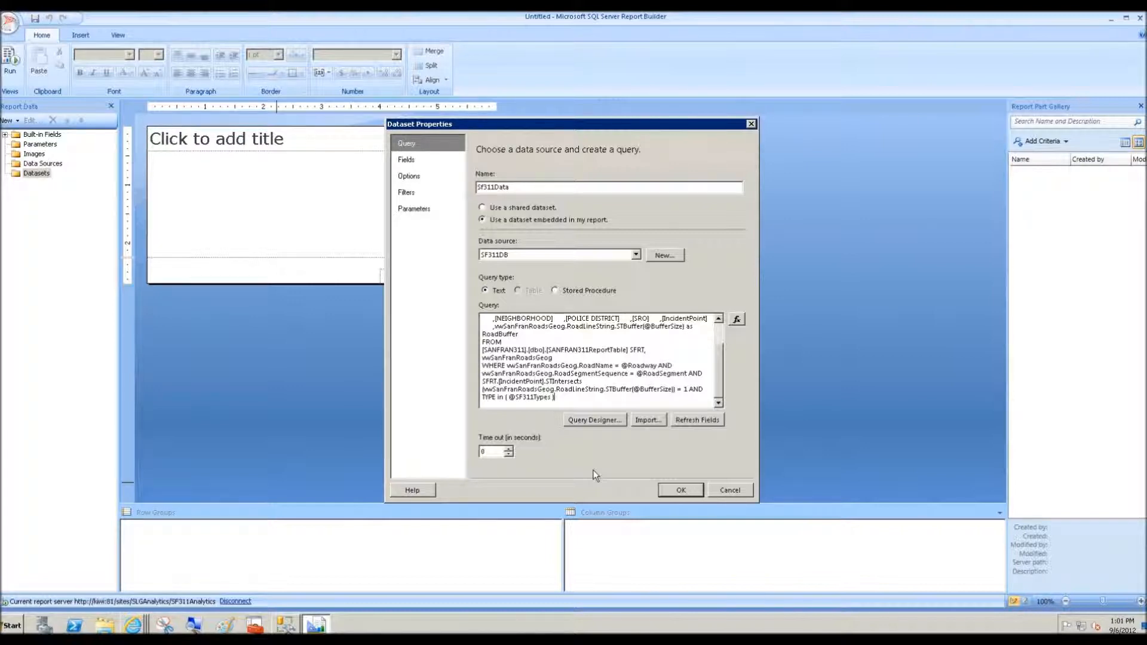
# Step: Append "and status = 'Open'" to the dataset query and save the SF311Data dataset
pyautogui.write('and')
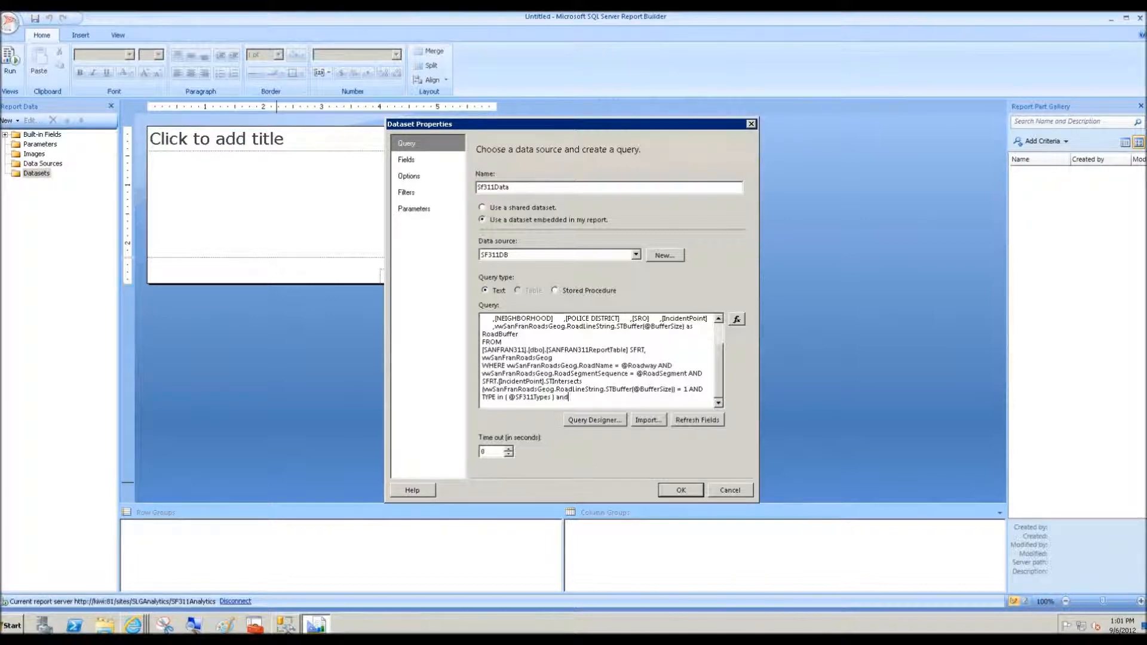
pyautogui.write('status =')
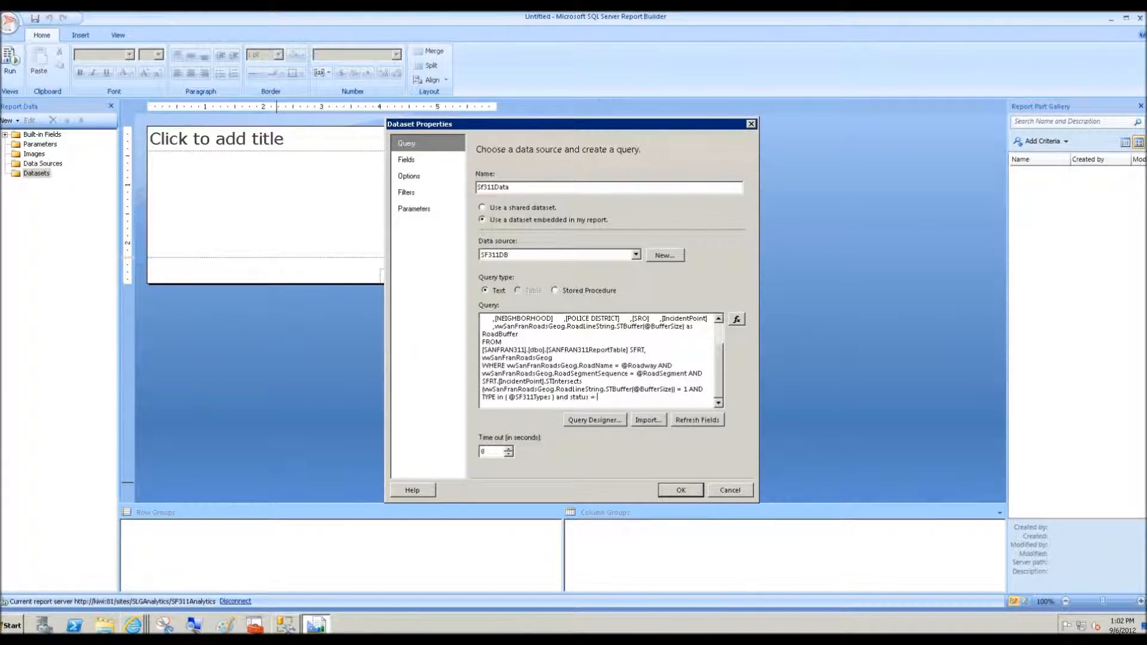
pyautogui.write("'Open")
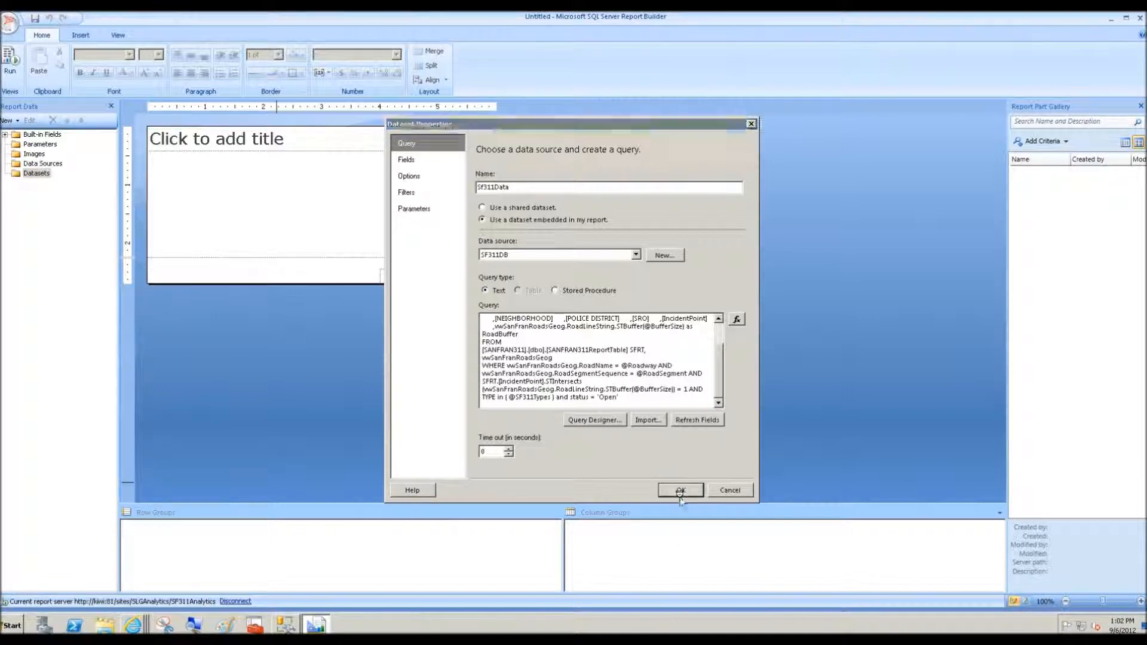
pyautogui.click(680, 490)
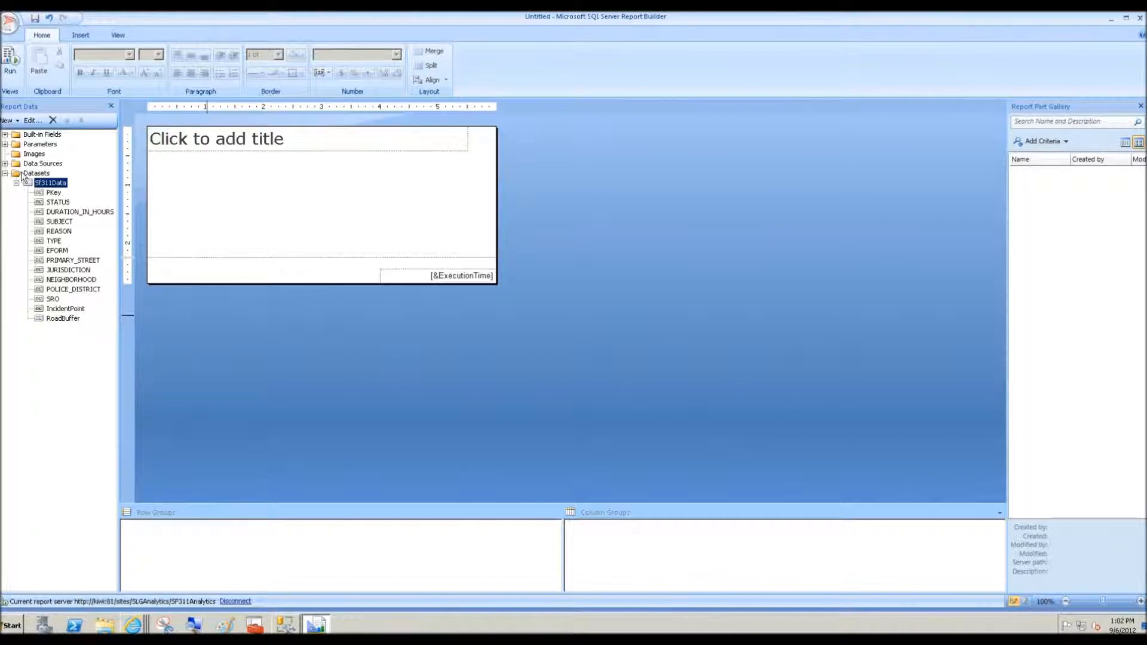
# Step: Reveal BufferSize, Roadway, RoadSegment and SF311Types parameters, preview their prompts, then return to design
pyautogui.click(6, 145)
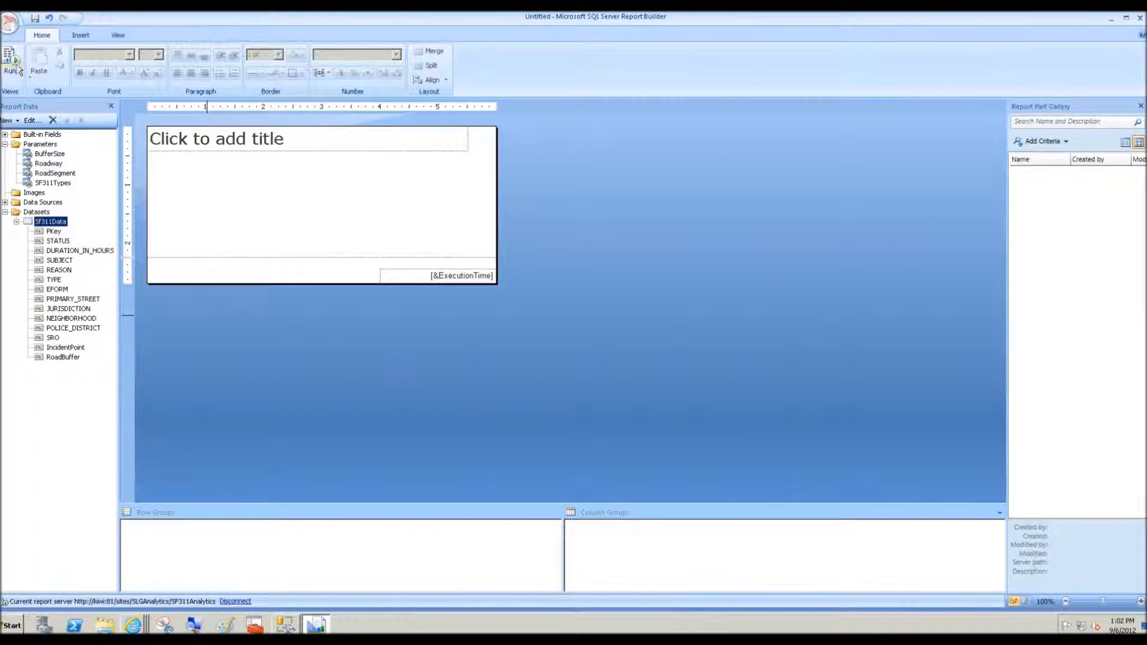
pyautogui.click(10, 62)
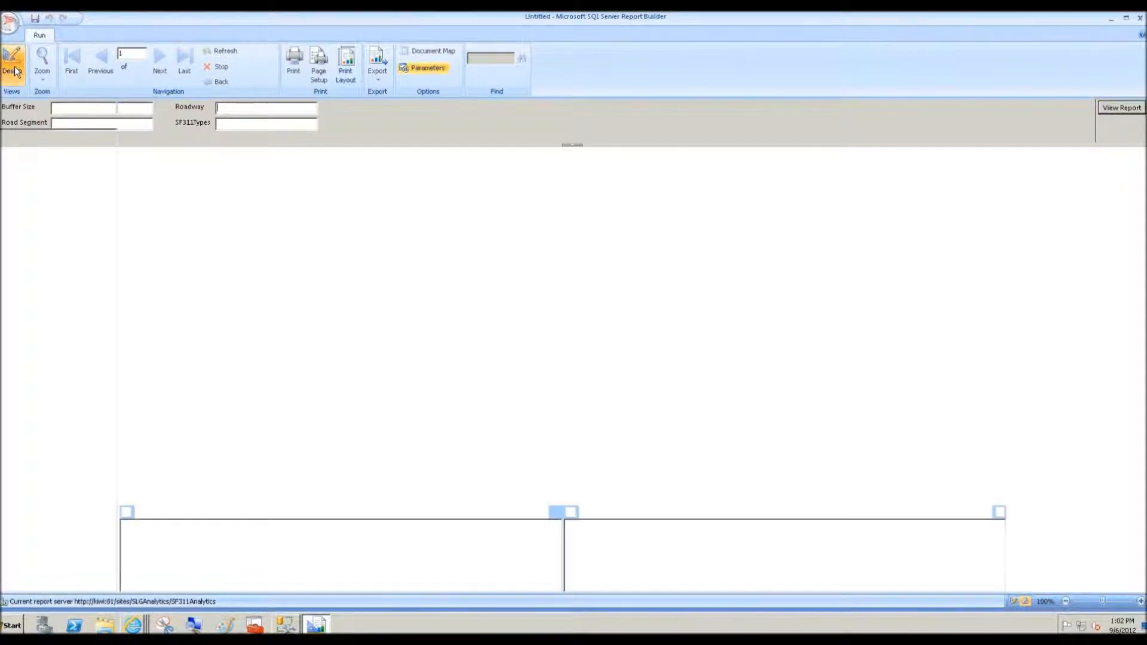
pyautogui.click(12, 62)
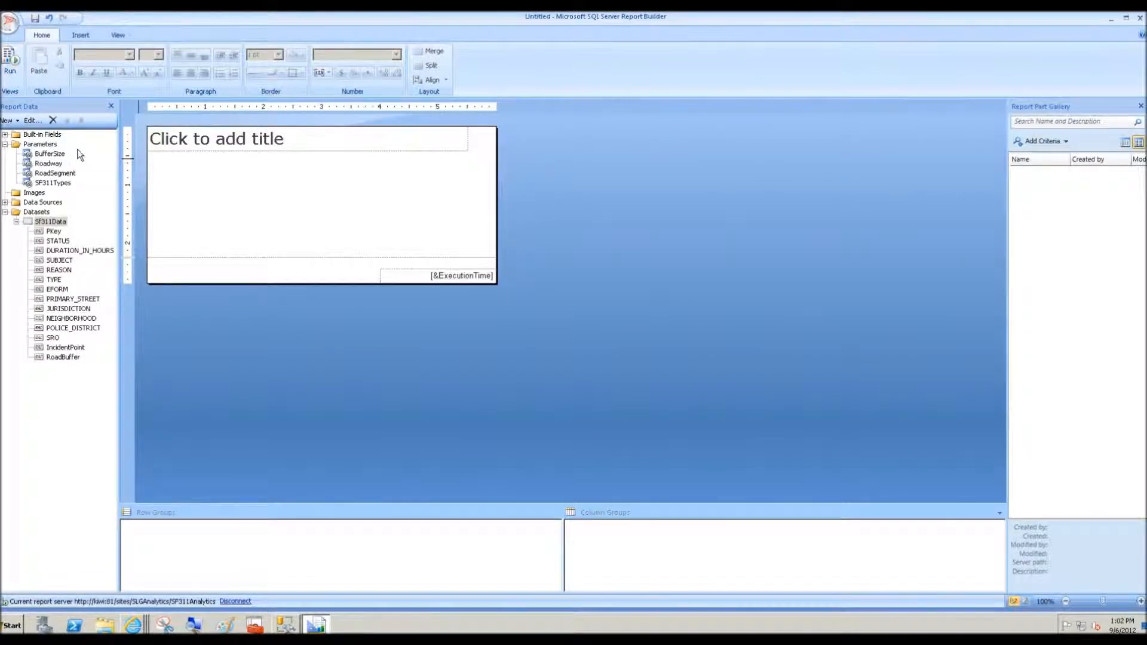
pyautogui.moveTo(47, 170)
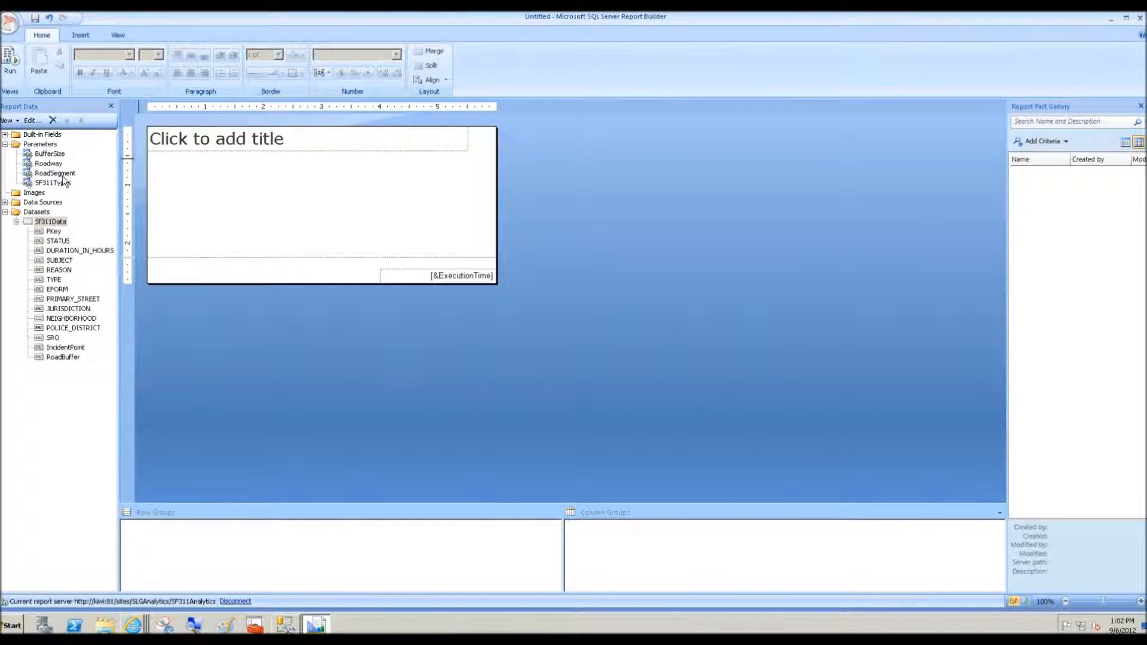
pyautogui.moveTo(44, 173)
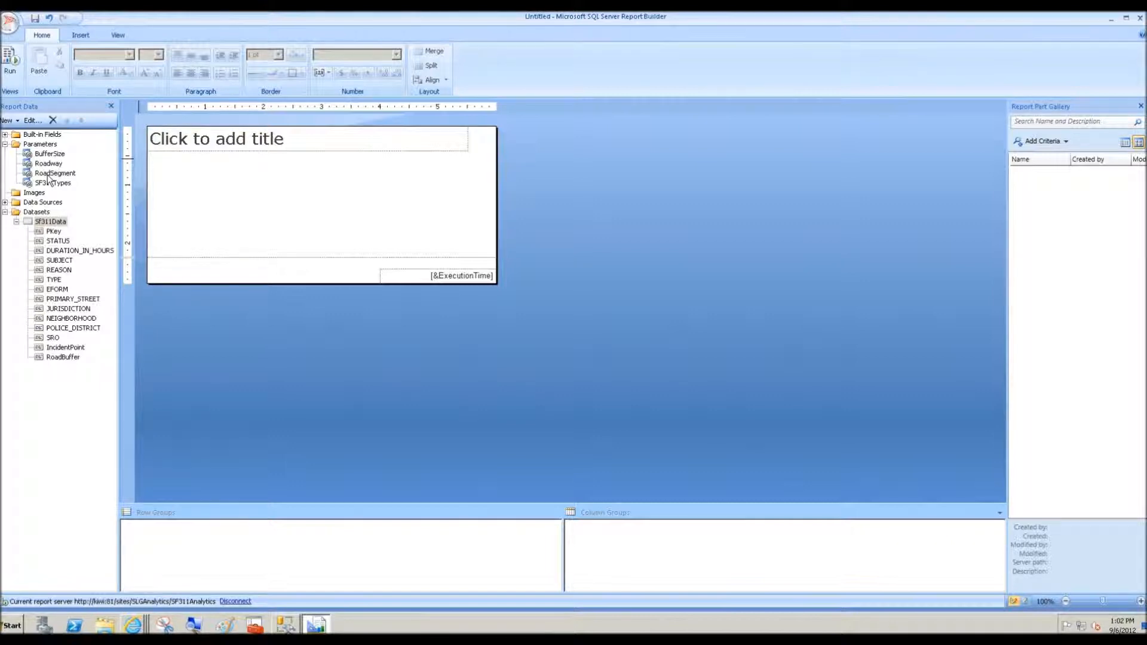
pyautogui.moveTo(60, 190)
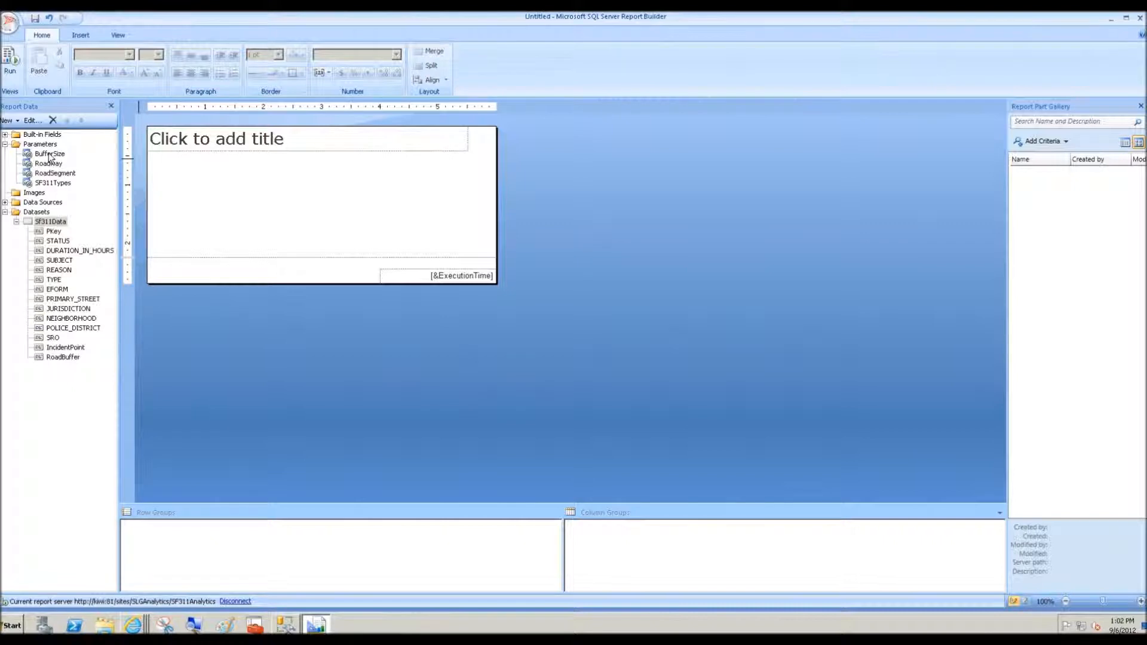
# Step: Set BufferSize to Integer data type with a specified default value of 100
pyautogui.rightClick(49, 154)
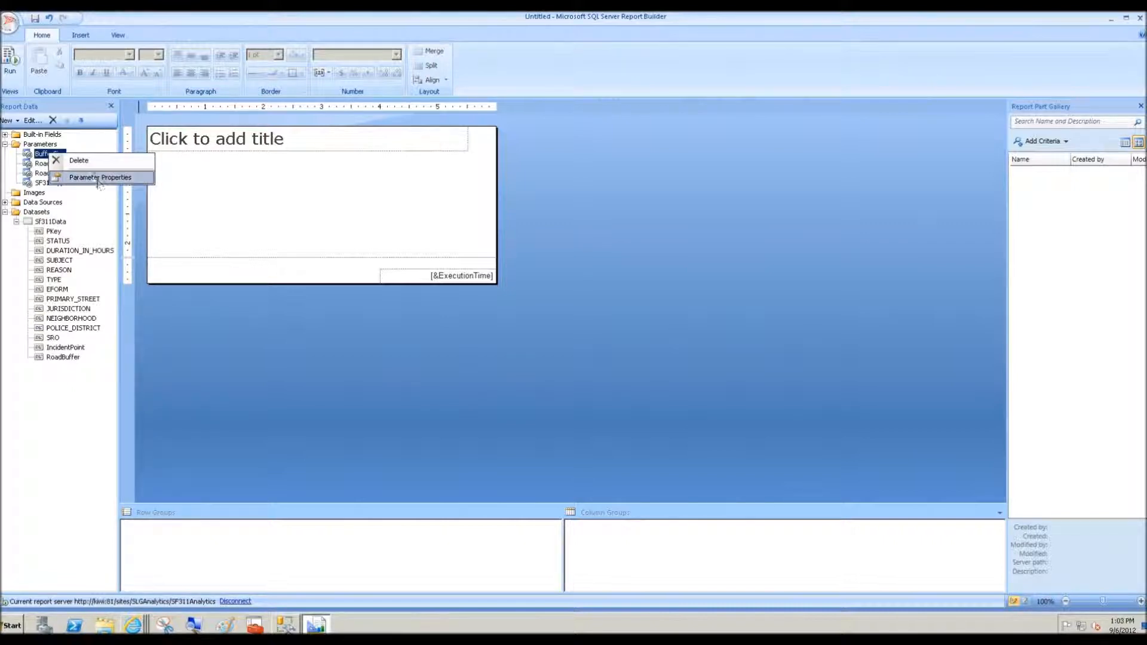
pyautogui.click(99, 176)
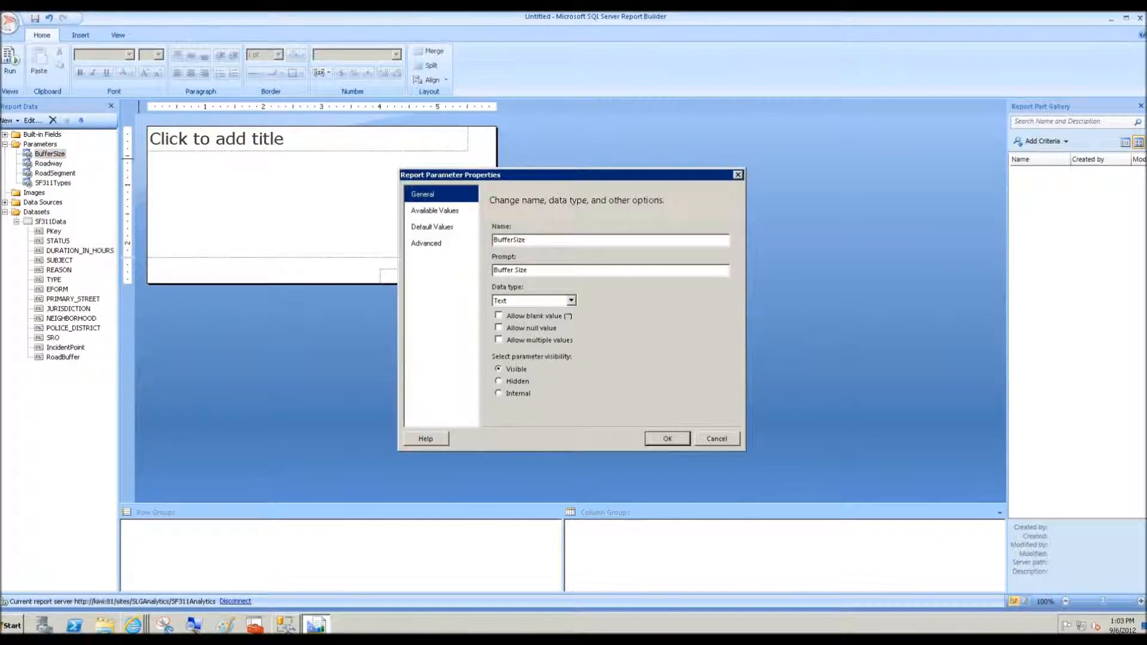
pyautogui.click(569, 301)
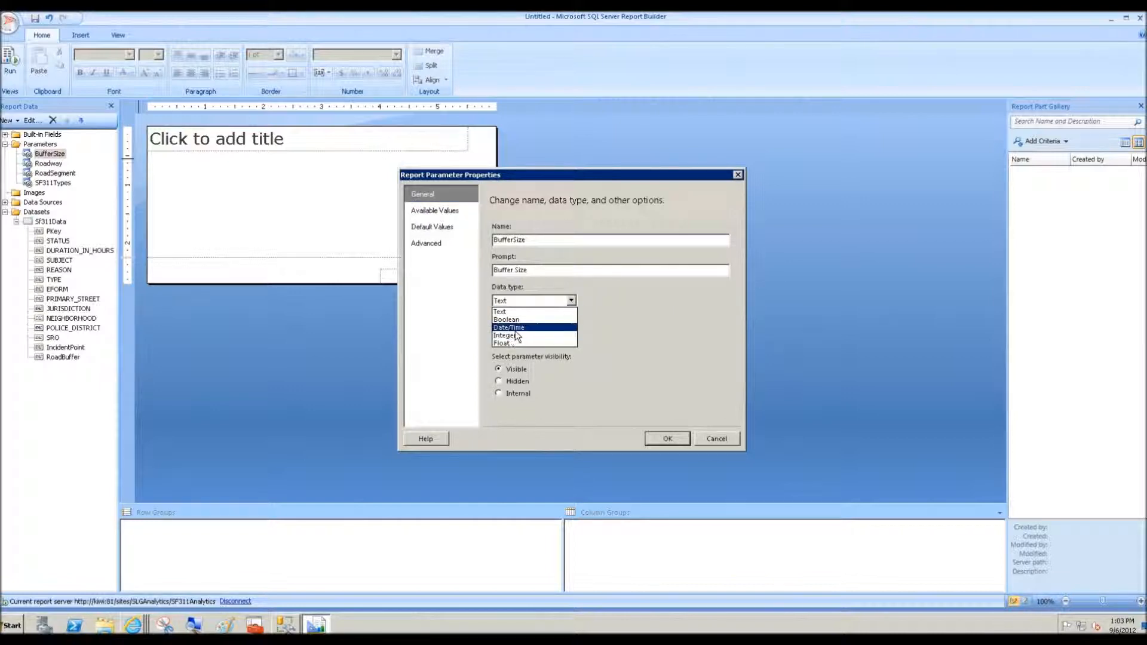
pyautogui.click(504, 335)
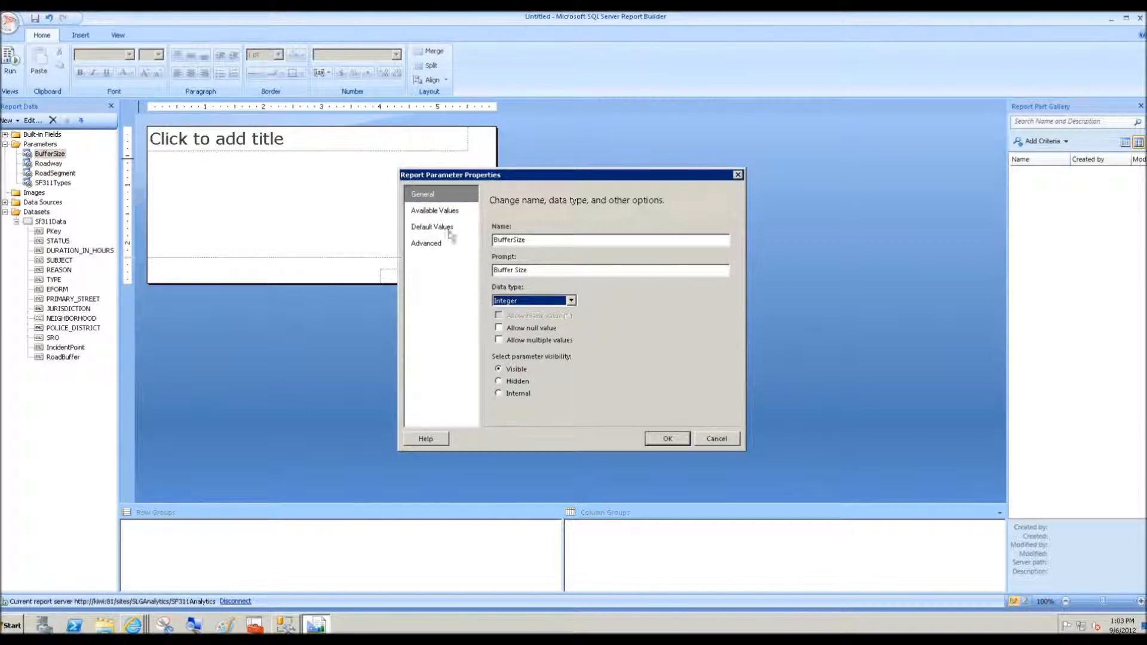
pyautogui.click(432, 226)
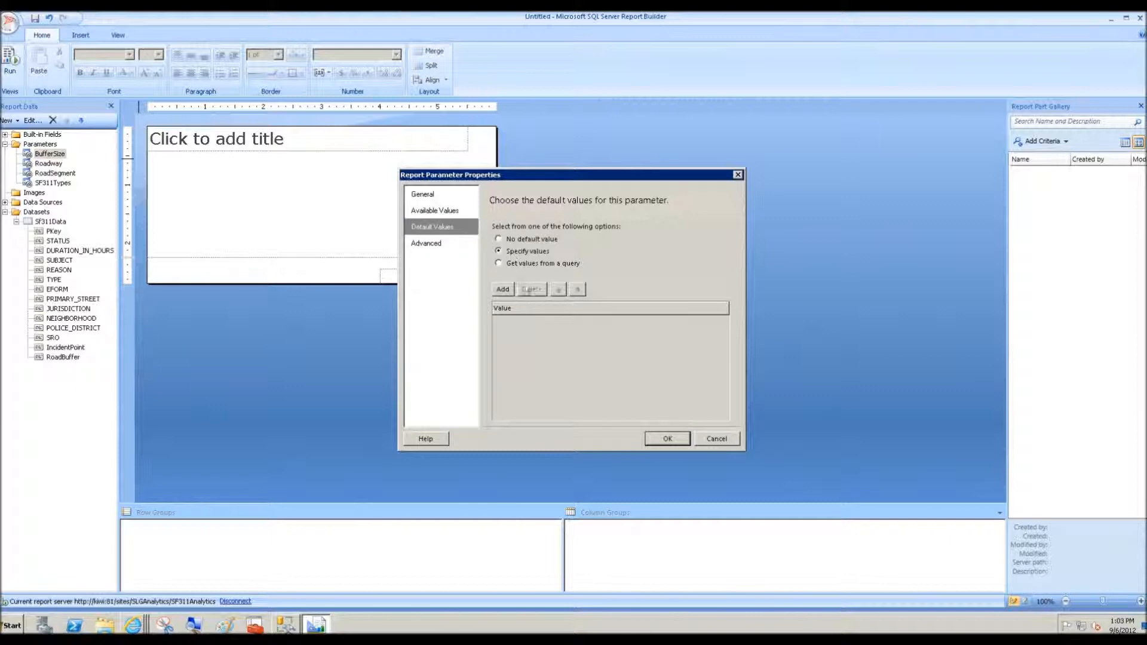
pyautogui.click(502, 289)
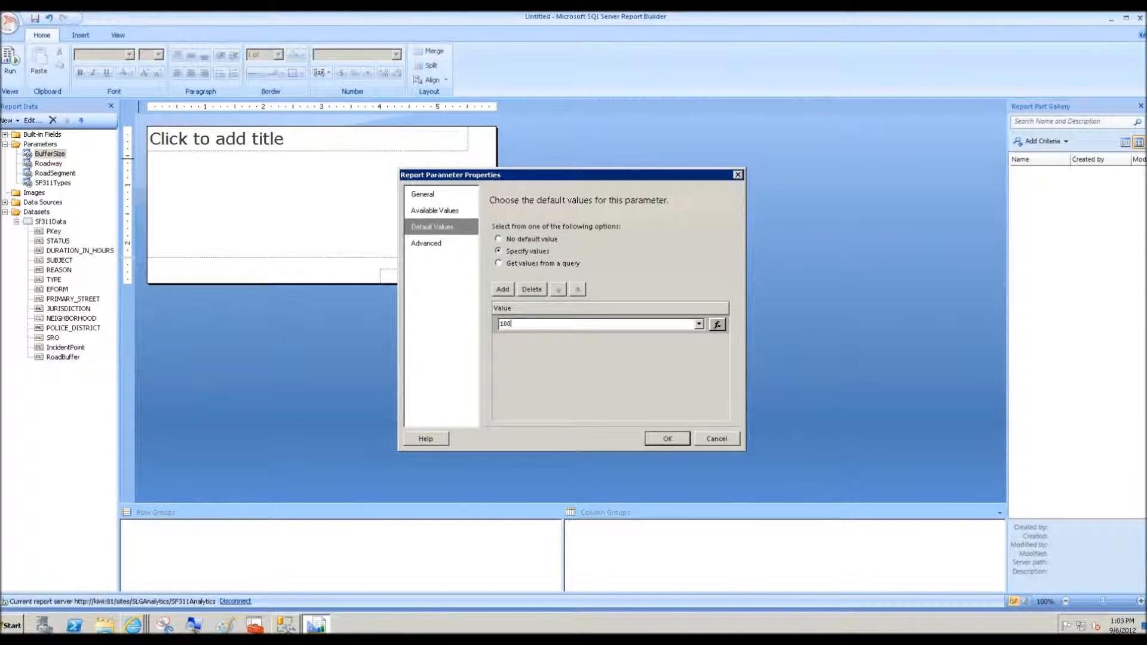
pyautogui.click(665, 438)
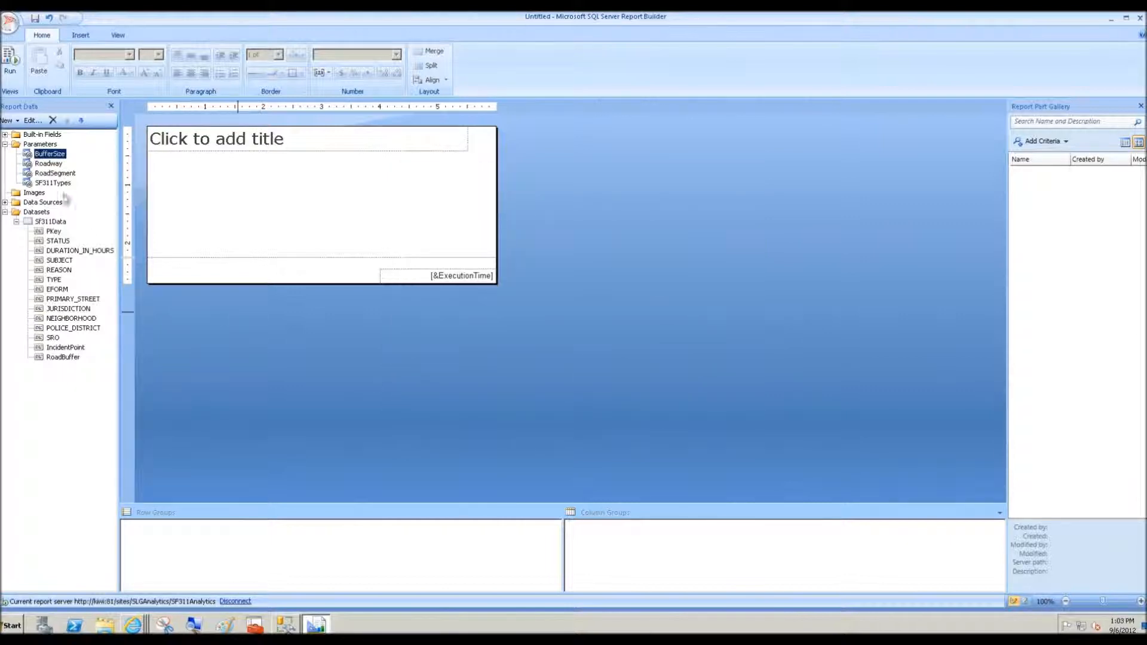
pyautogui.click(48, 164)
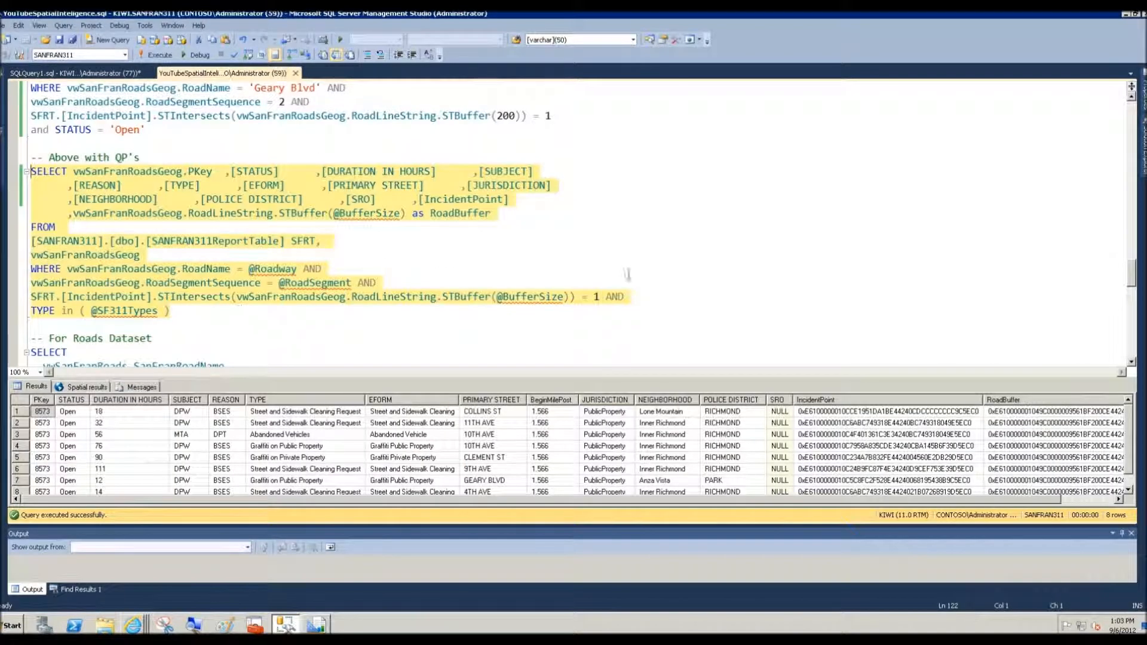
# Step: Scroll the SSMS script down to the Roads Dataset SELECT statement
pyautogui.scroll(-3)
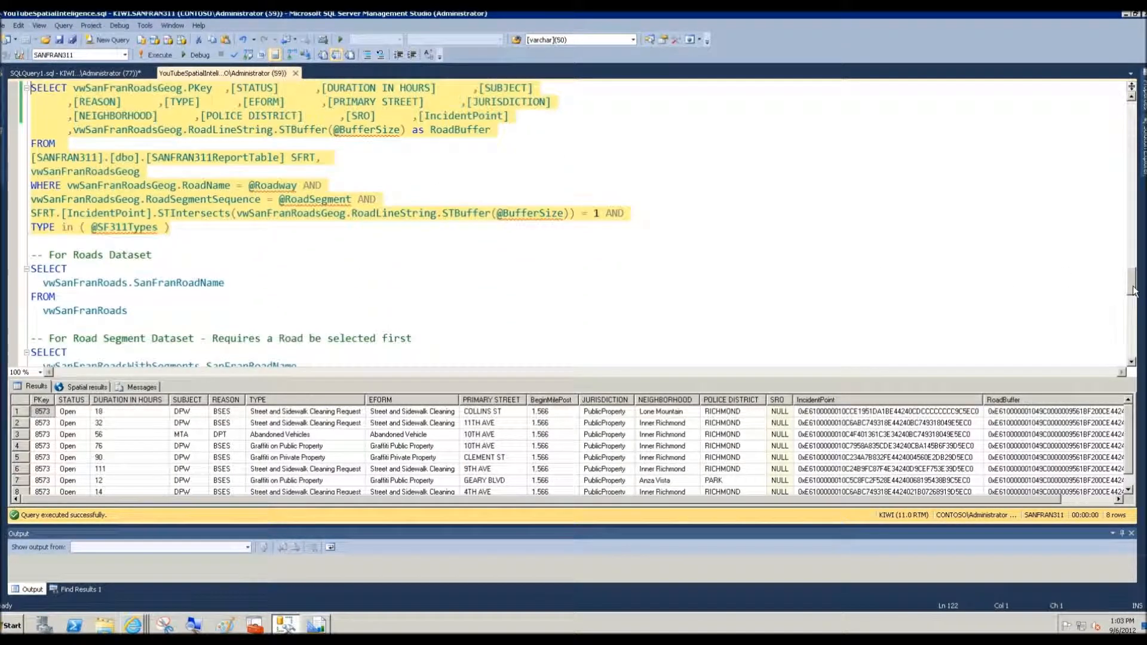
pyautogui.scroll(-3)
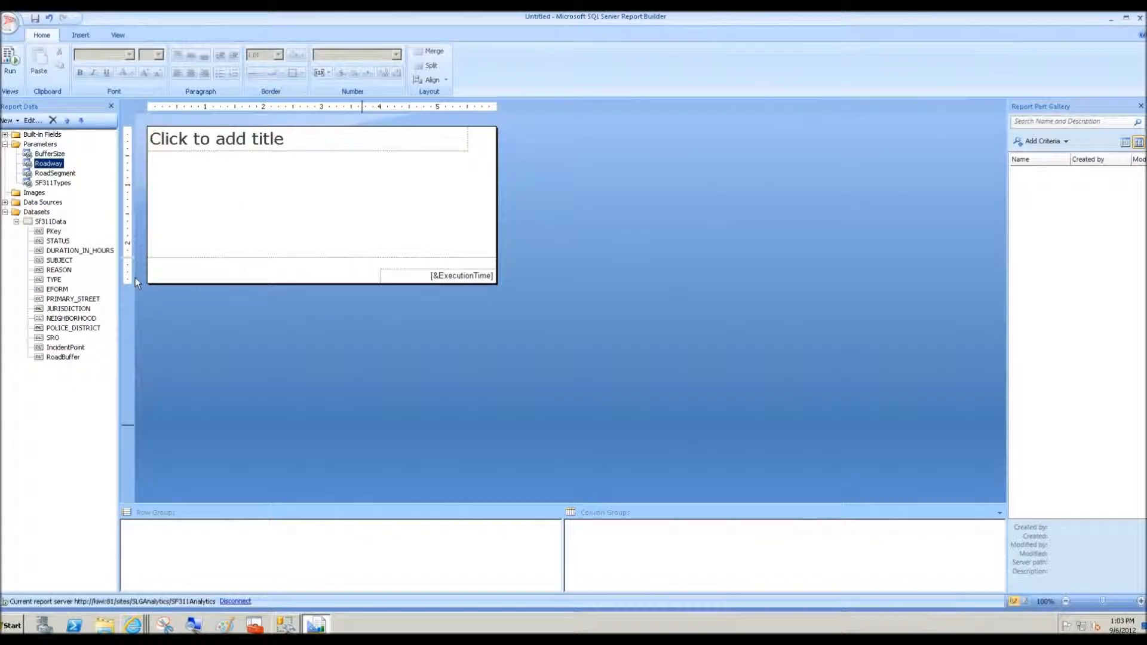
# Step: Add an embedded SFRoadway dataset on SF311DB with the roads query
pyautogui.rightClick(35, 212)
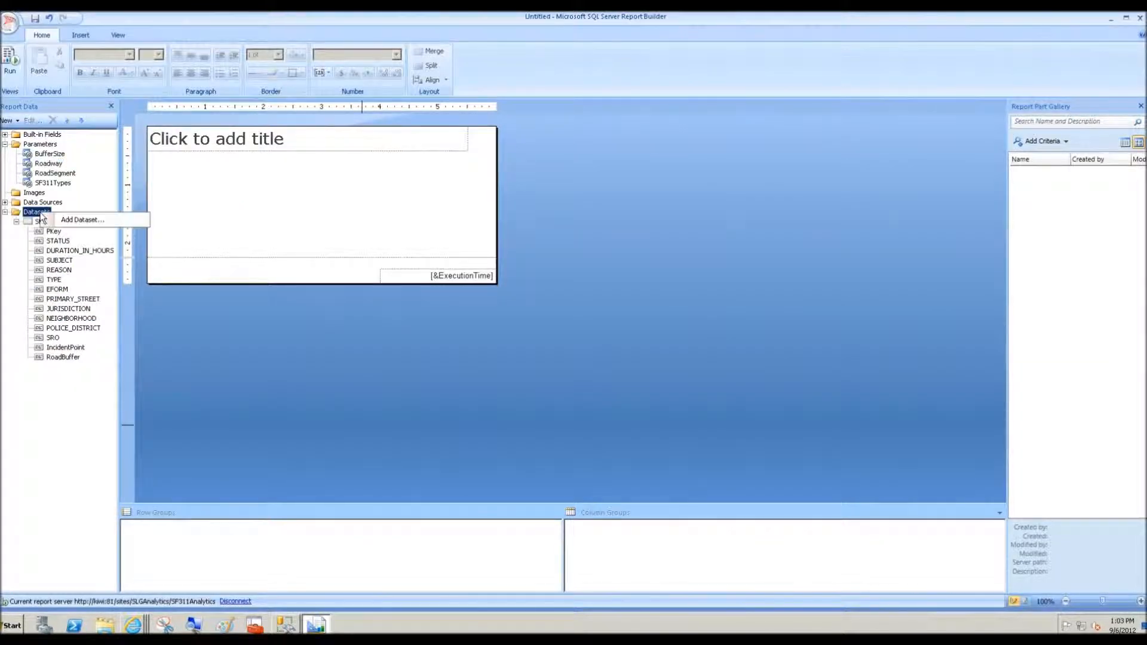
pyautogui.click(83, 220)
pyautogui.write('SFRoadway')
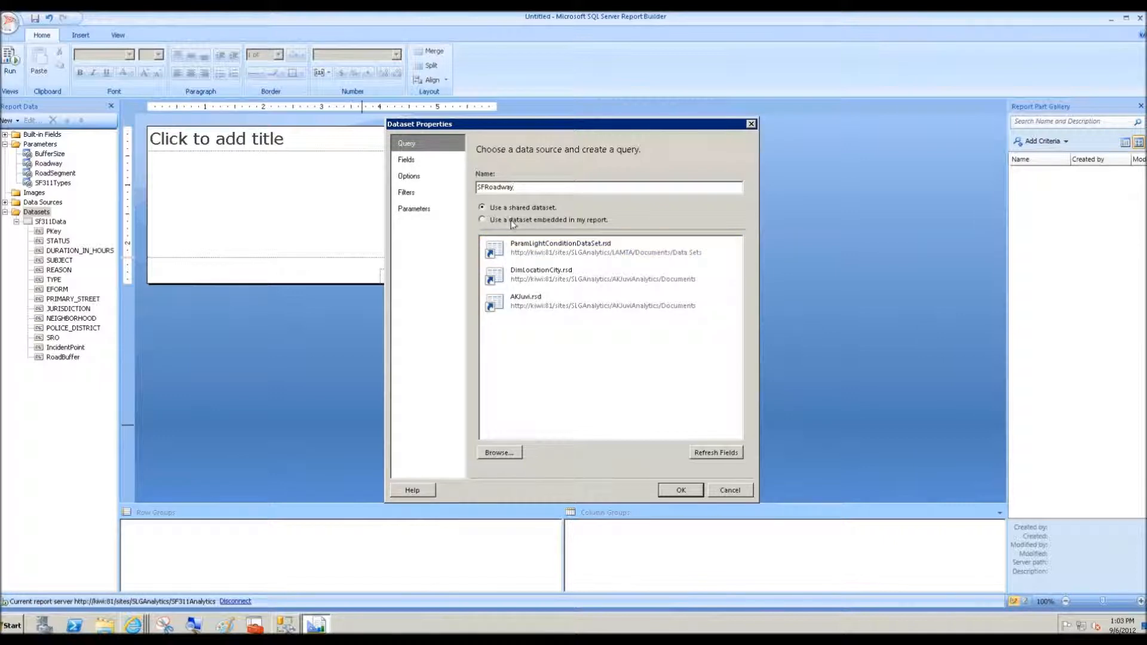
pyautogui.click(482, 220)
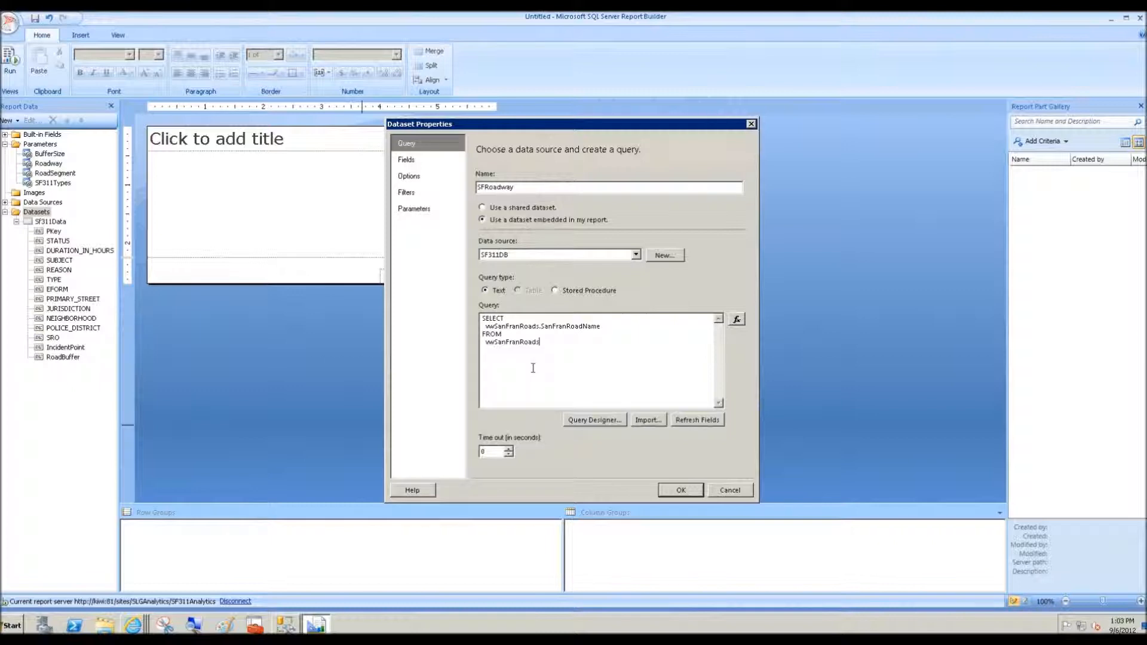
pyautogui.click(679, 490)
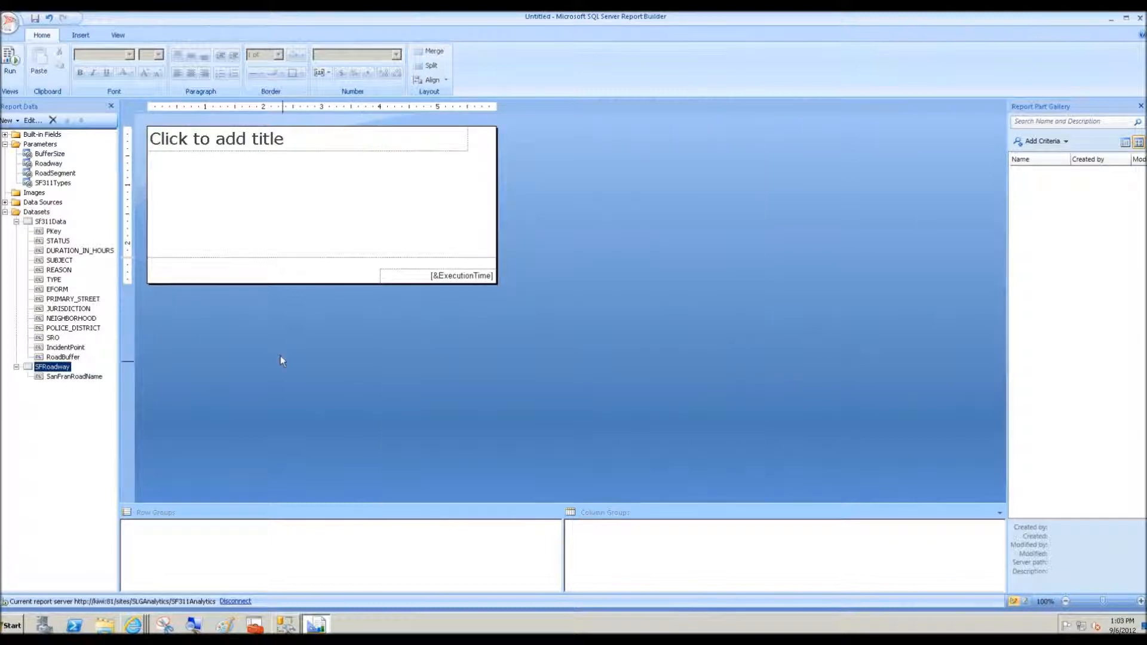
pyautogui.moveTo(59, 382)
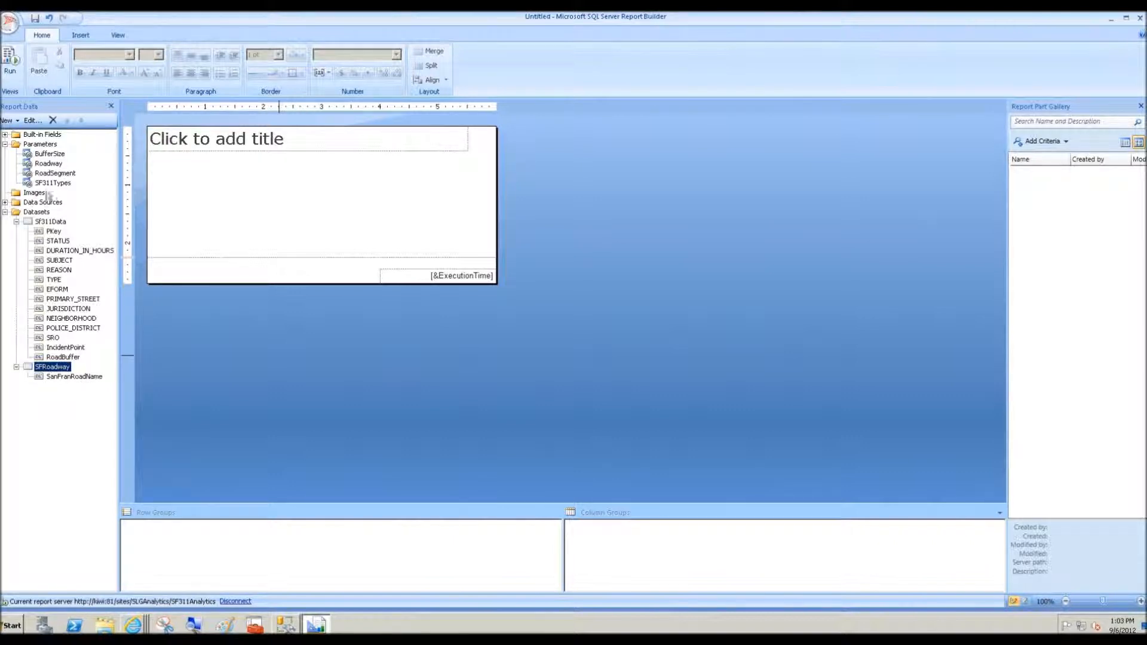
# Step: Give Roadway available values from SFRoadway, value and label SanFranRoadName
pyautogui.rightClick(48, 163)
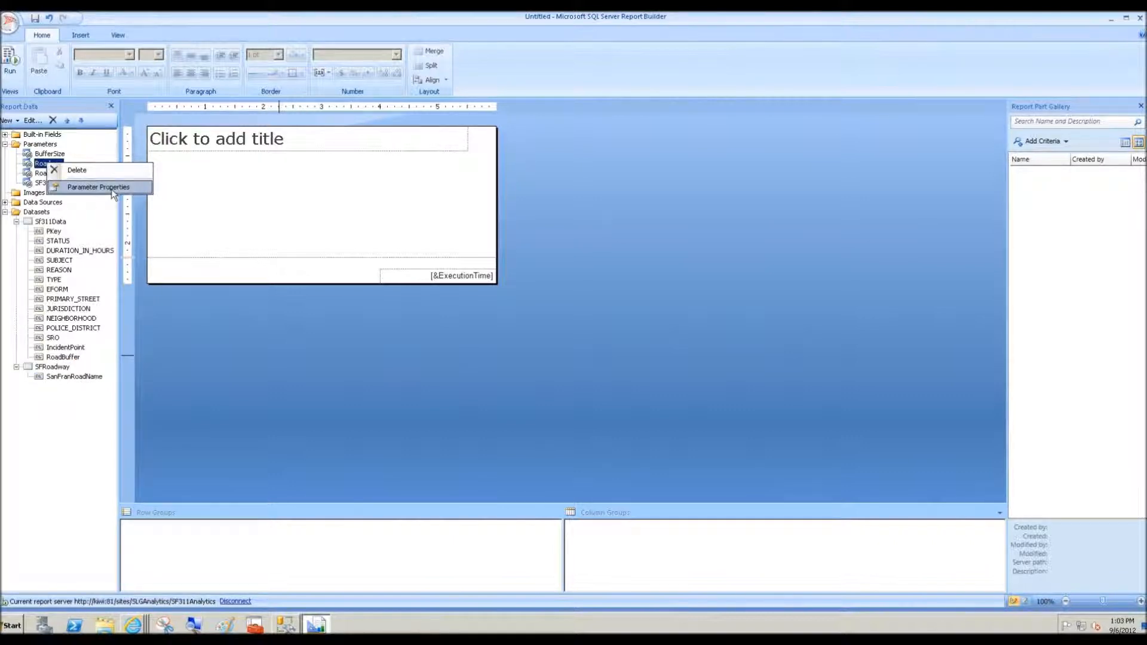
pyautogui.click(98, 186)
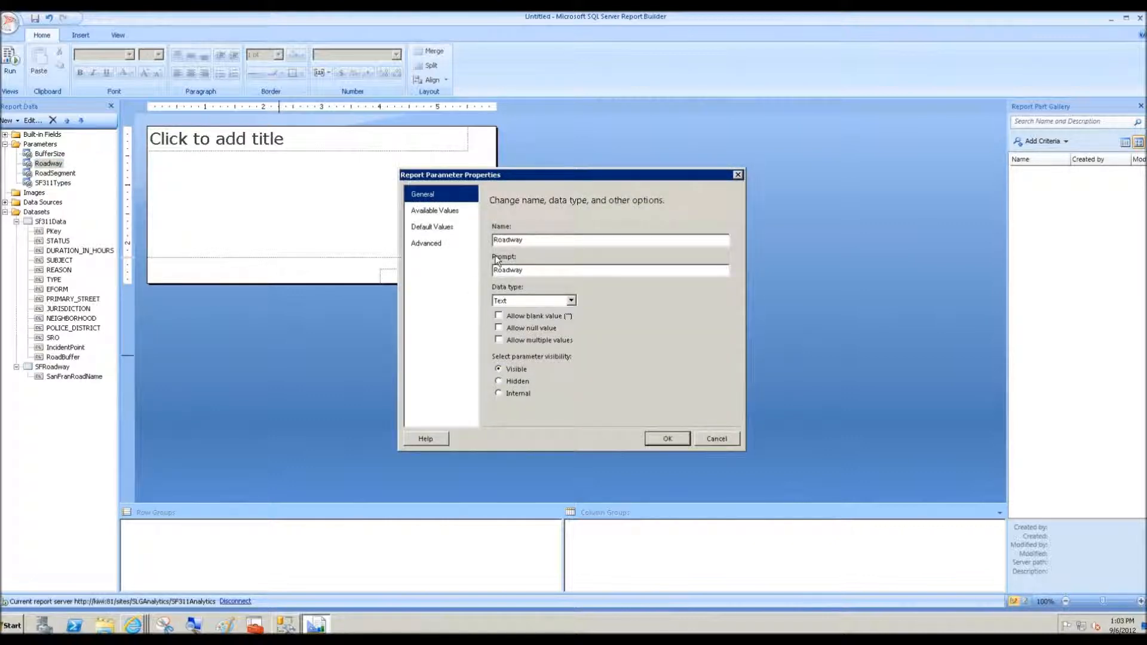
pyautogui.click(435, 211)
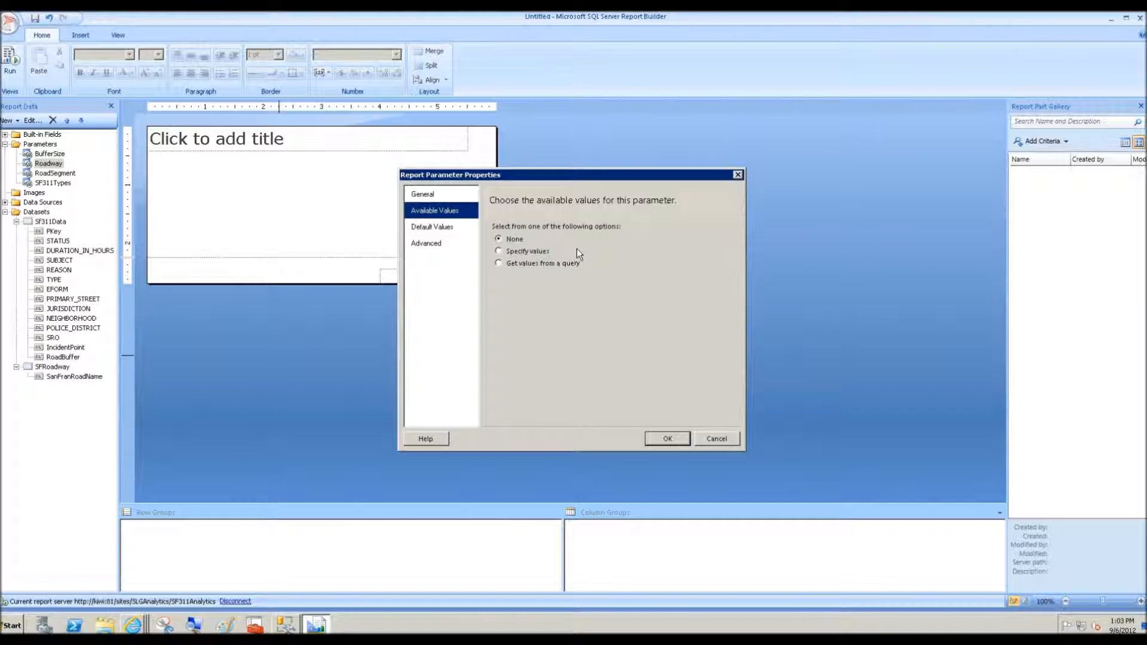
pyautogui.click(499, 263)
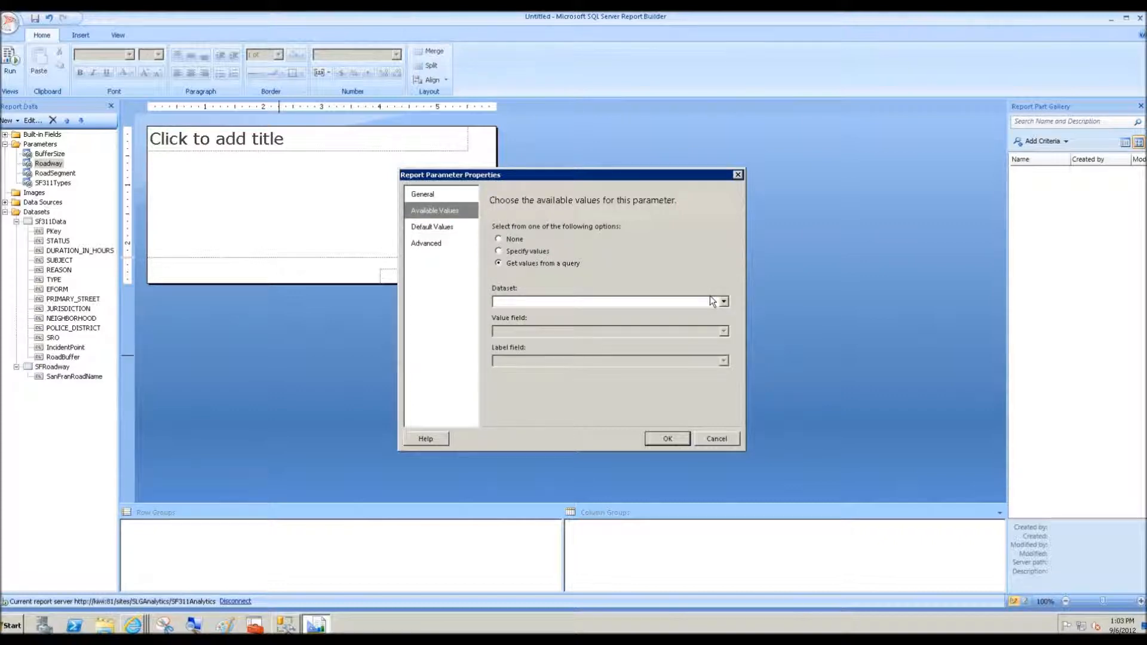
pyautogui.click(722, 301)
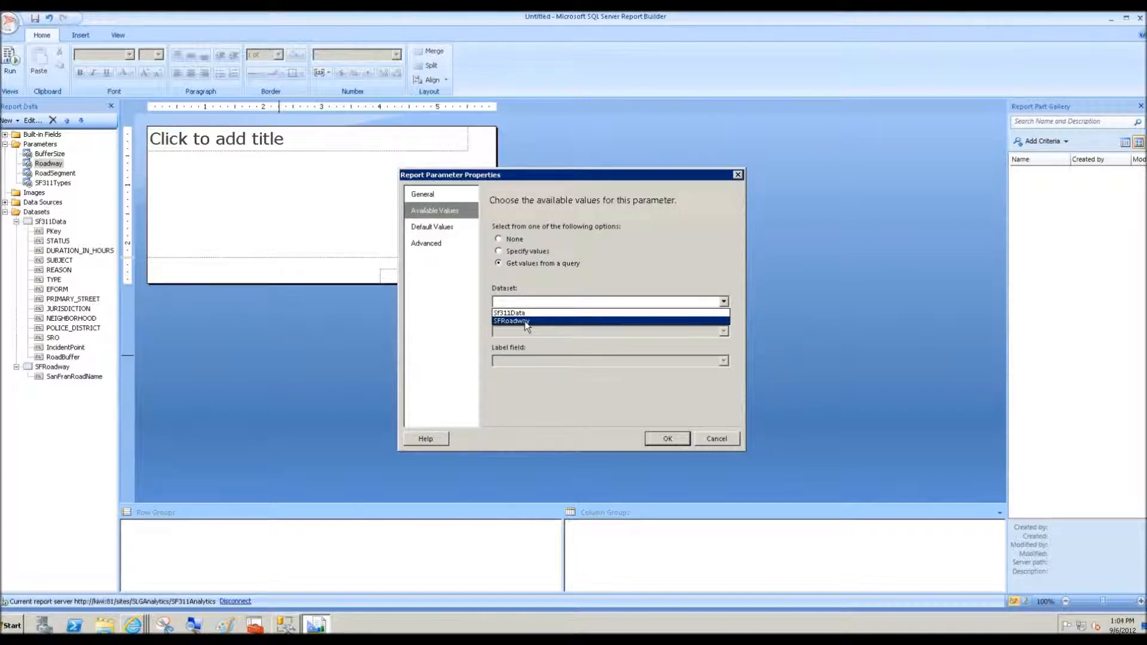
pyautogui.click(510, 322)
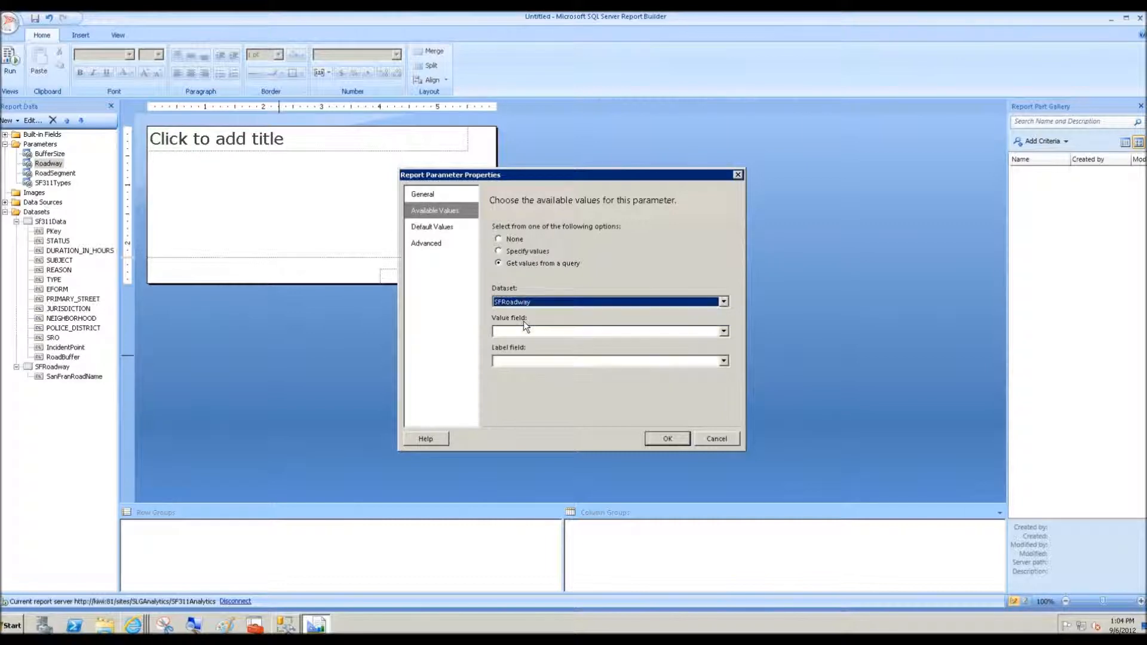
pyautogui.click(722, 331)
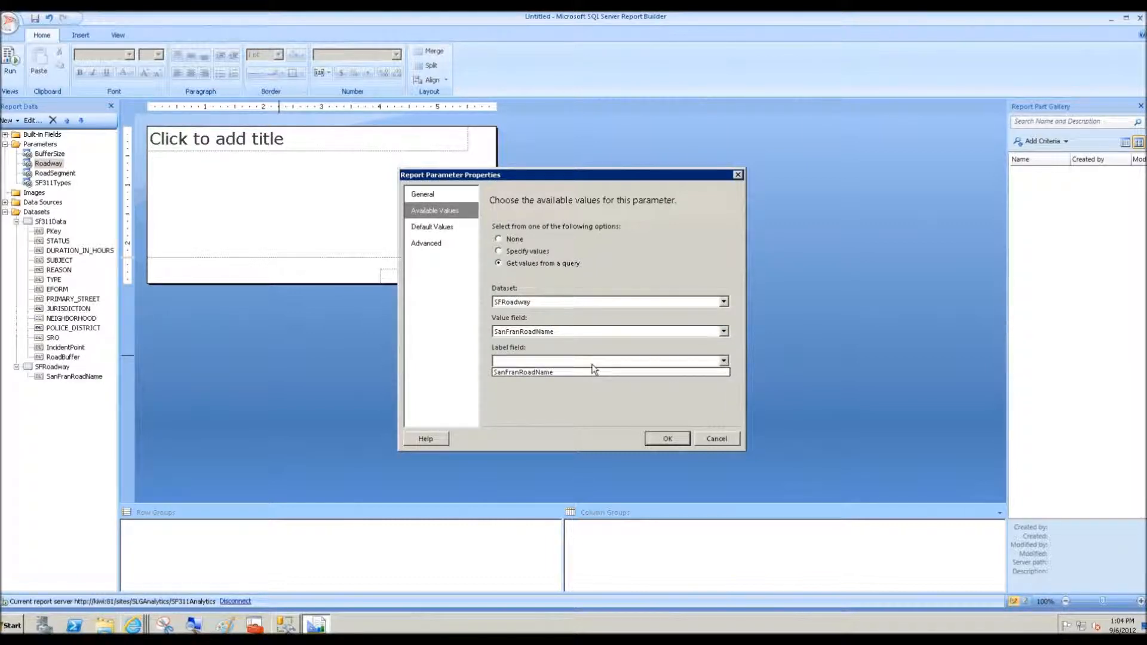
pyautogui.click(666, 438)
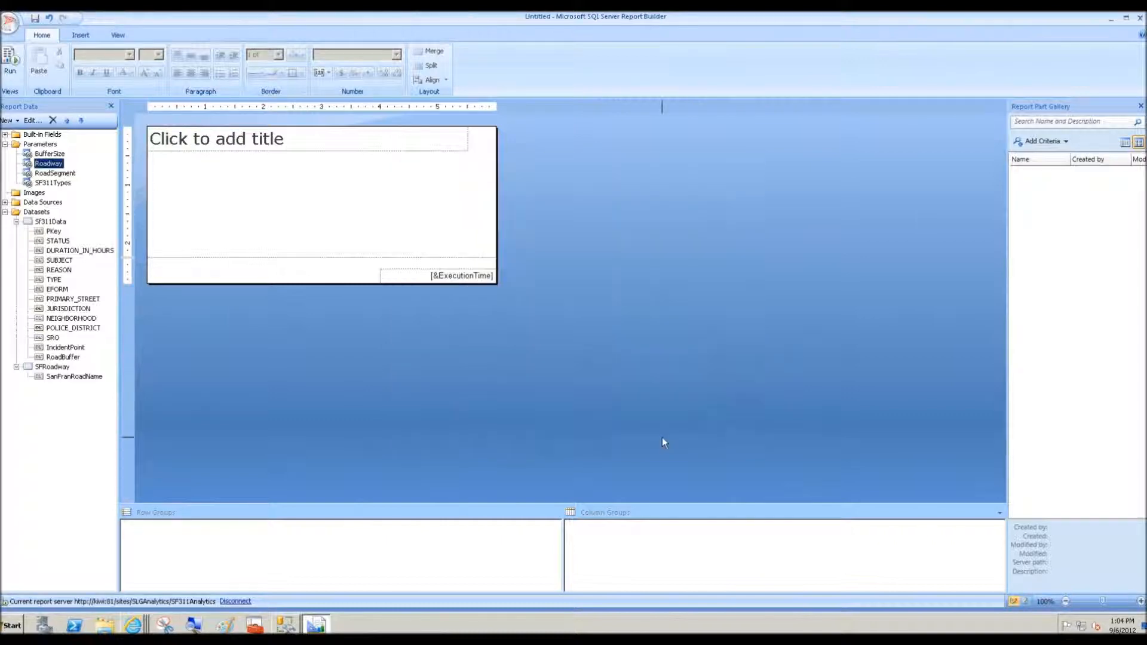
pyautogui.click(10, 61)
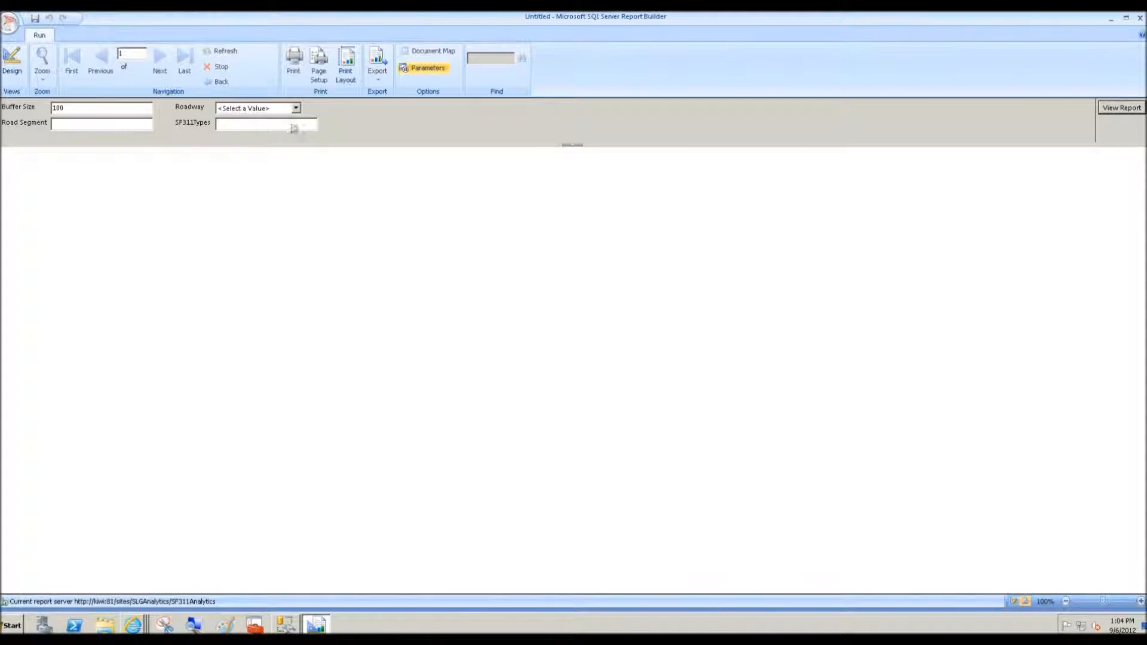
pyautogui.click(295, 108)
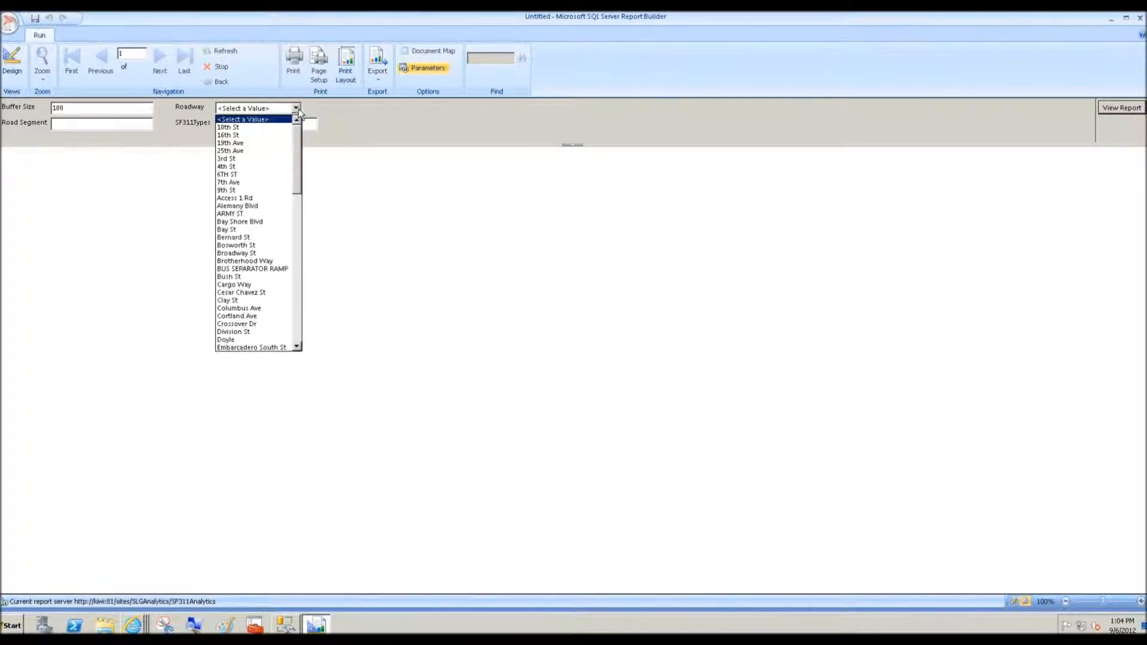
pyautogui.moveTo(377, 128)
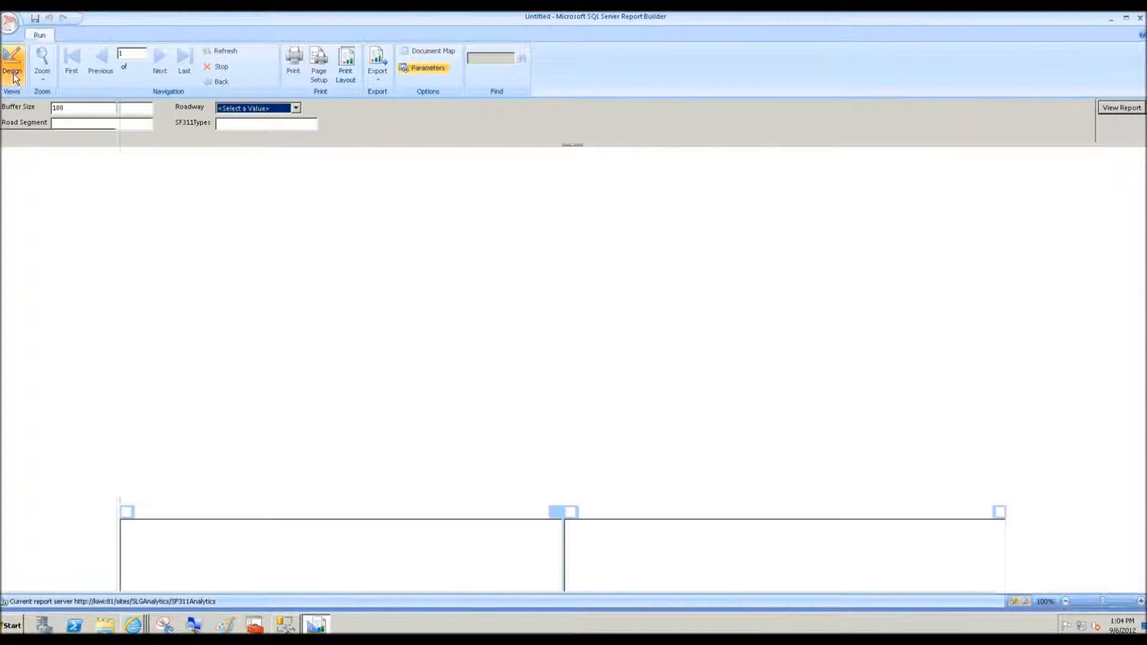
pyautogui.click(12, 62)
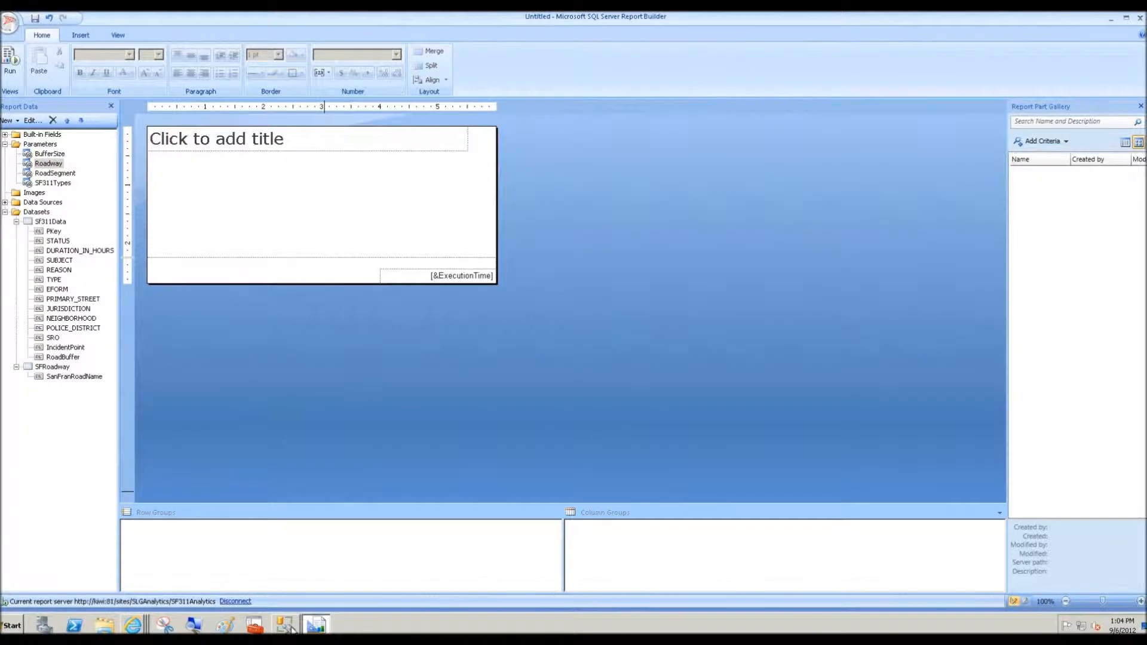
pyautogui.click(282, 624)
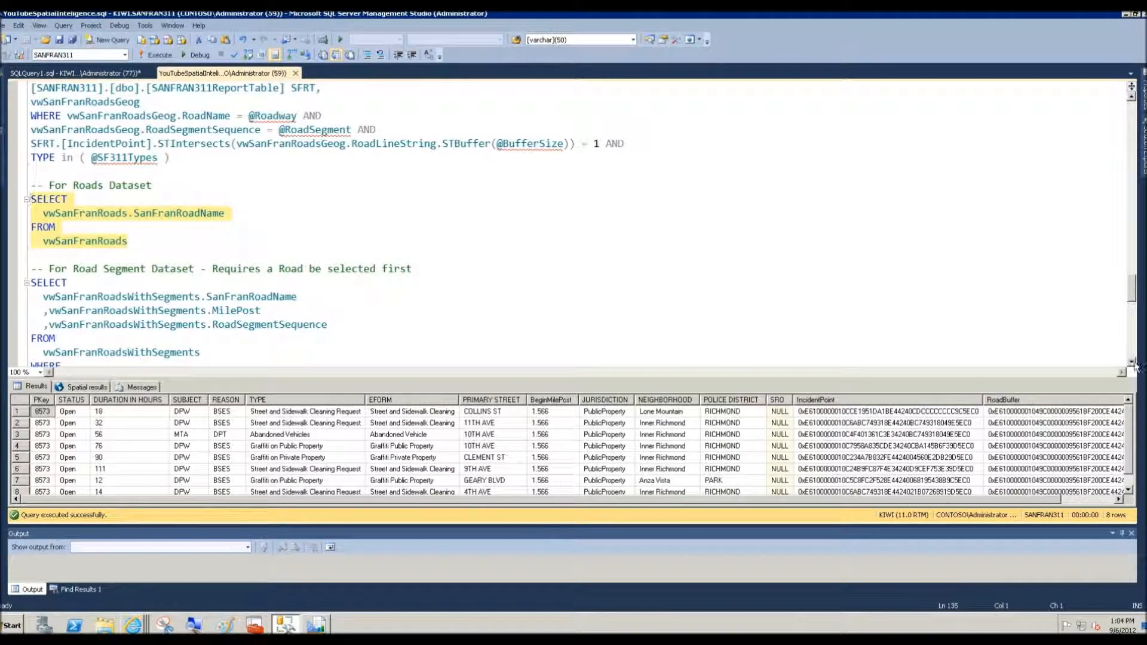
pyautogui.scroll(-3)
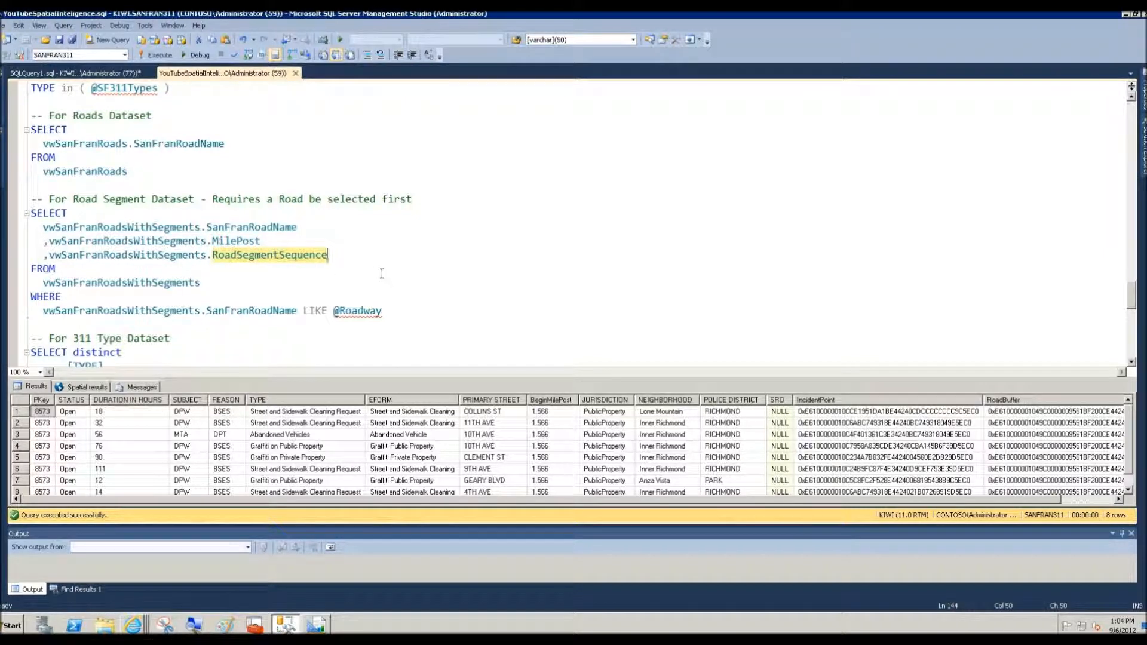
pyautogui.moveTo(167, 324)
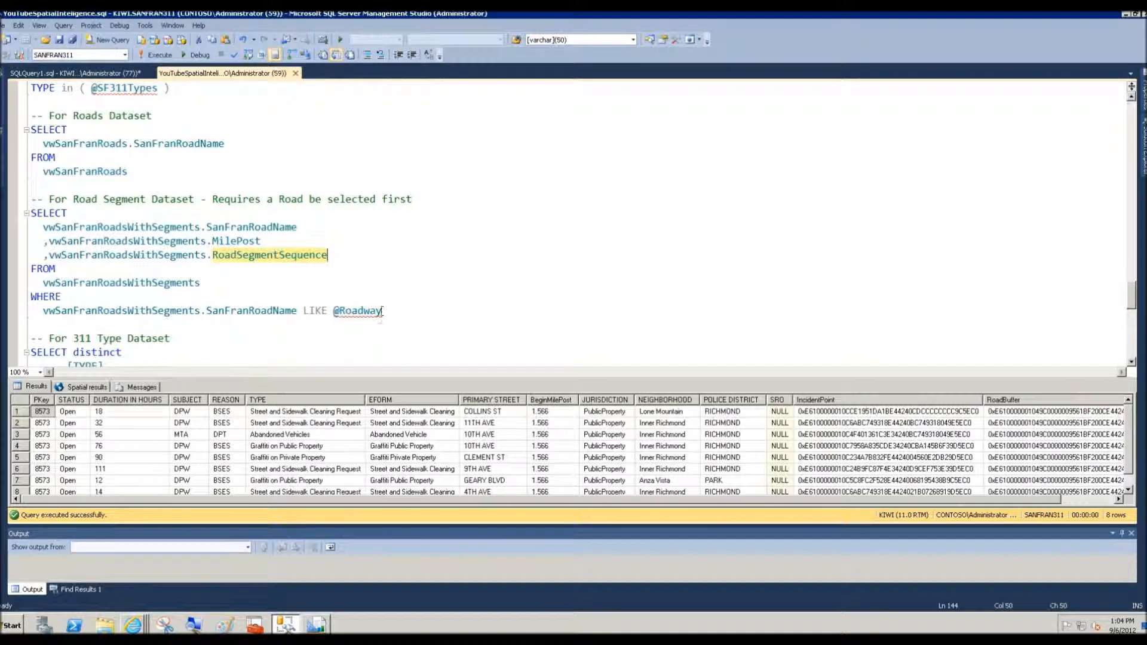
pyautogui.doubleClick(357, 310)
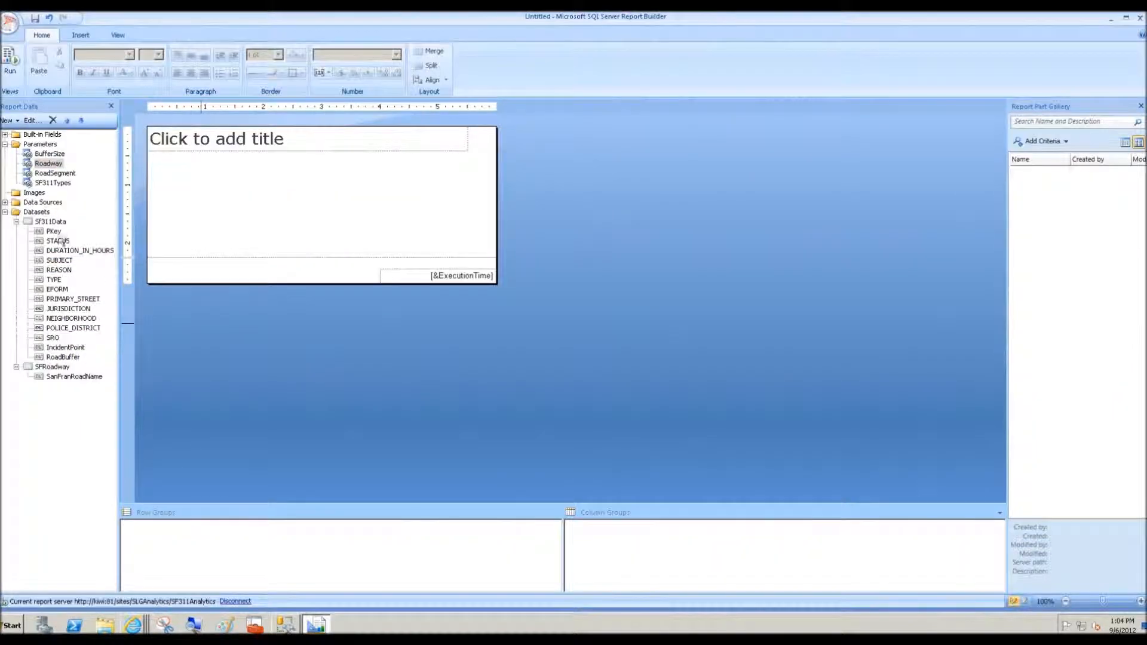
# Step: Add an embedded SFRoadSeg dataset on SF311DB with the road segment query
pyautogui.rightClick(37, 211)
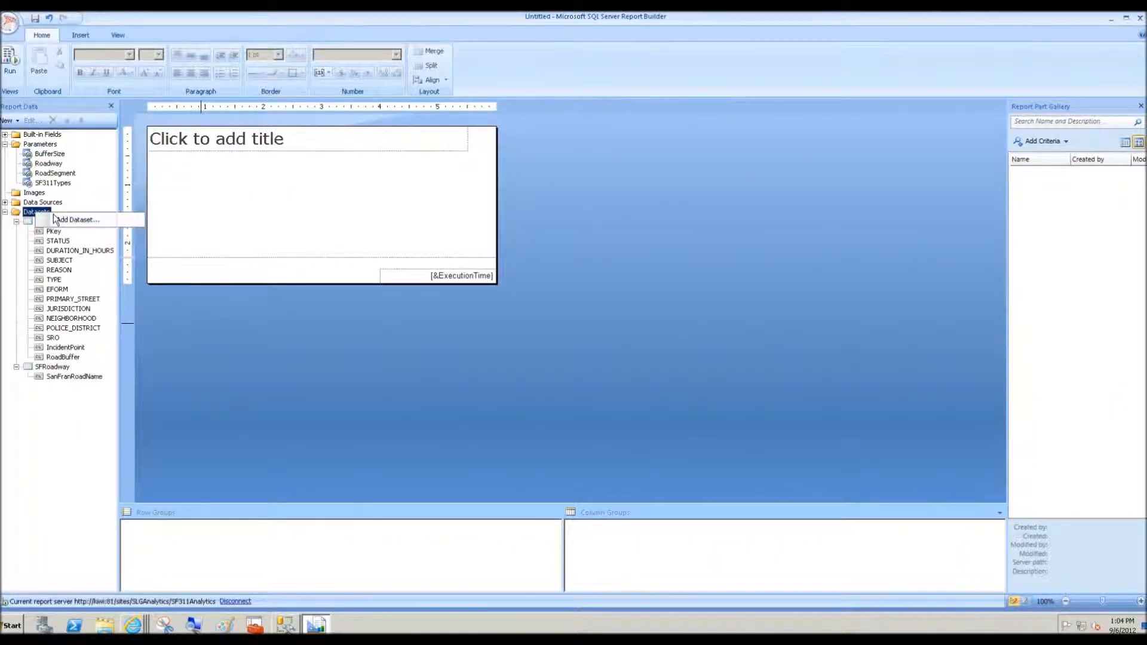
pyautogui.click(75, 220)
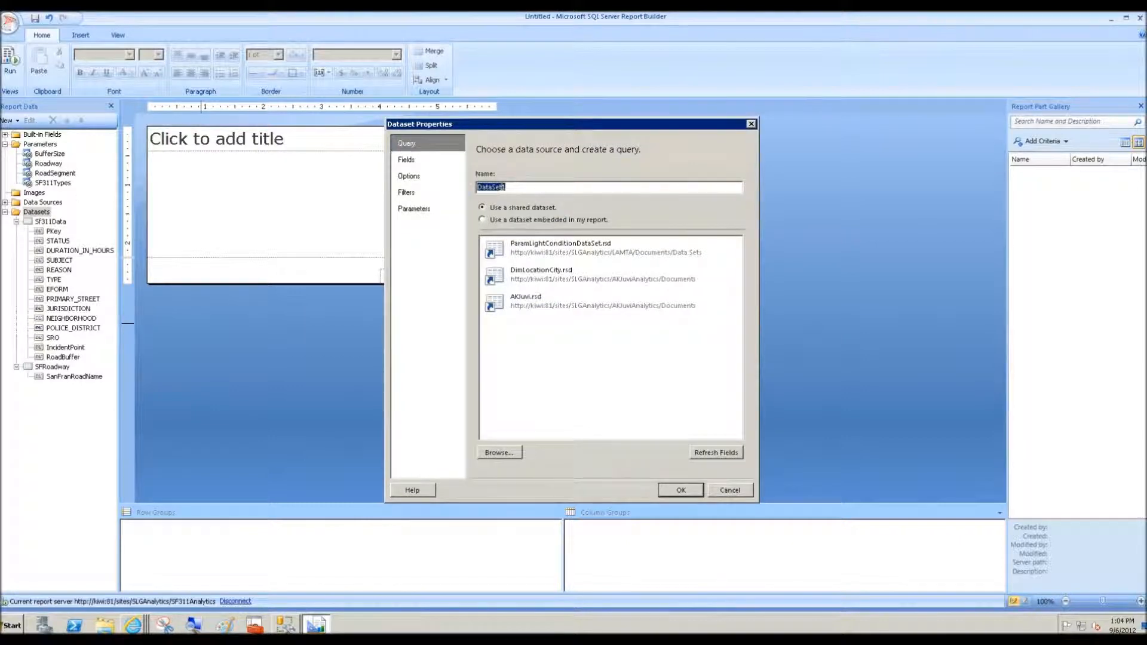
pyautogui.write('SFRoadSeg')
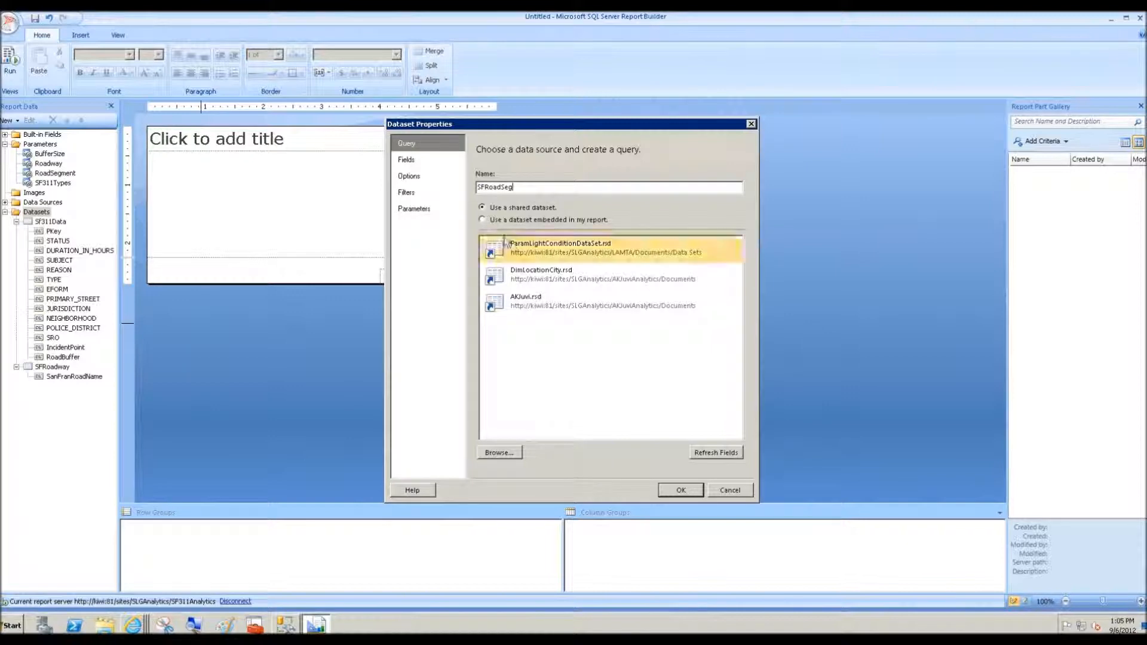
pyautogui.click(482, 219)
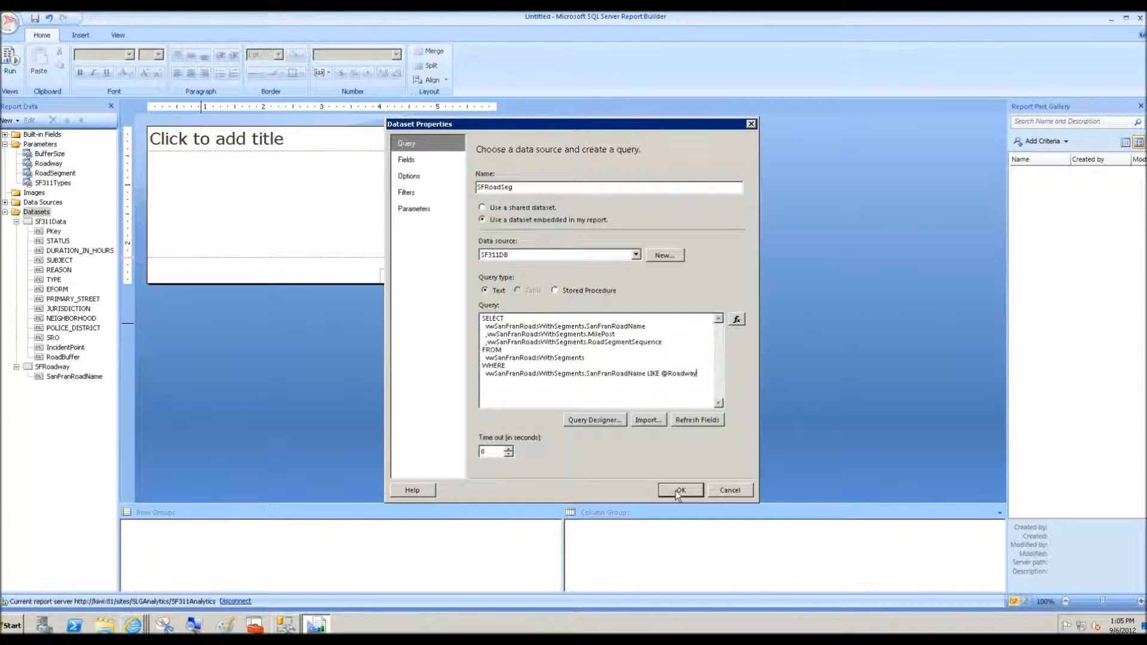
pyautogui.click(680, 490)
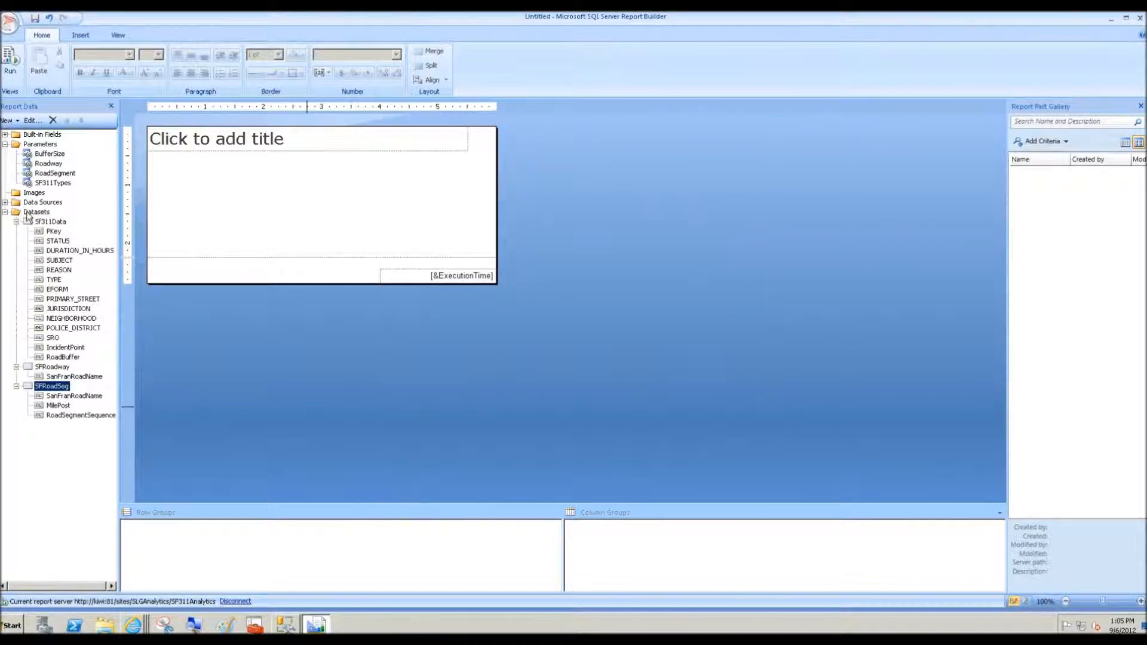
# Step: Give RoadSegment available values from SFRoadSeg, value RoadSegmentSequence, label MilePost
pyautogui.rightClick(56, 174)
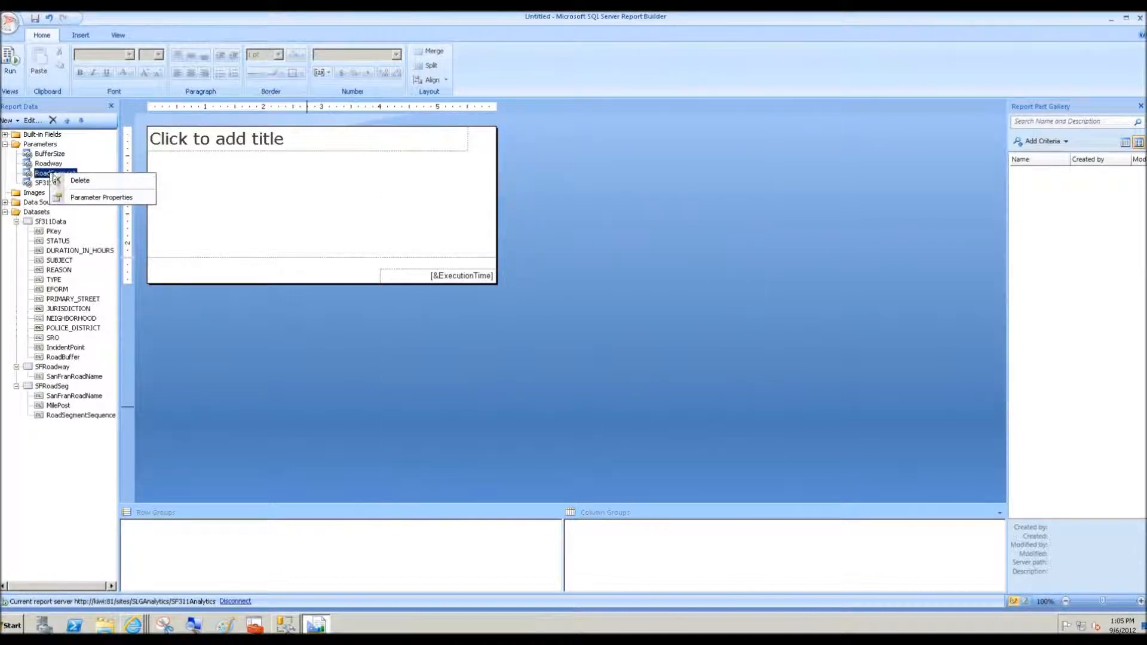
pyautogui.click(101, 197)
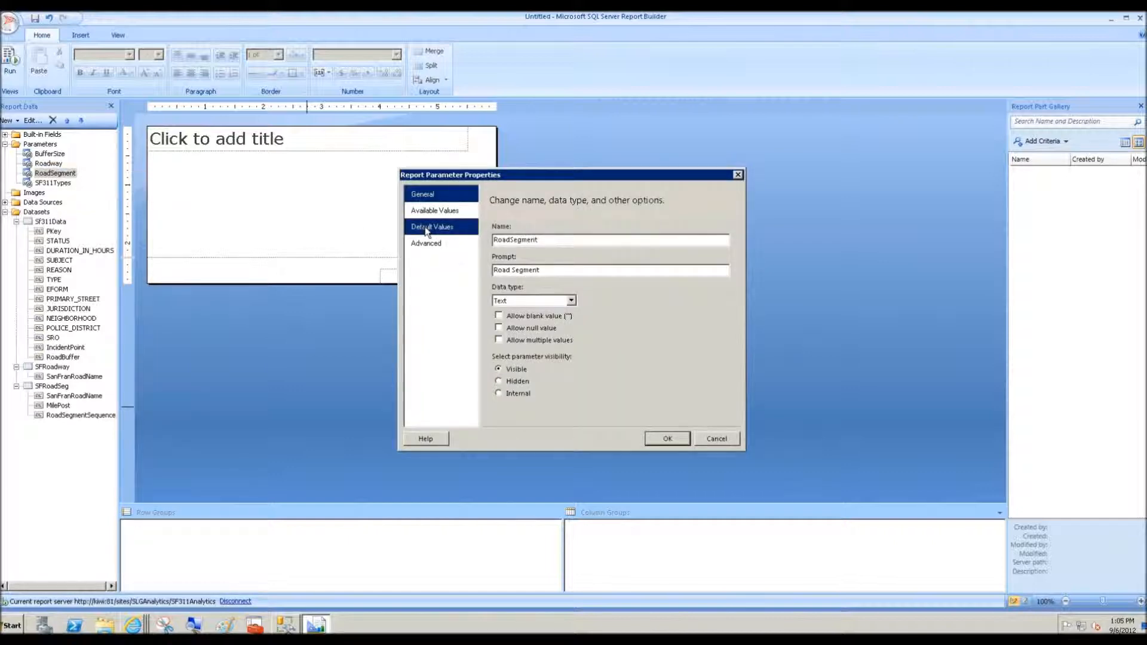
pyautogui.click(433, 211)
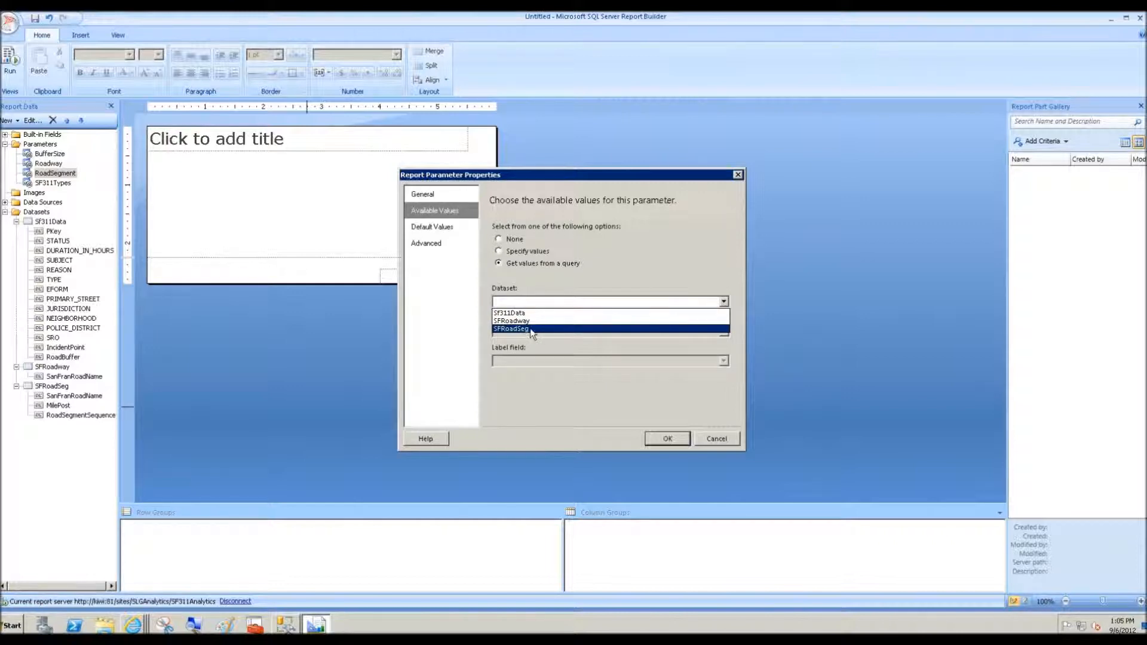
pyautogui.click(513, 329)
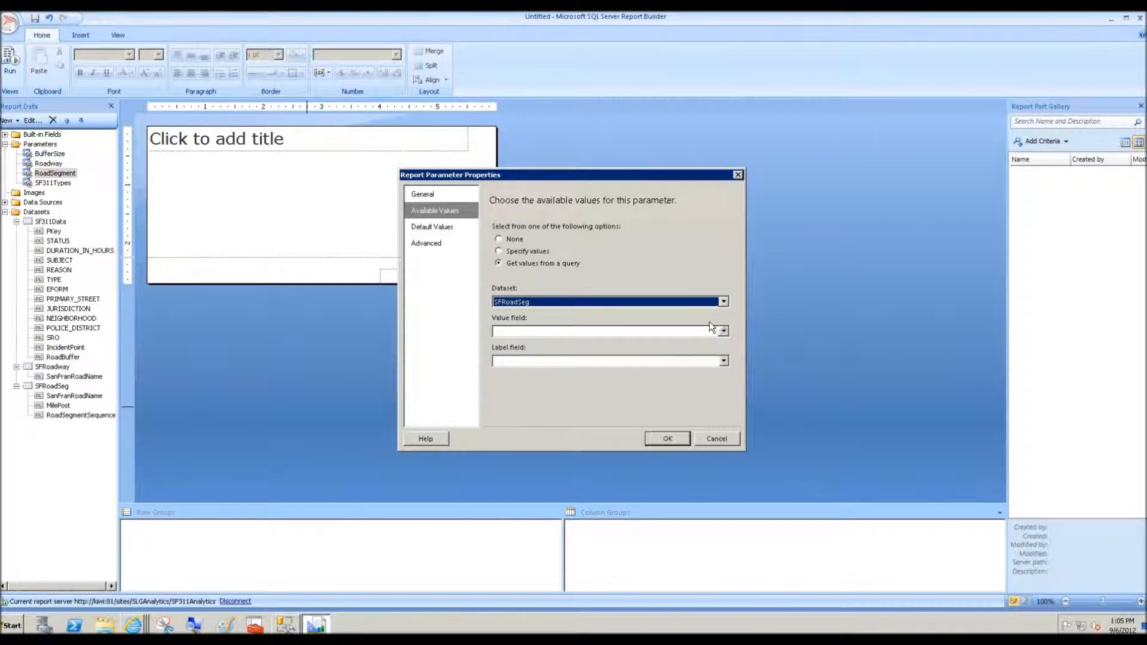
pyautogui.click(721, 331)
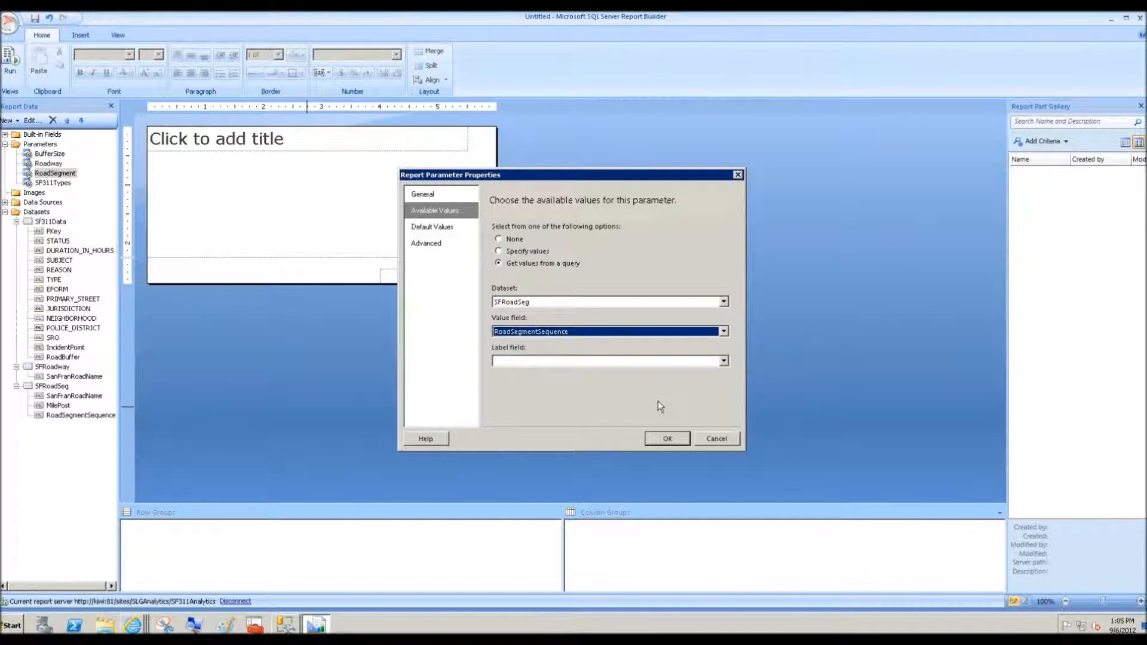
pyautogui.moveTo(730, 386)
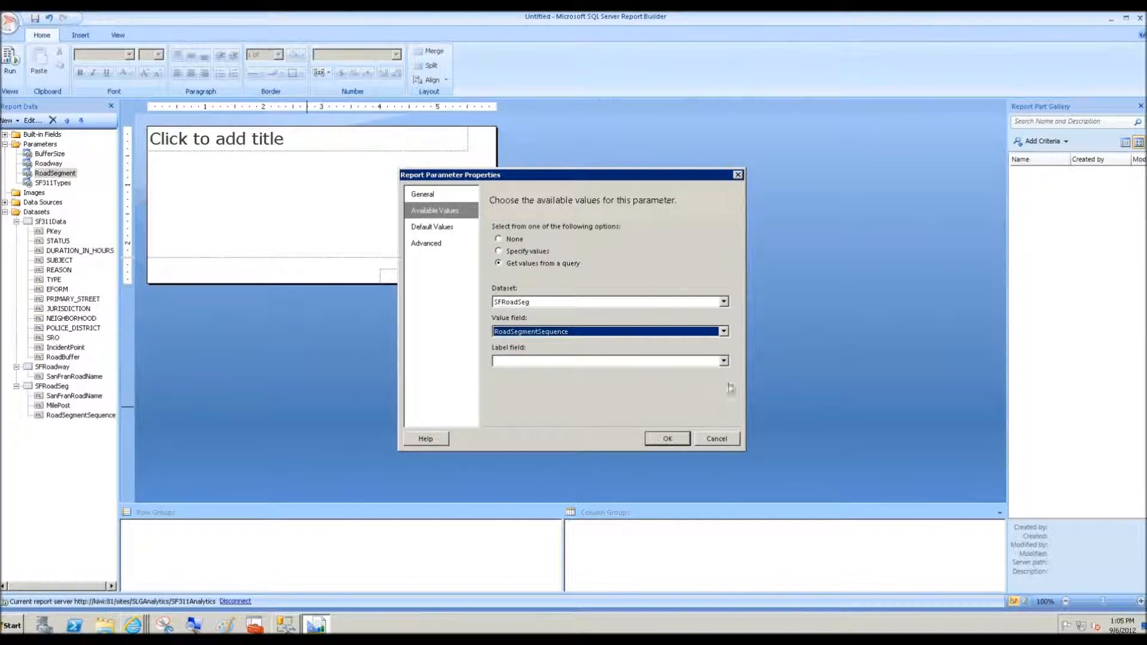
pyautogui.click(722, 361)
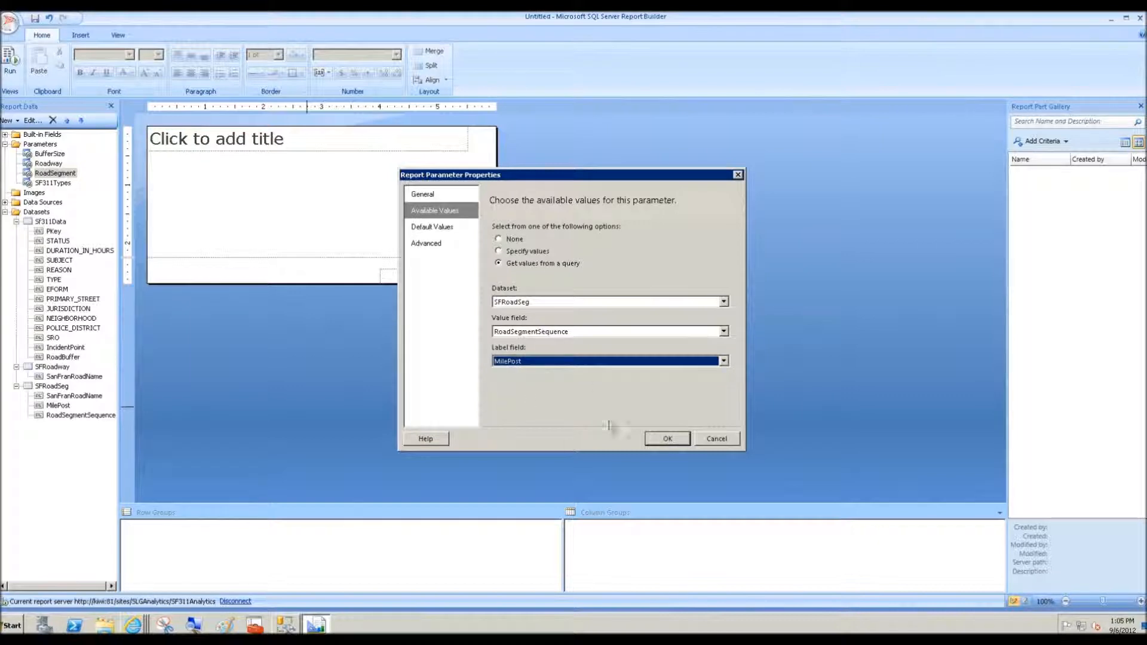
pyautogui.click(666, 439)
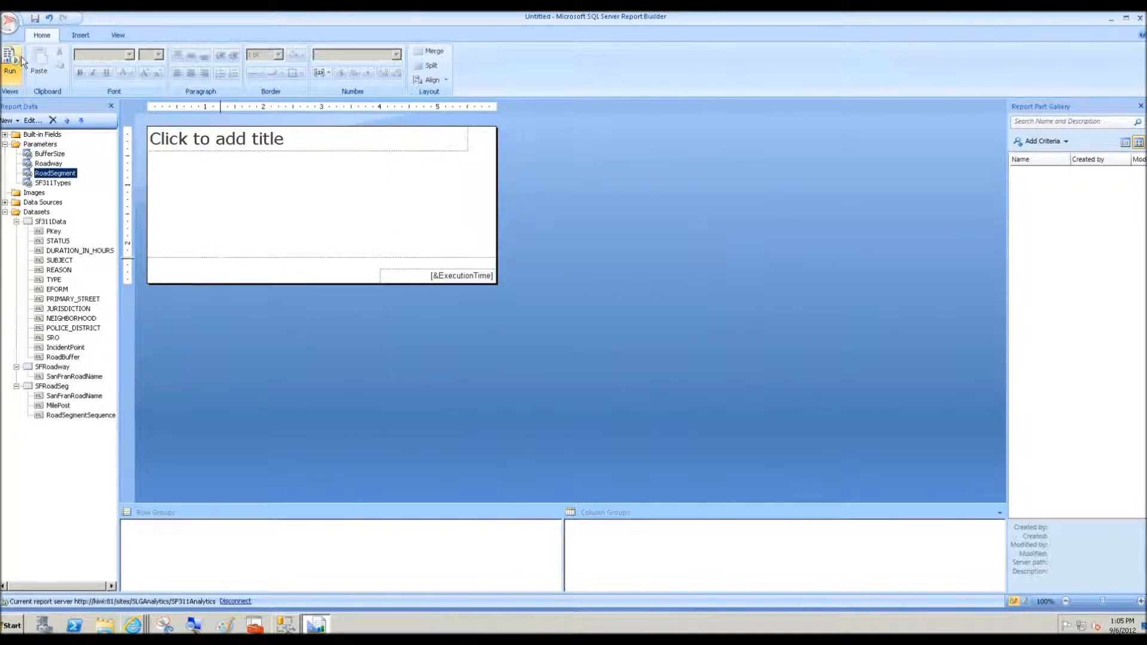
# Step: Preview the report, pick Geary Blvd as Roadway, check Road Segment choices, return to design
pyautogui.click(10, 62)
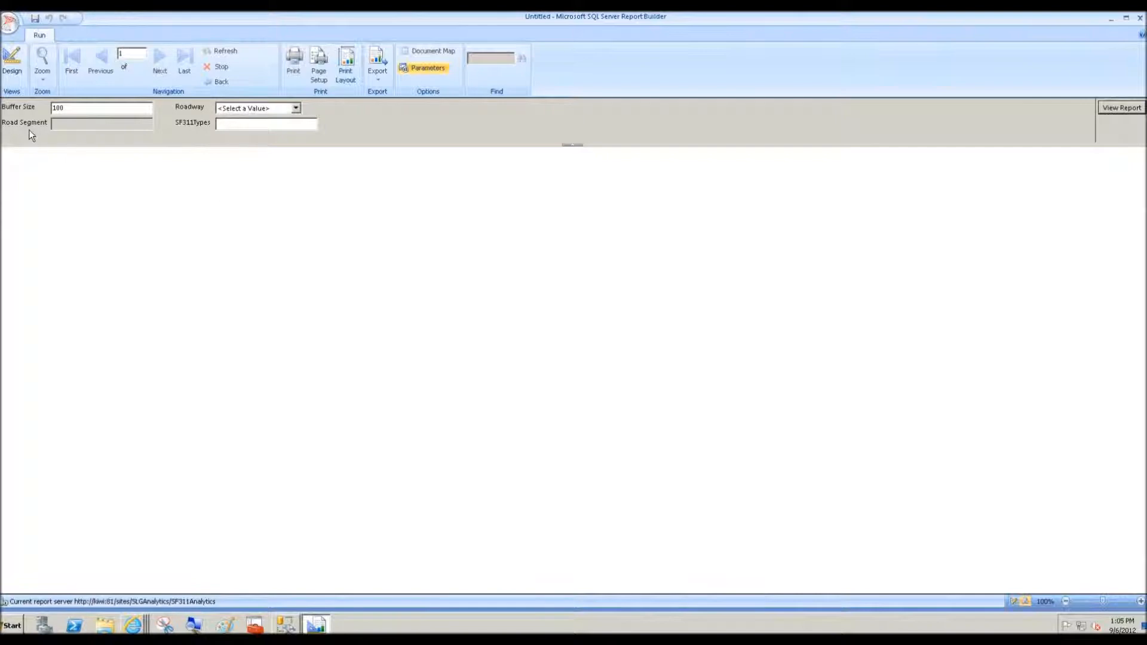
pyautogui.moveTo(135, 133)
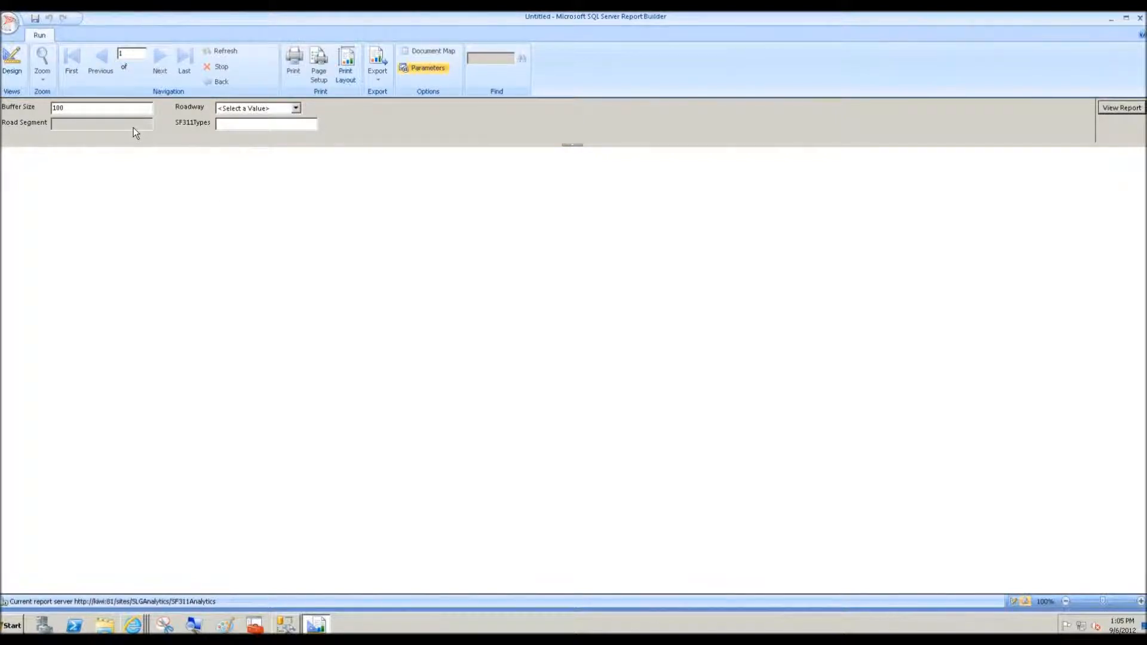
pyautogui.moveTo(141, 129)
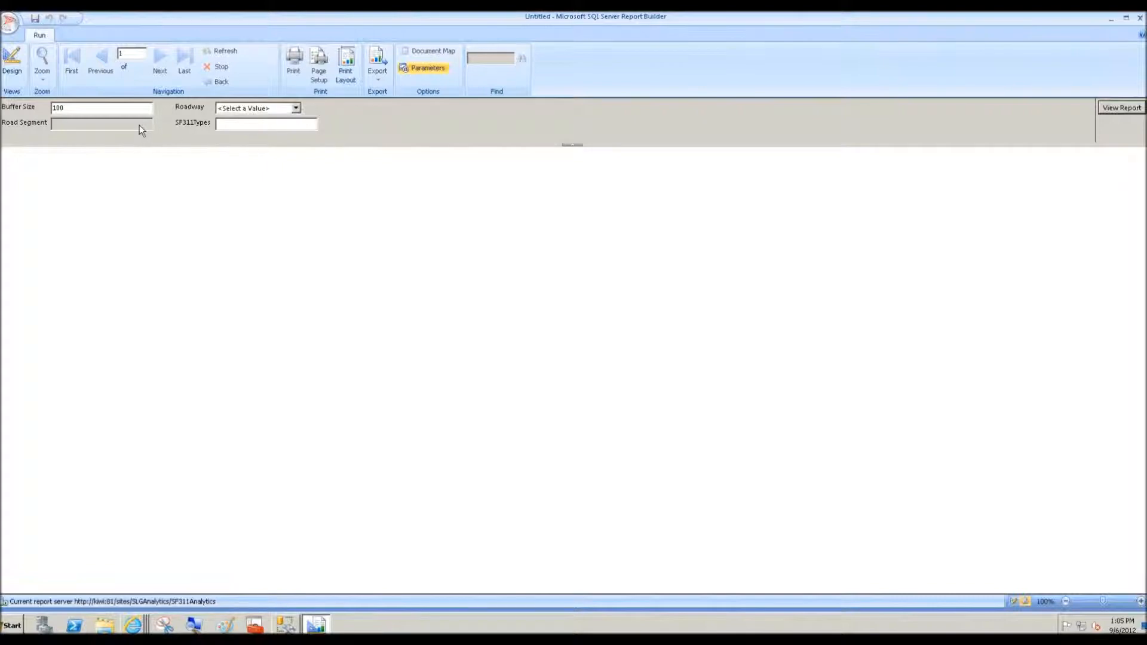
pyautogui.click(295, 108)
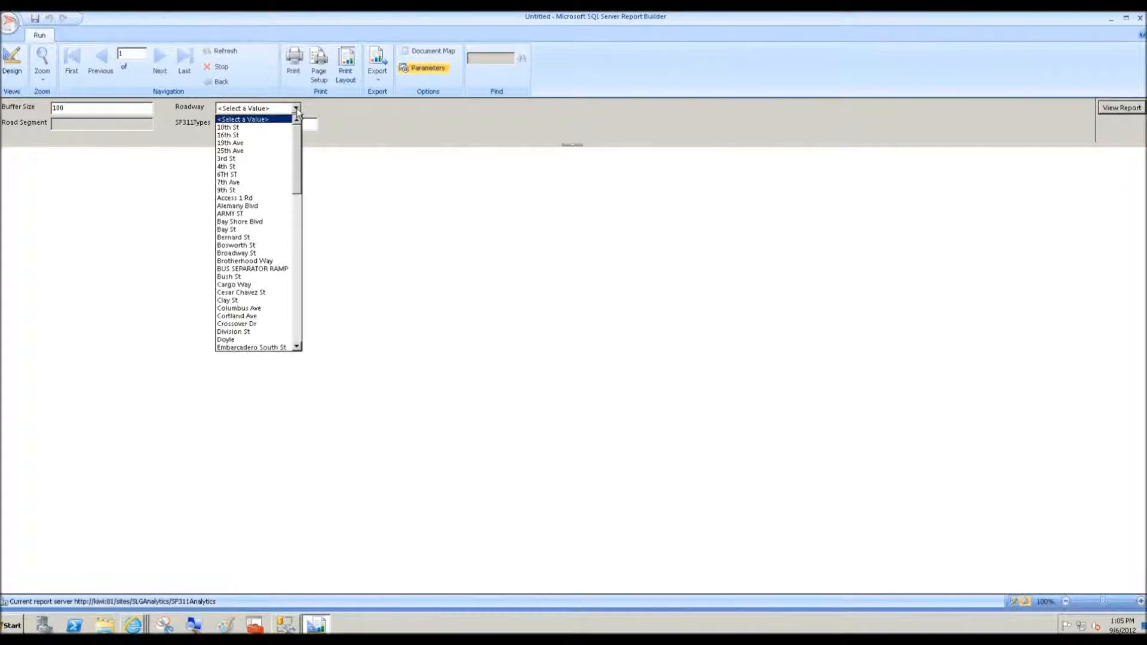
pyautogui.scroll(-3)
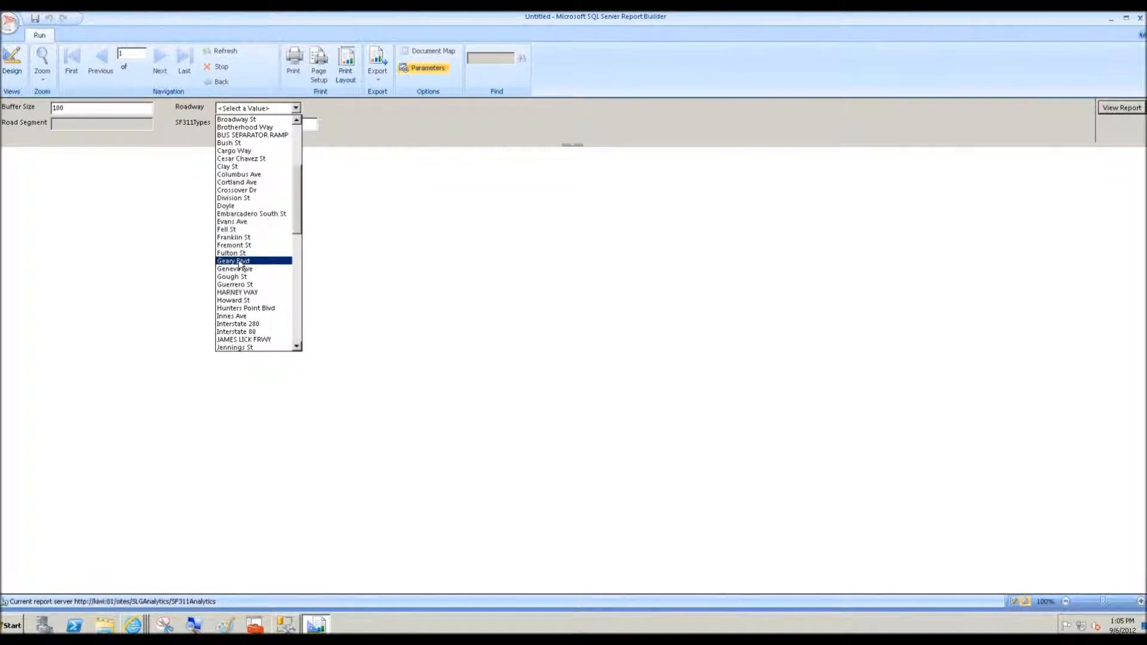
pyautogui.click(233, 260)
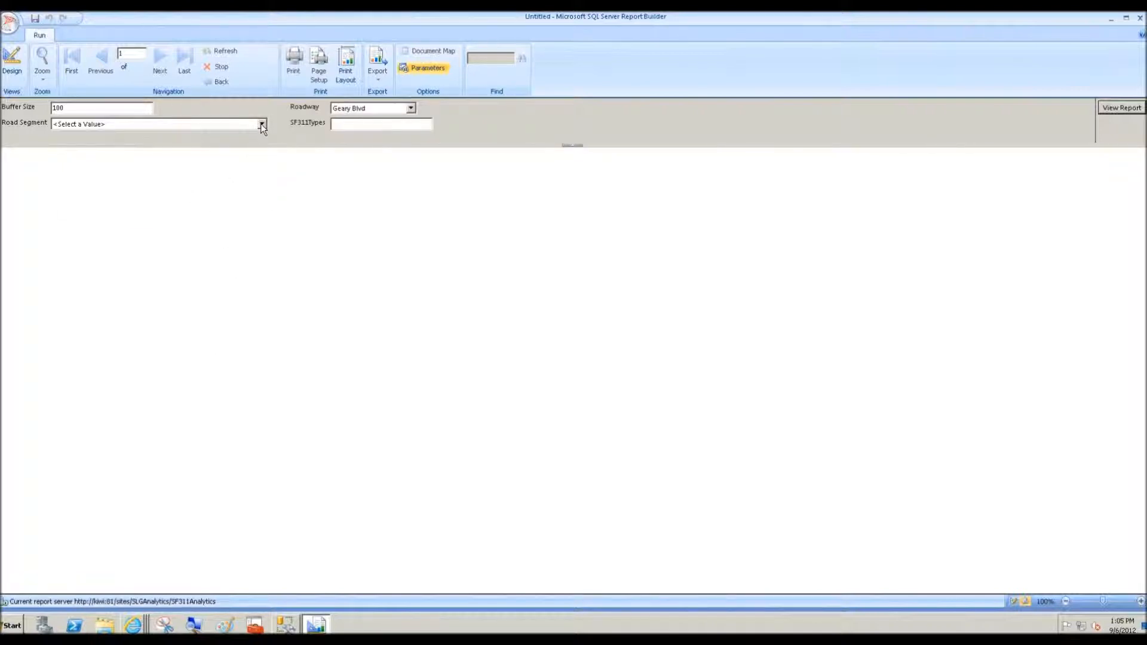
pyautogui.click(262, 124)
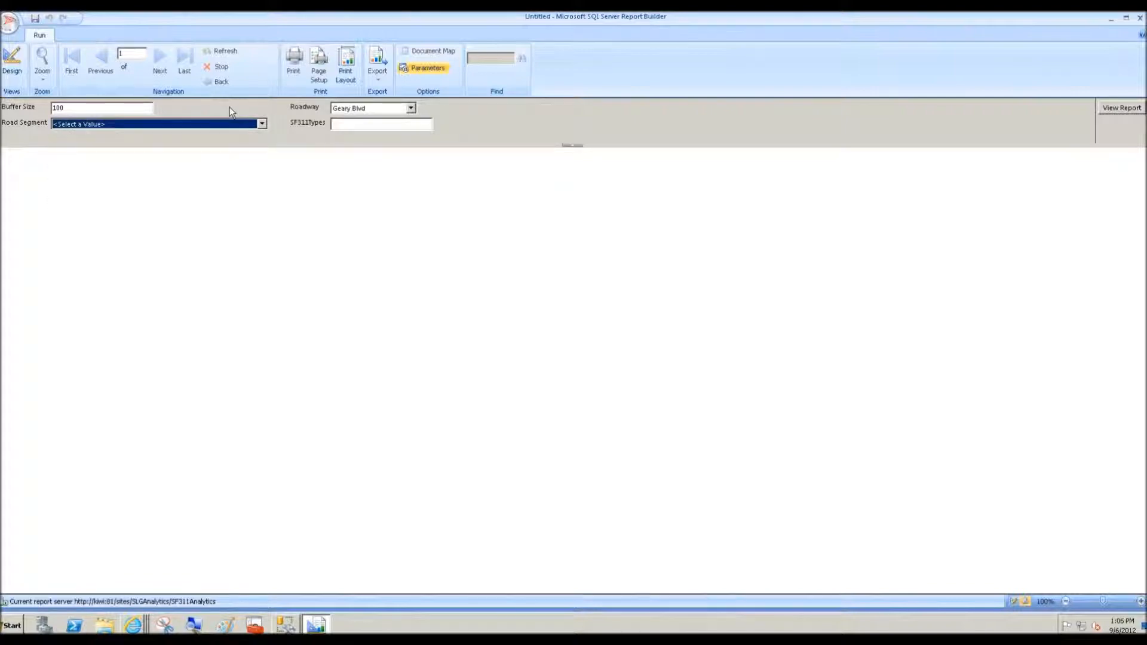
pyautogui.click(12, 62)
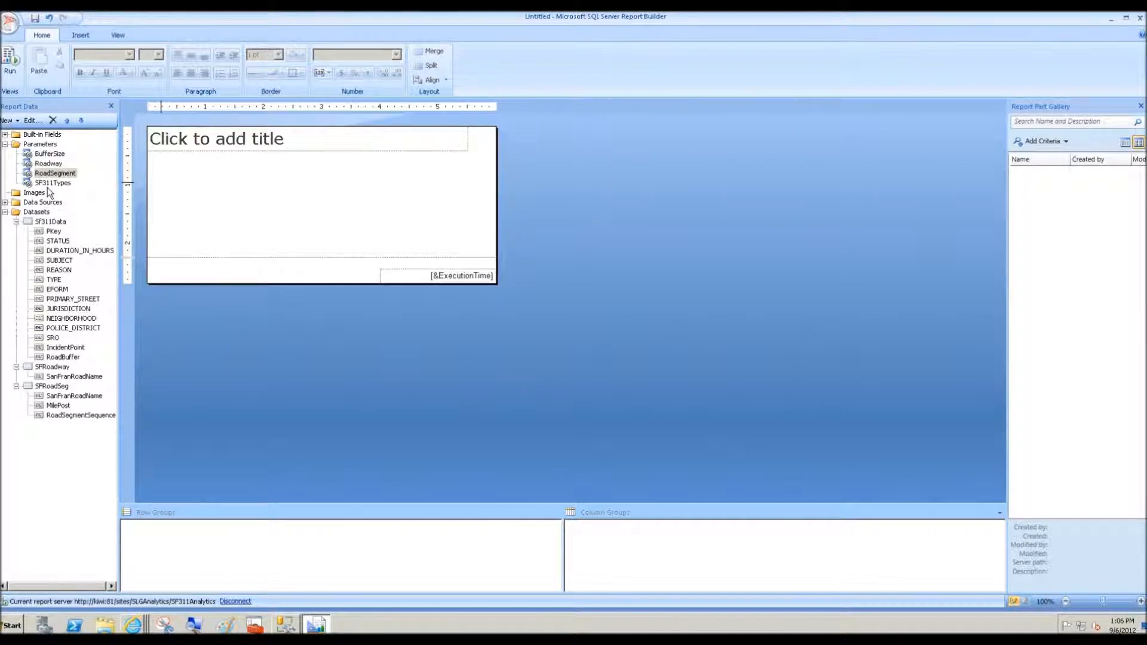
pyautogui.moveTo(62, 191)
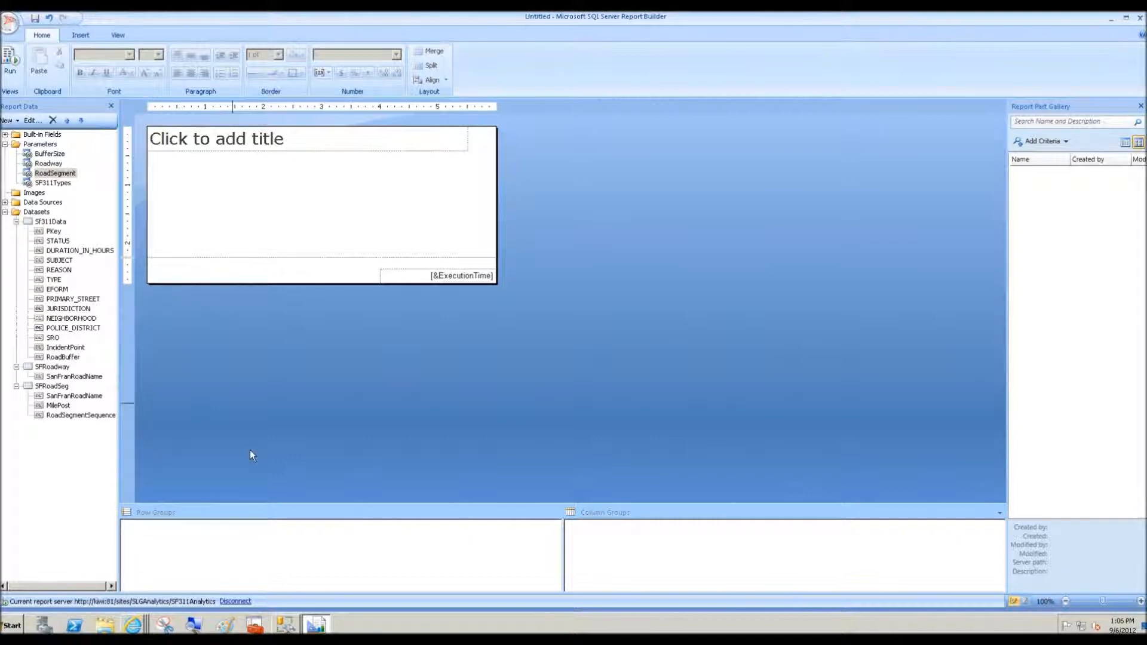
# Step: Switch to SSMS and scroll to the 311 Type Dataset SELECT distinct query
pyautogui.click(285, 624)
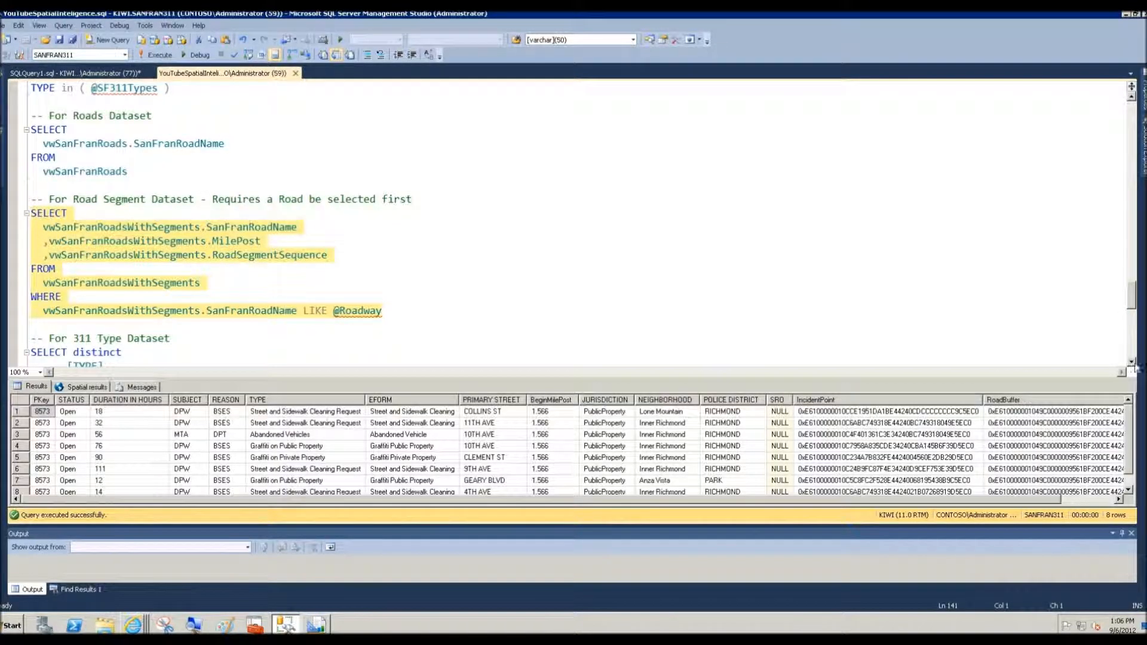
pyautogui.scroll(-3)
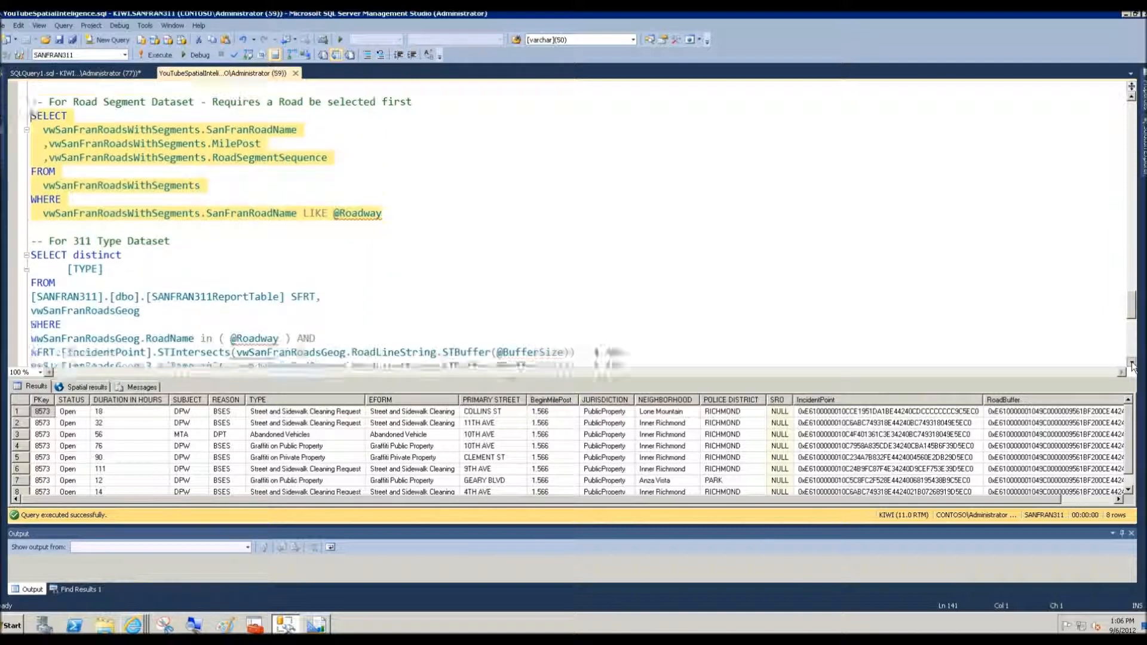
pyautogui.scroll(-3)
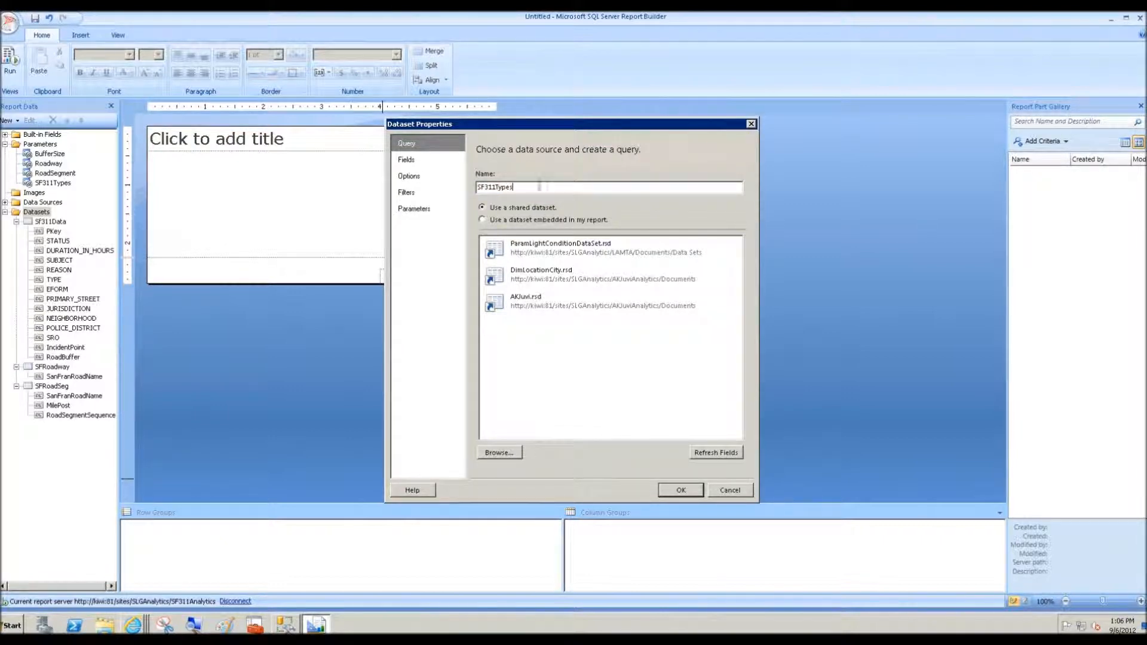
# Step: Add the embedded SF311Types dataset on SF311DB with the distinct TYPE query
pyautogui.click(481, 220)
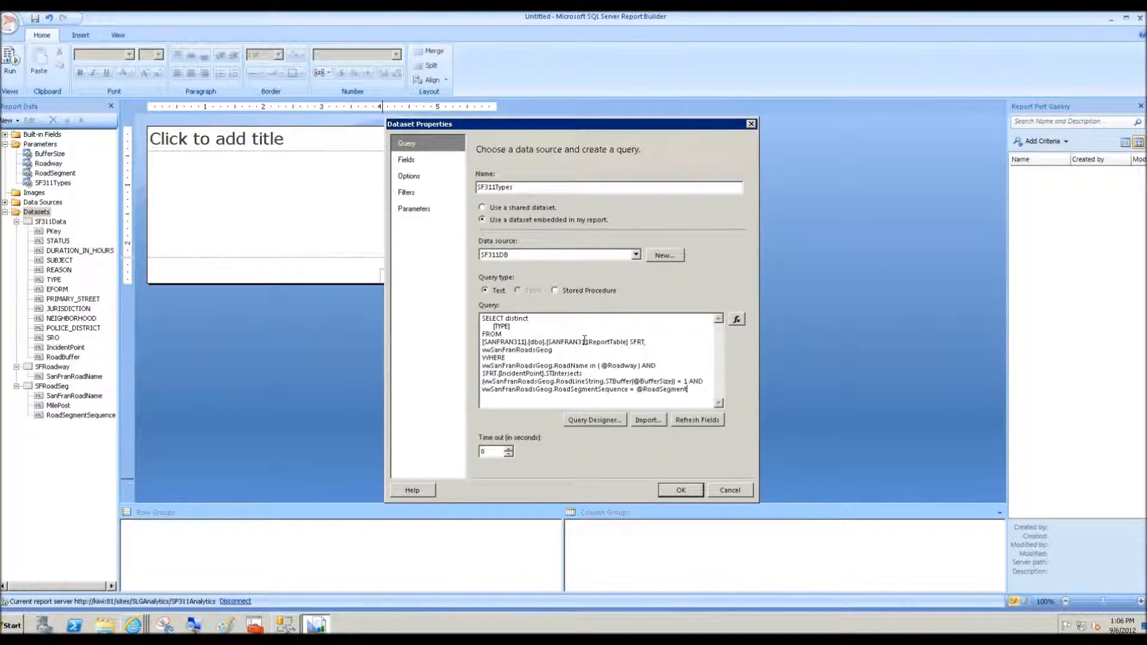
pyautogui.click(679, 490)
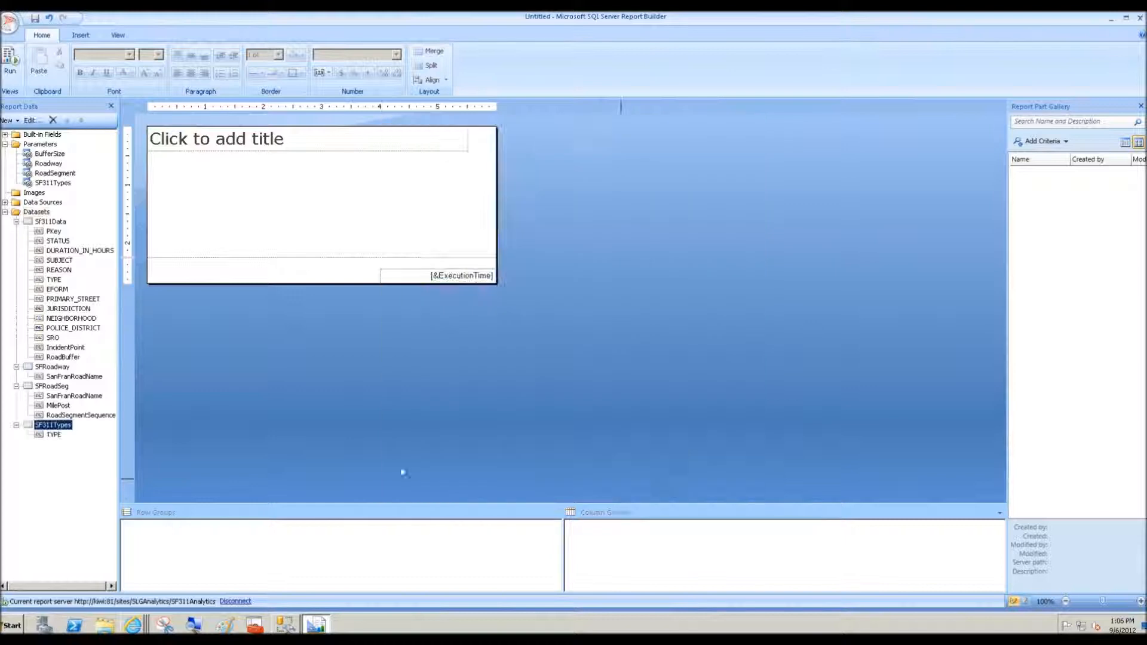
# Step: Make SF311Types multi-value with available values from SF311Types, value and label TYPE
pyautogui.rightClick(52, 182)
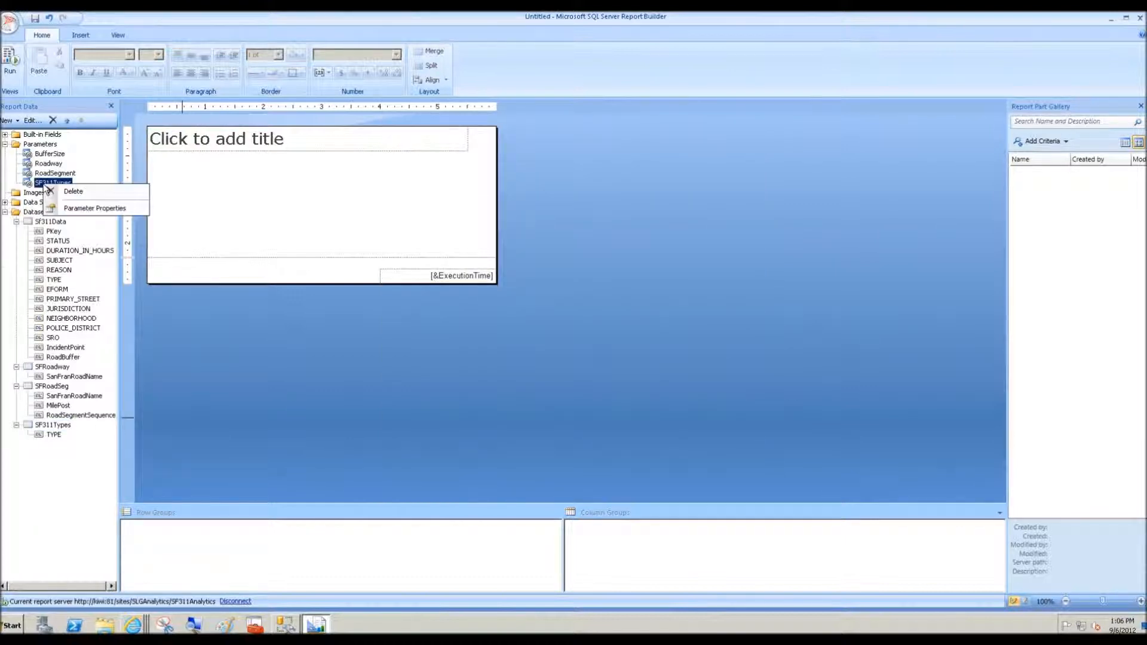
pyautogui.click(95, 208)
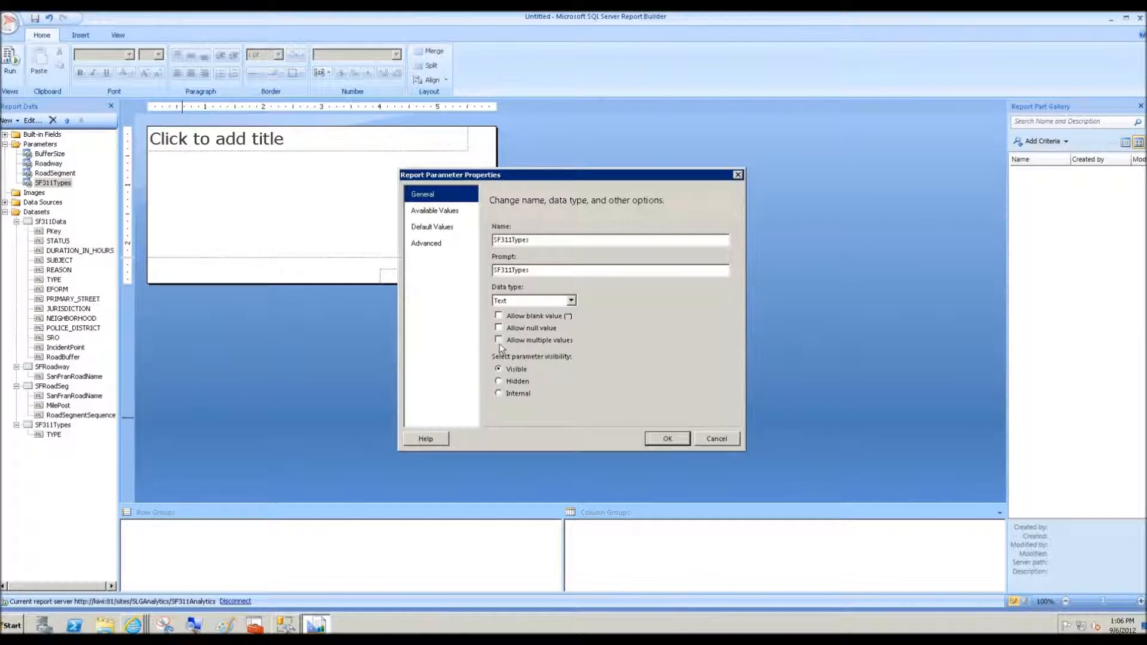
pyautogui.click(498, 340)
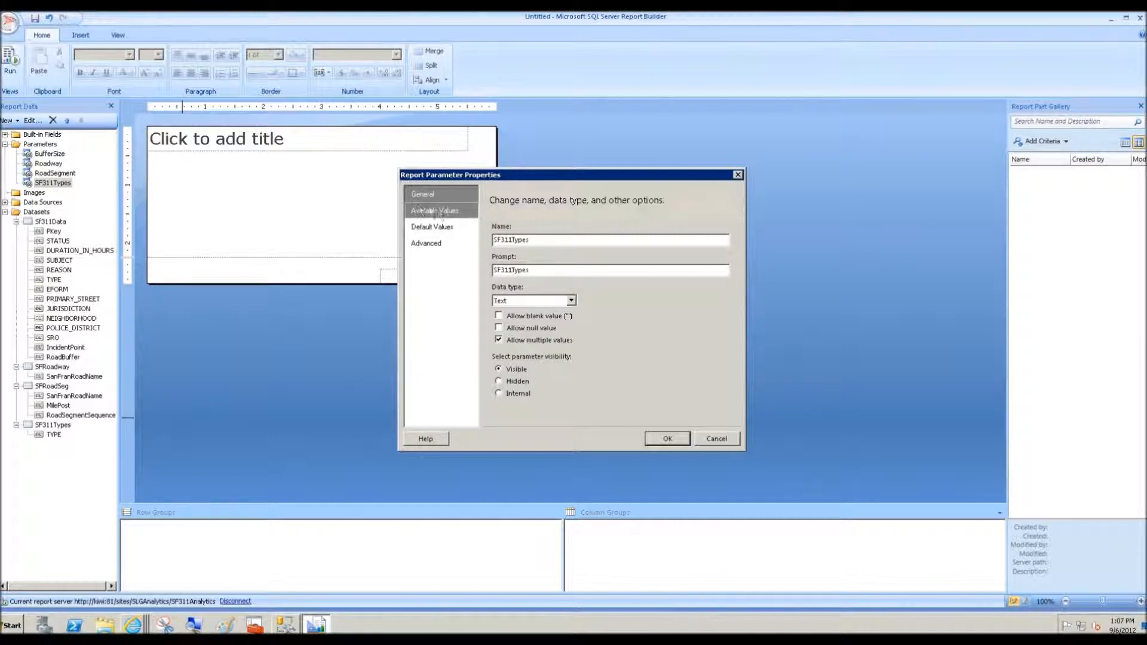
pyautogui.click(435, 211)
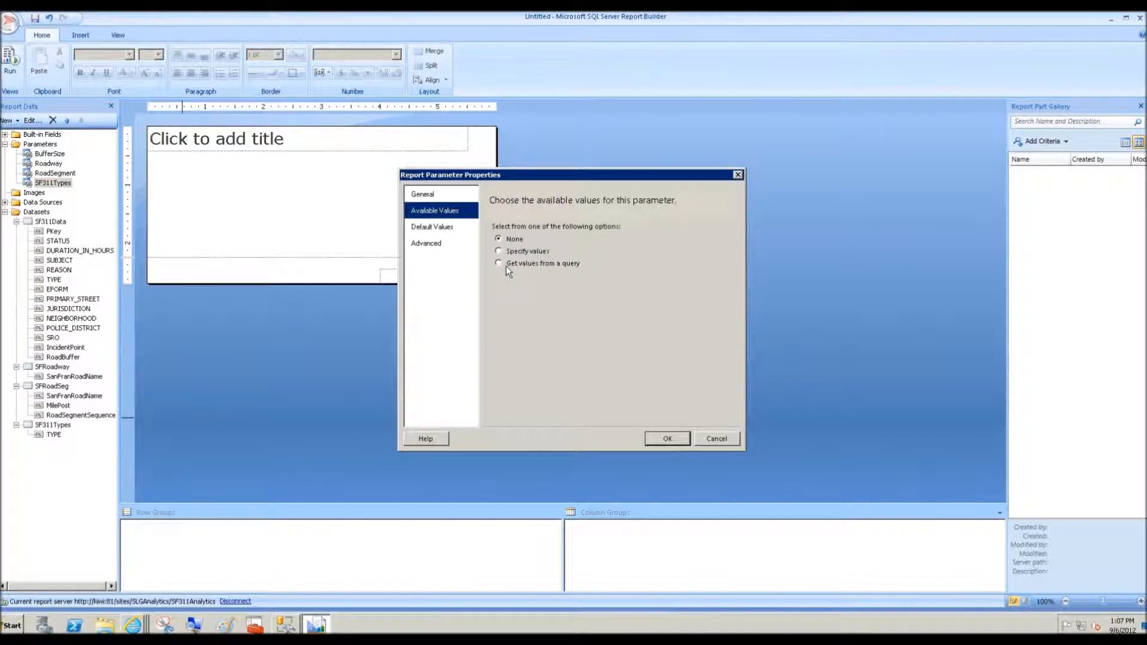
pyautogui.click(500, 263)
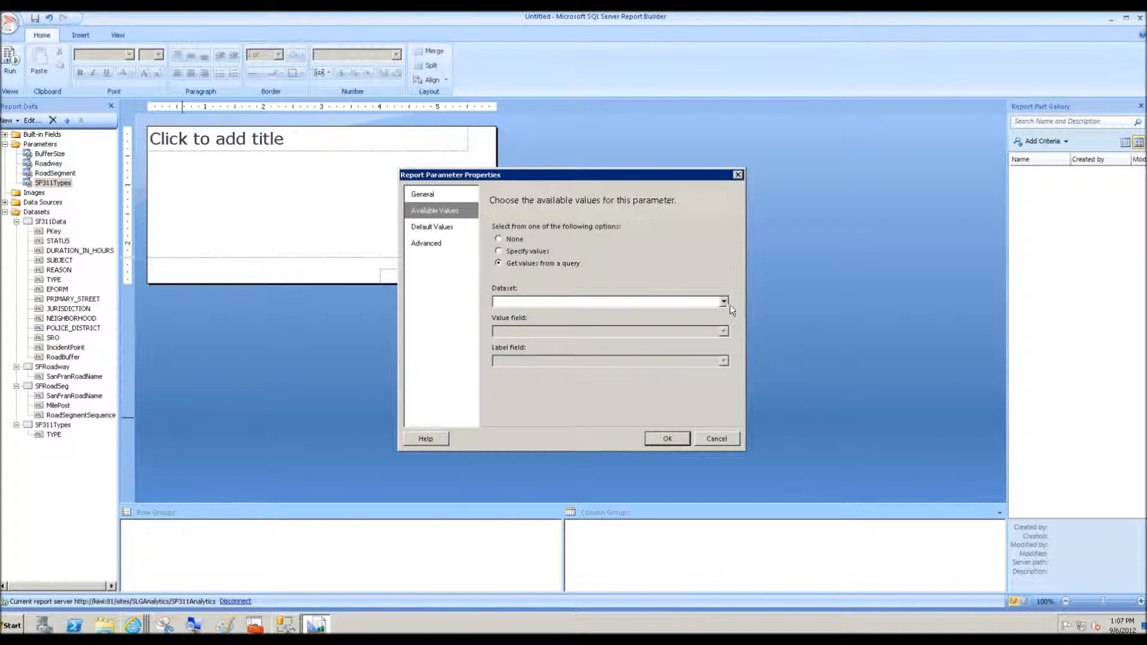
pyautogui.click(722, 301)
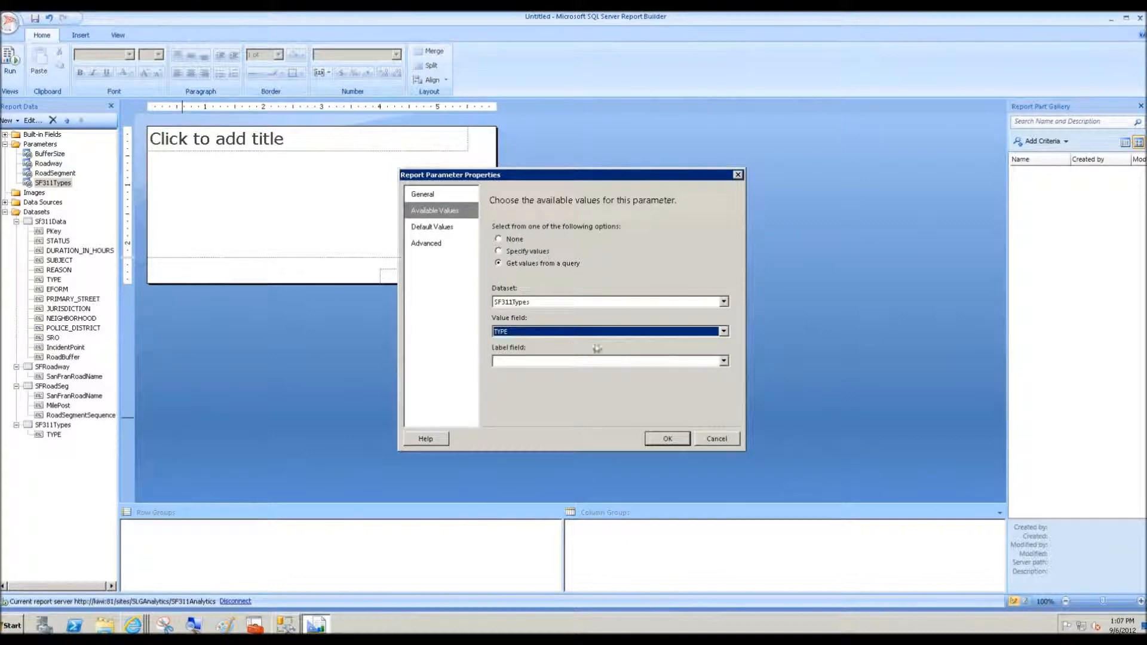
pyautogui.click(610, 361)
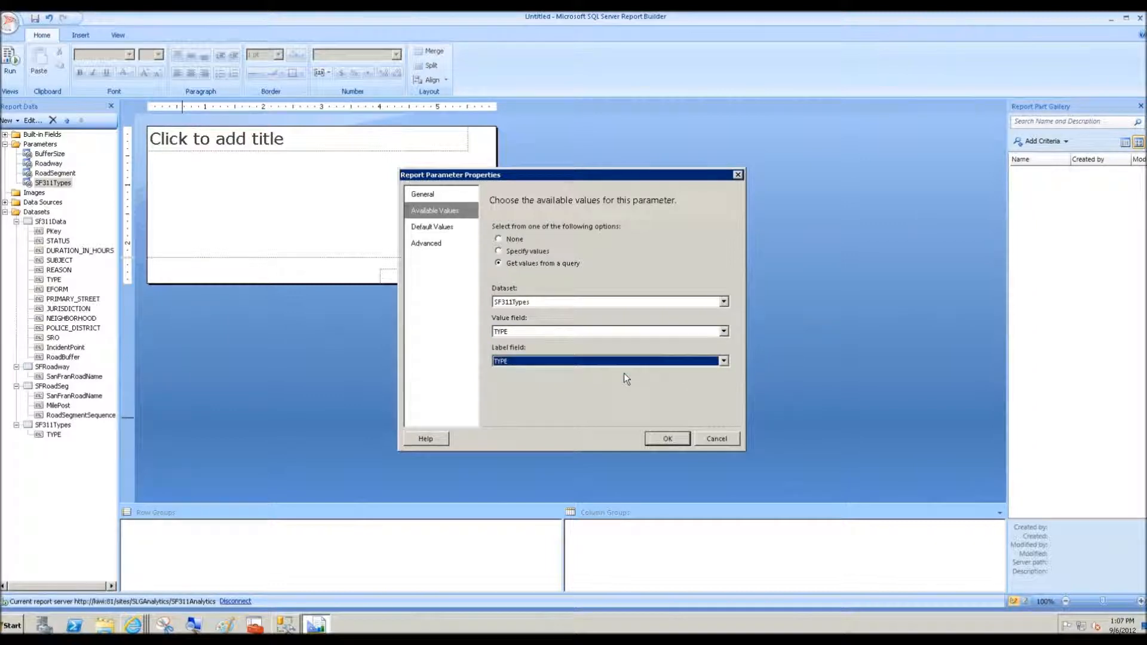
pyautogui.click(422, 194)
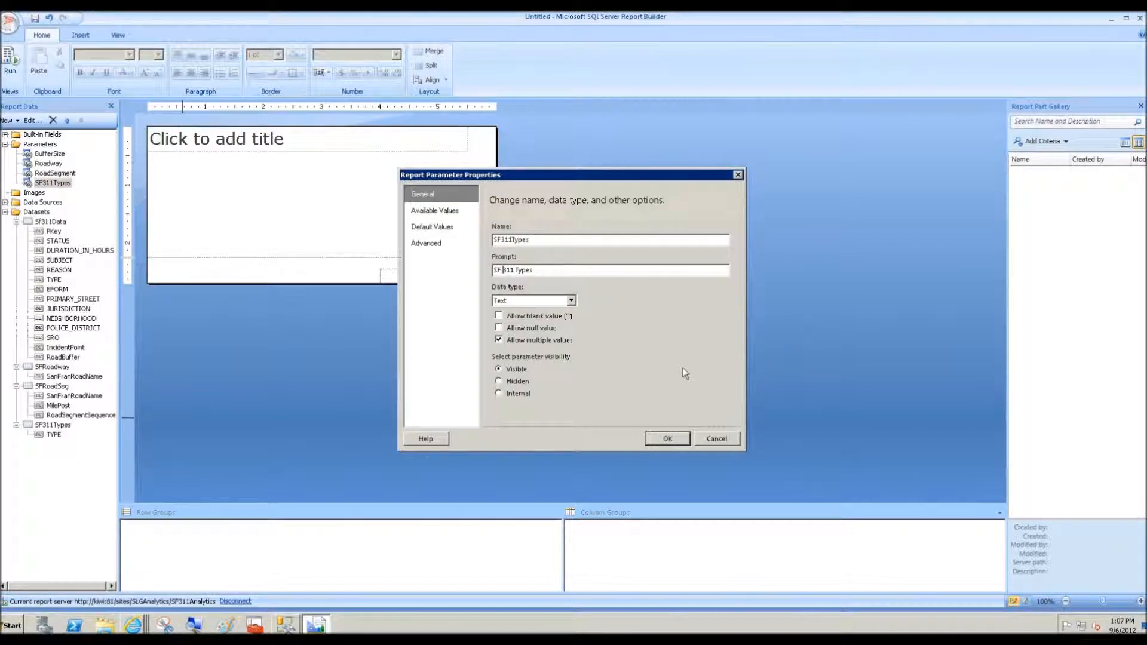
pyautogui.click(664, 439)
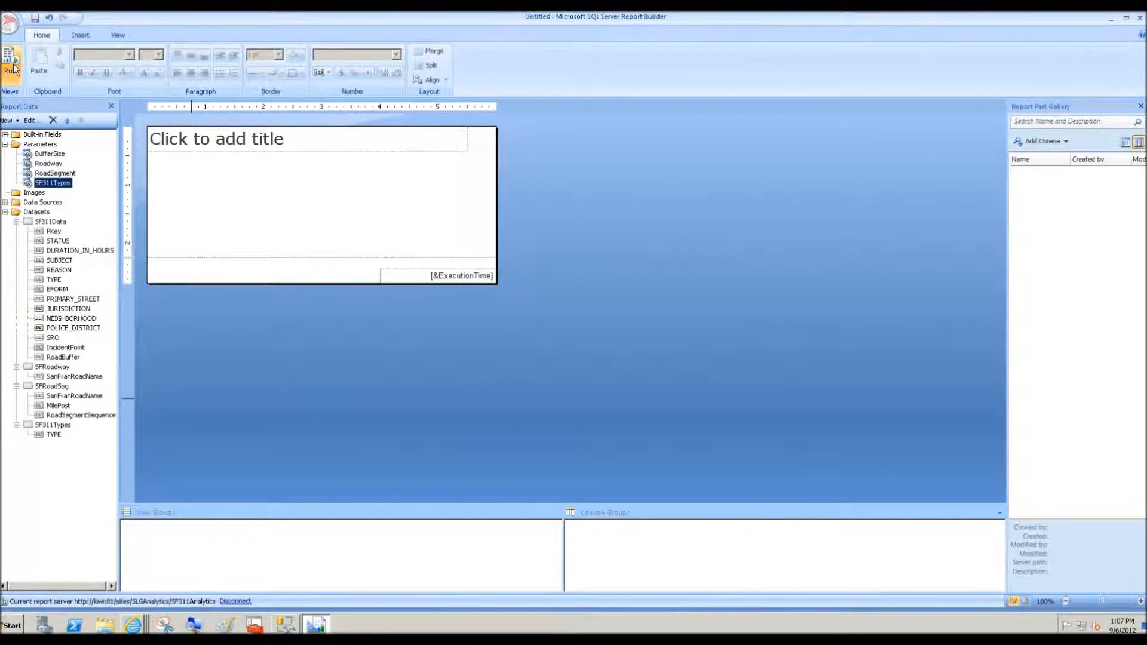
# Step: Run the report and choose Geary Blvd as the roadway
pyautogui.click(12, 62)
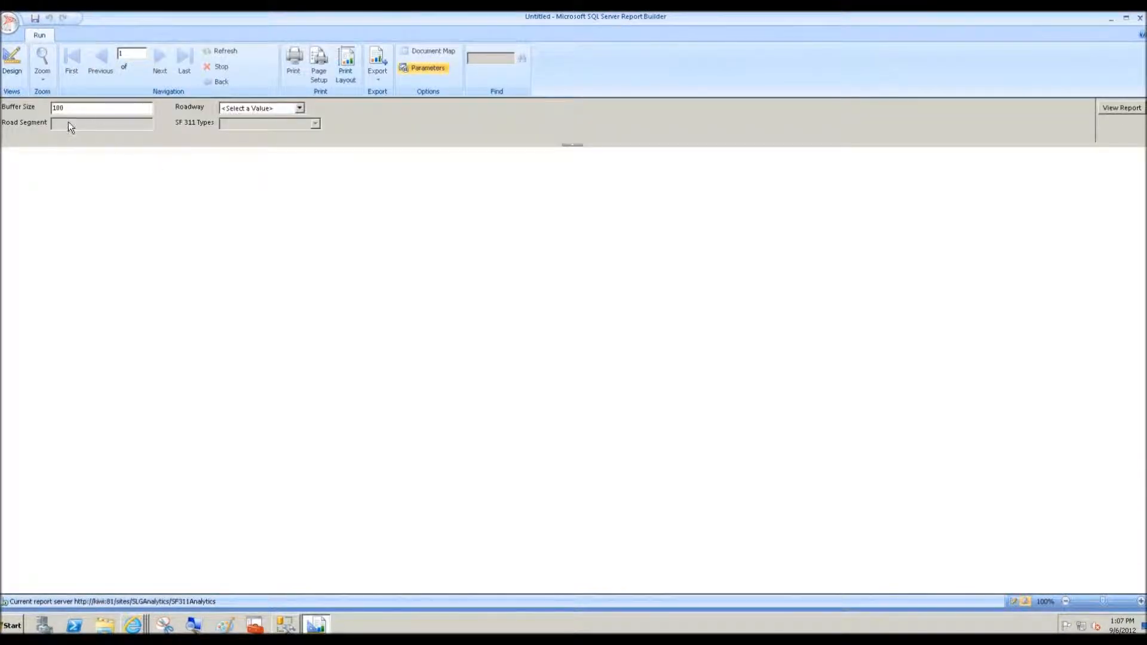
pyautogui.moveTo(233, 135)
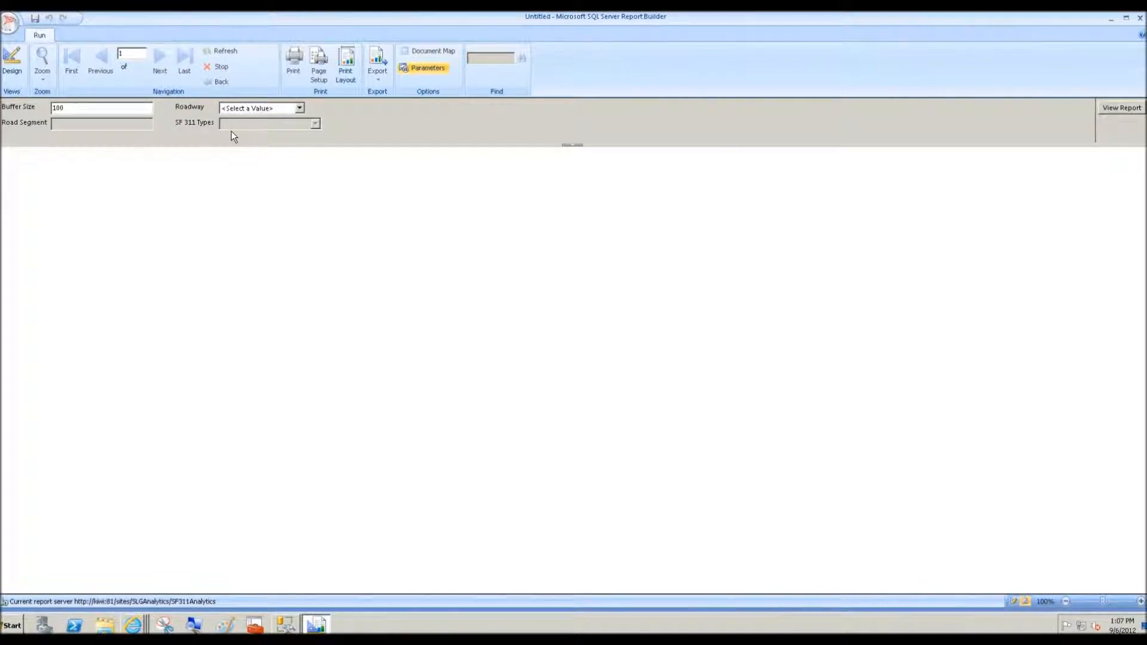
pyautogui.moveTo(240, 132)
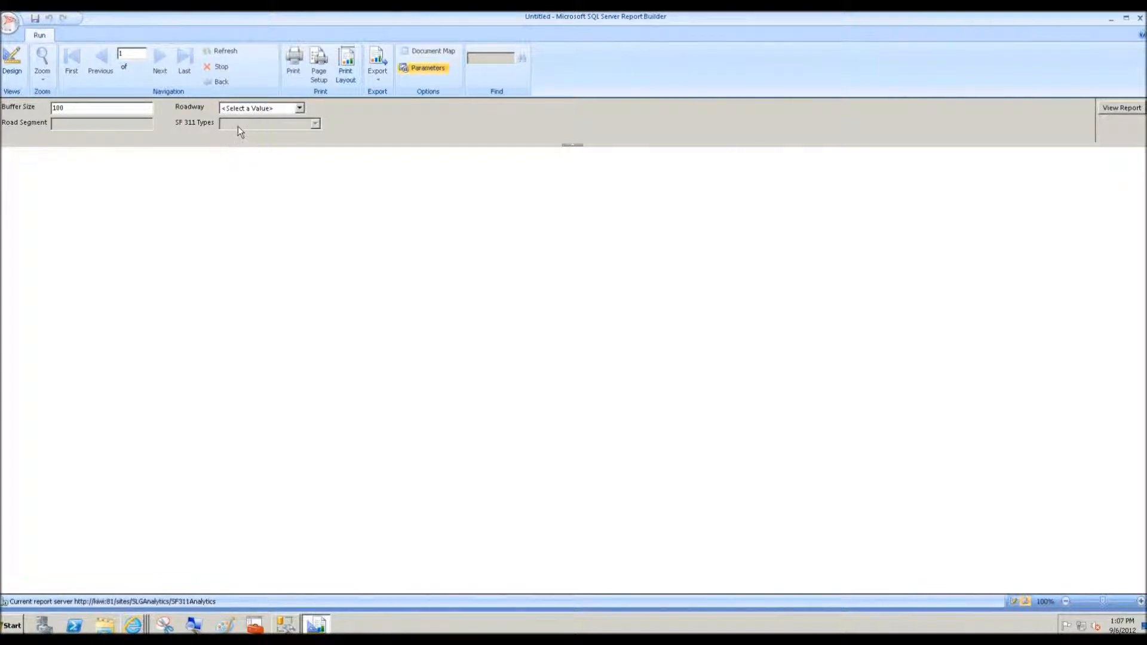
pyautogui.click(299, 108)
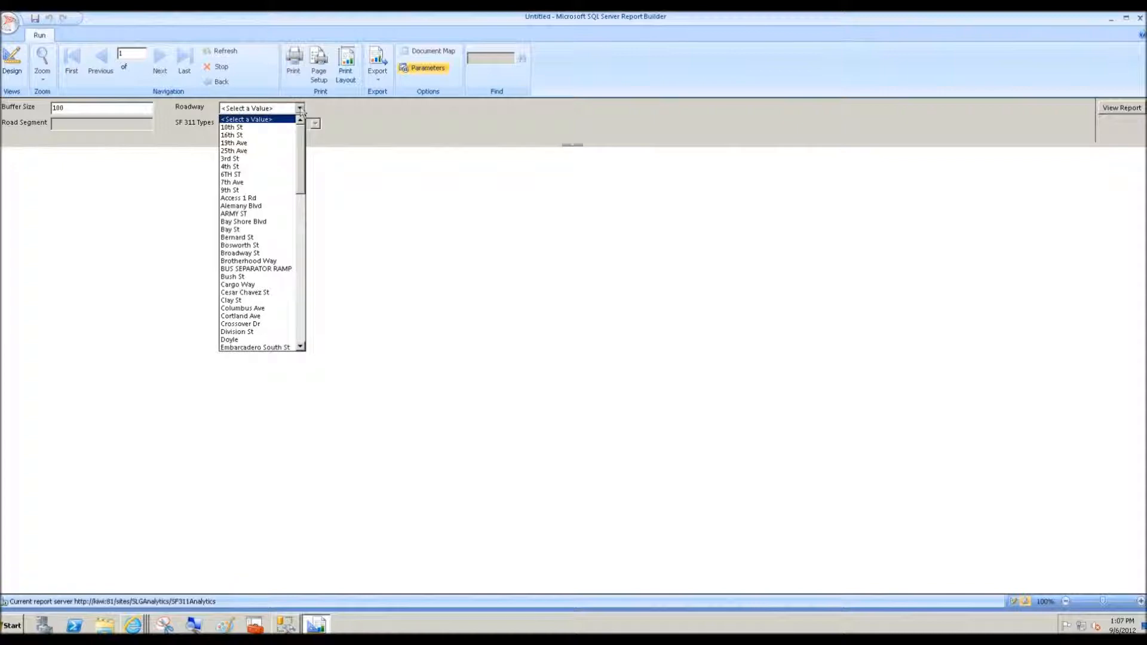
pyautogui.scroll(-3)
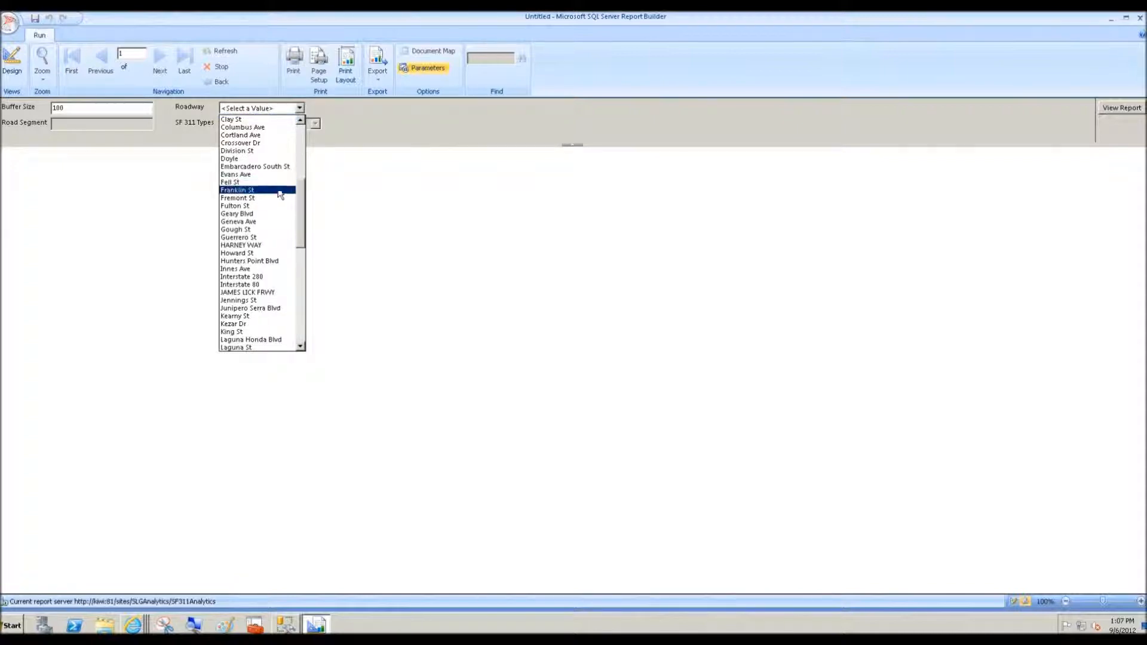
pyautogui.click(236, 214)
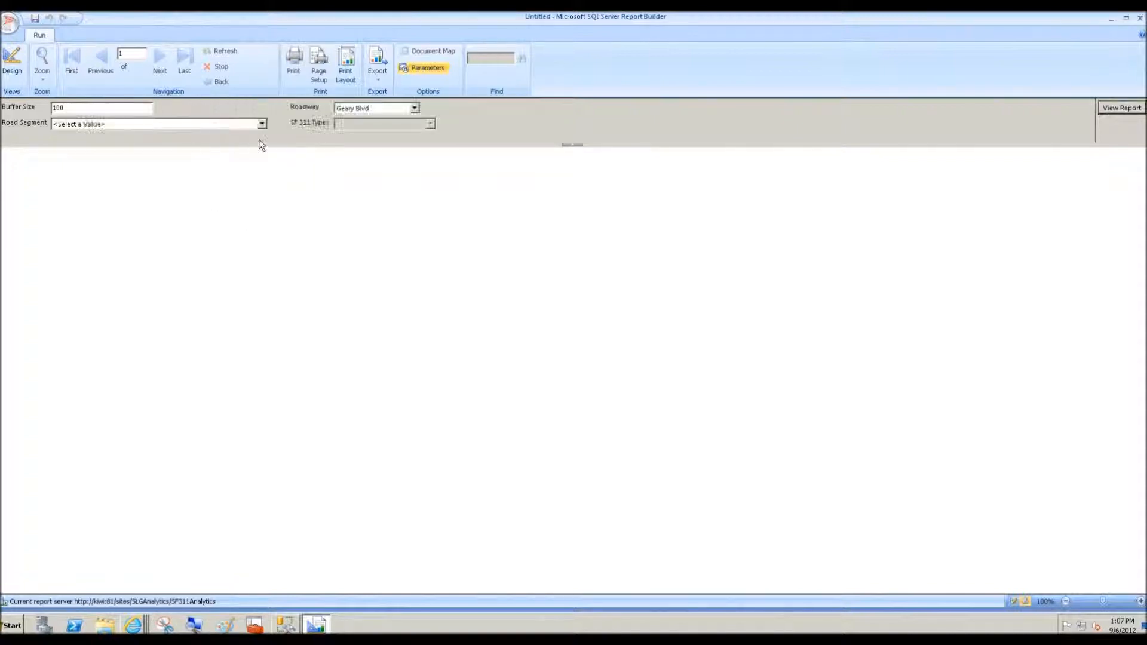
# Step: Pick the 1.36-mile Geary Blvd segment, check its 311 types, and return to design view
pyautogui.click(262, 123)
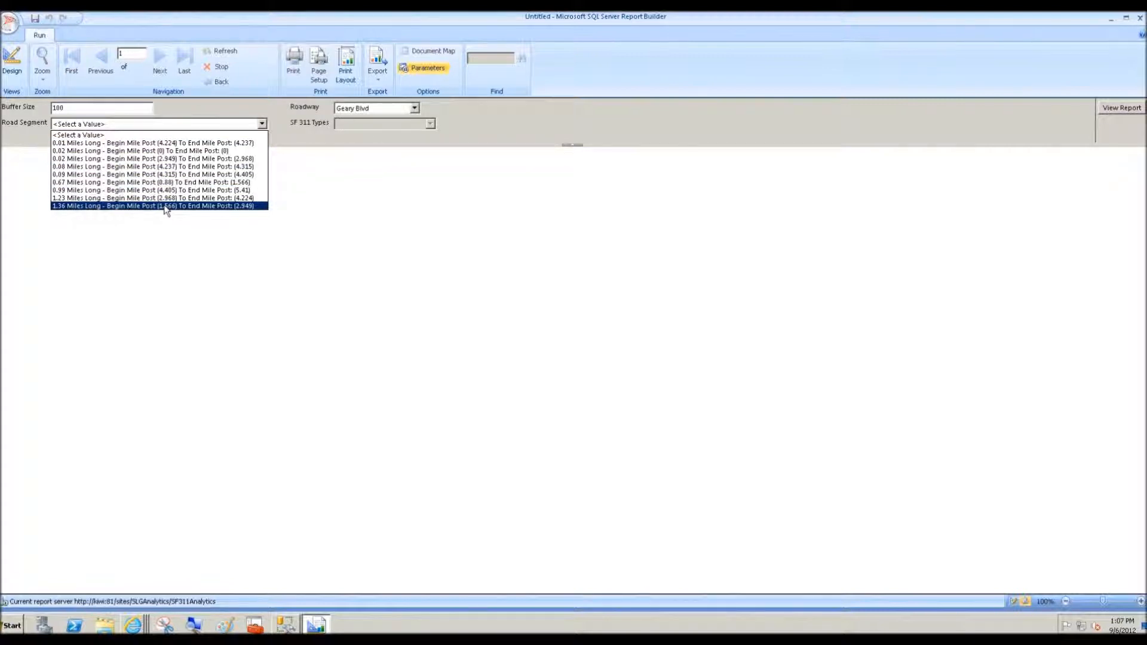
pyautogui.click(158, 206)
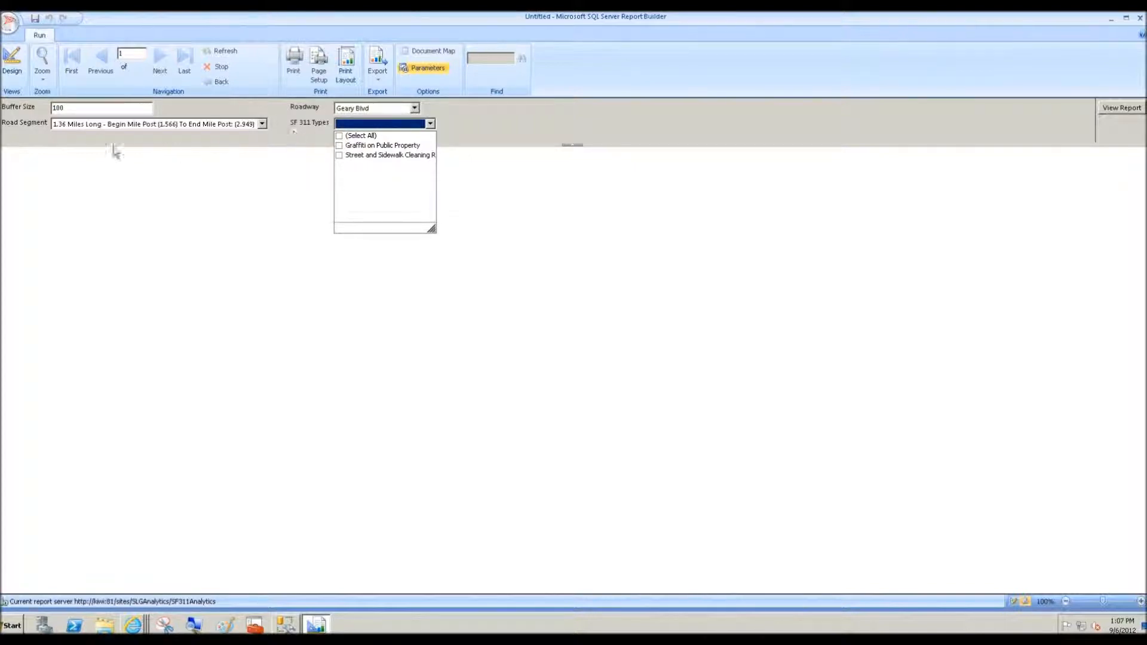
pyautogui.moveTo(263, 144)
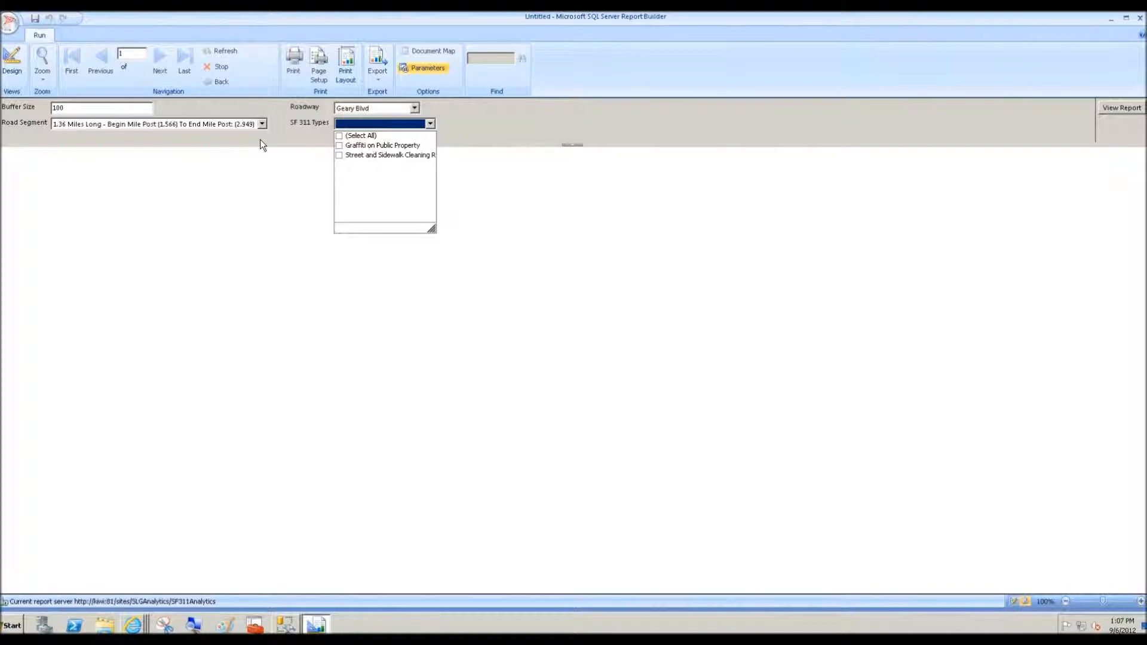
pyautogui.click(152, 133)
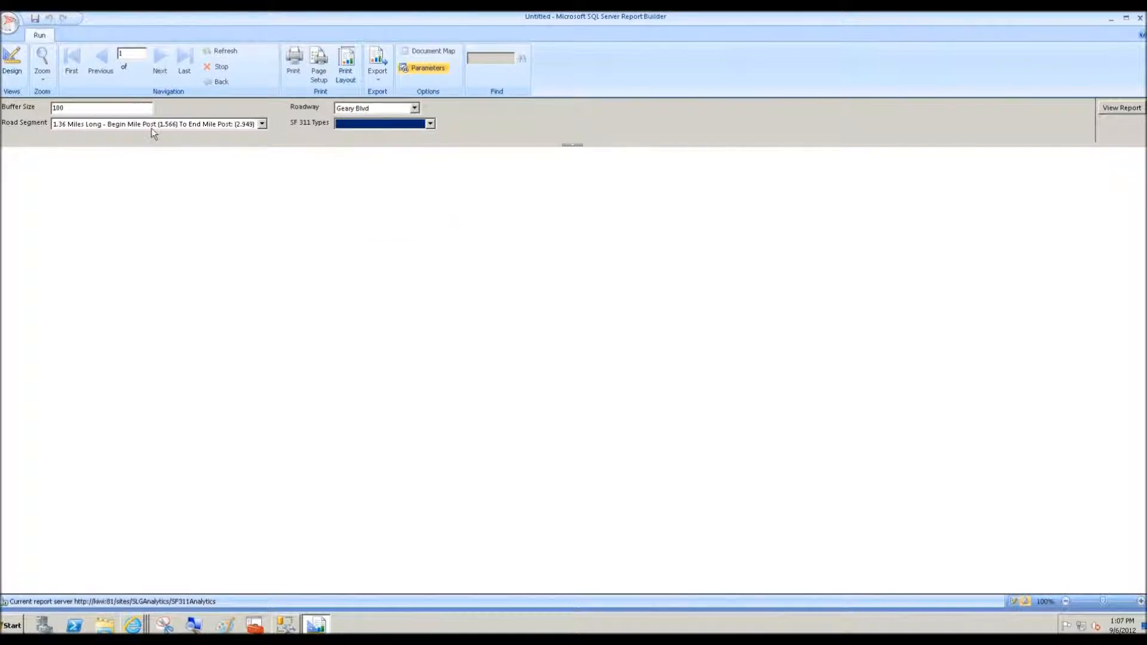
pyautogui.click(12, 62)
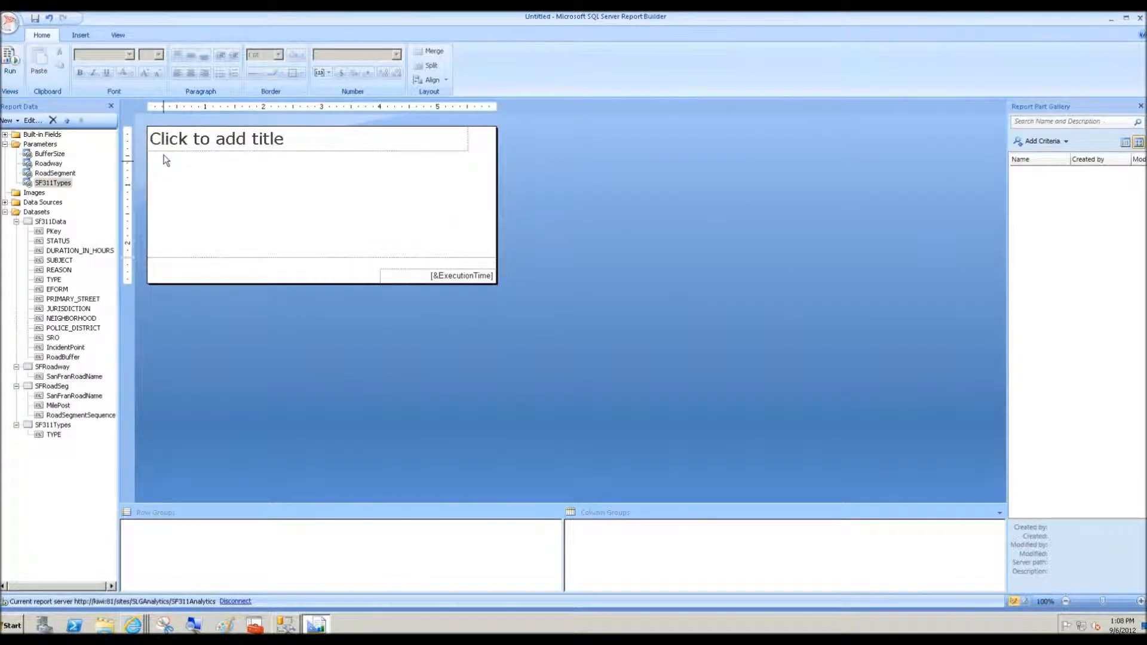
# Step: Insert a new table in the report body and add a column to its right
pyautogui.click(81, 35)
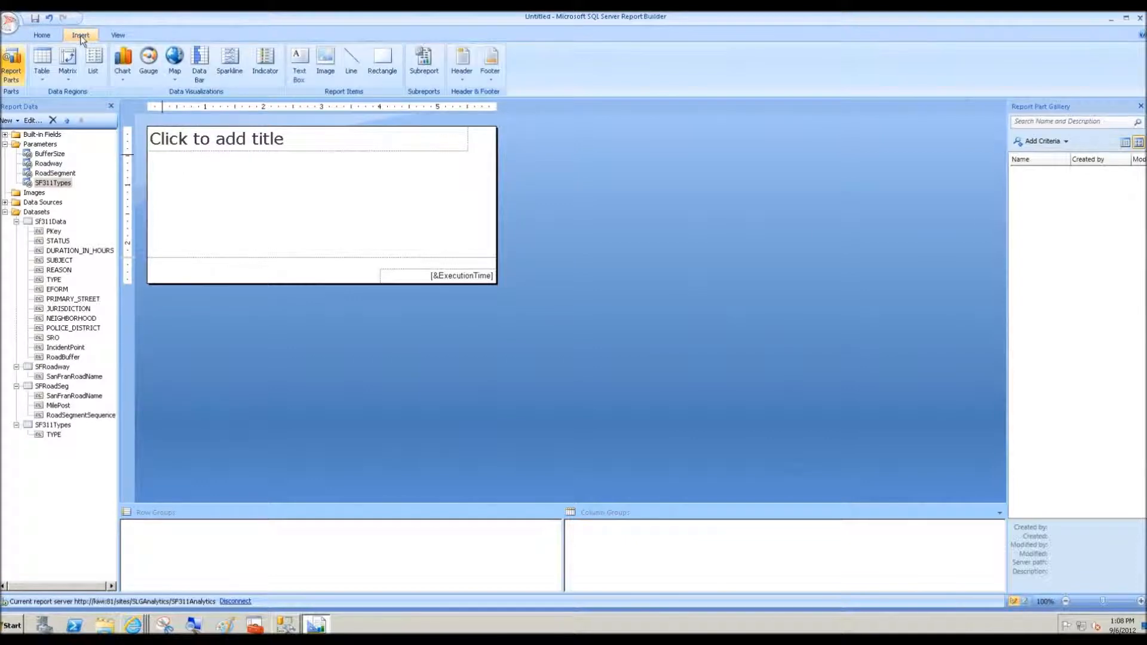
pyautogui.moveTo(82, 116)
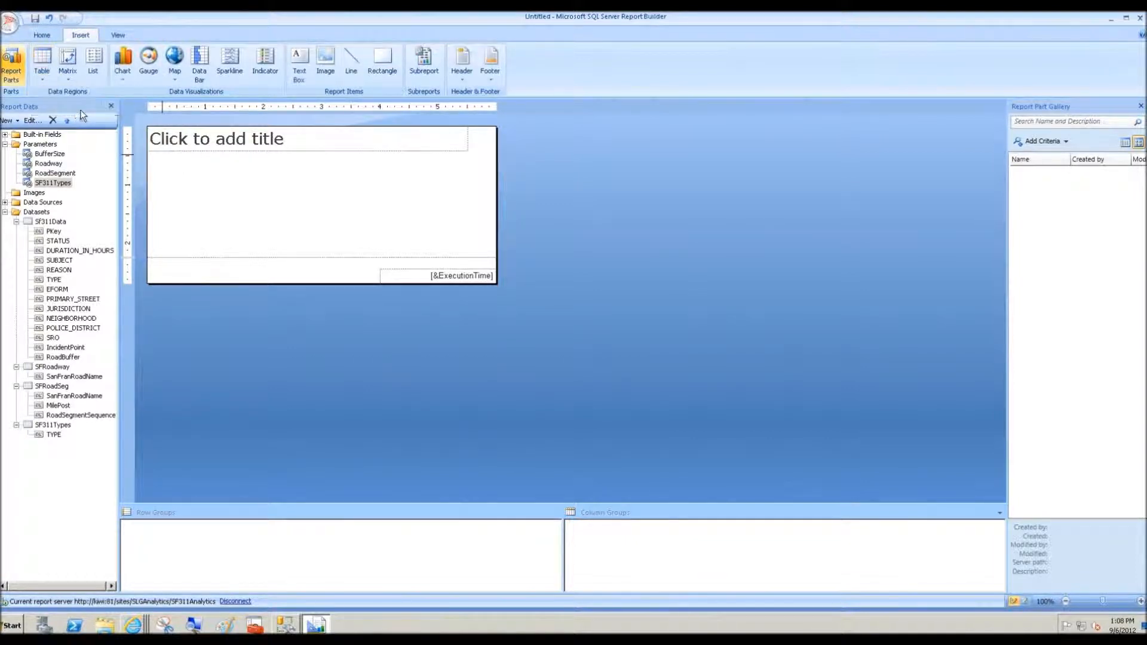
pyautogui.click(42, 59)
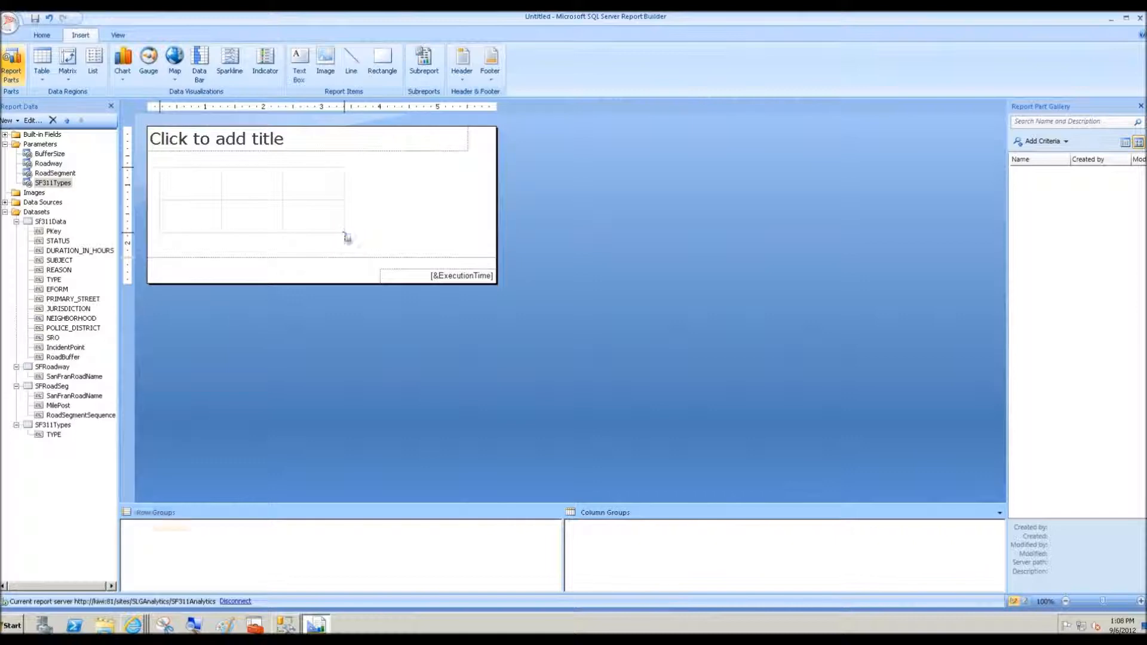
pyautogui.click(313, 182)
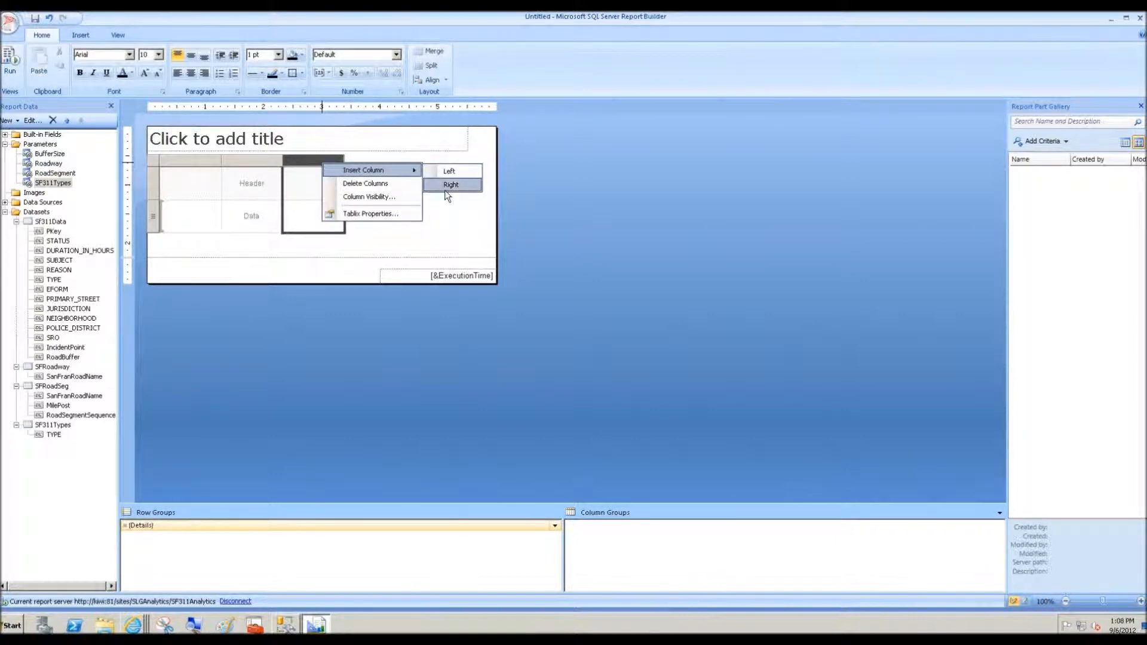
pyautogui.click(451, 184)
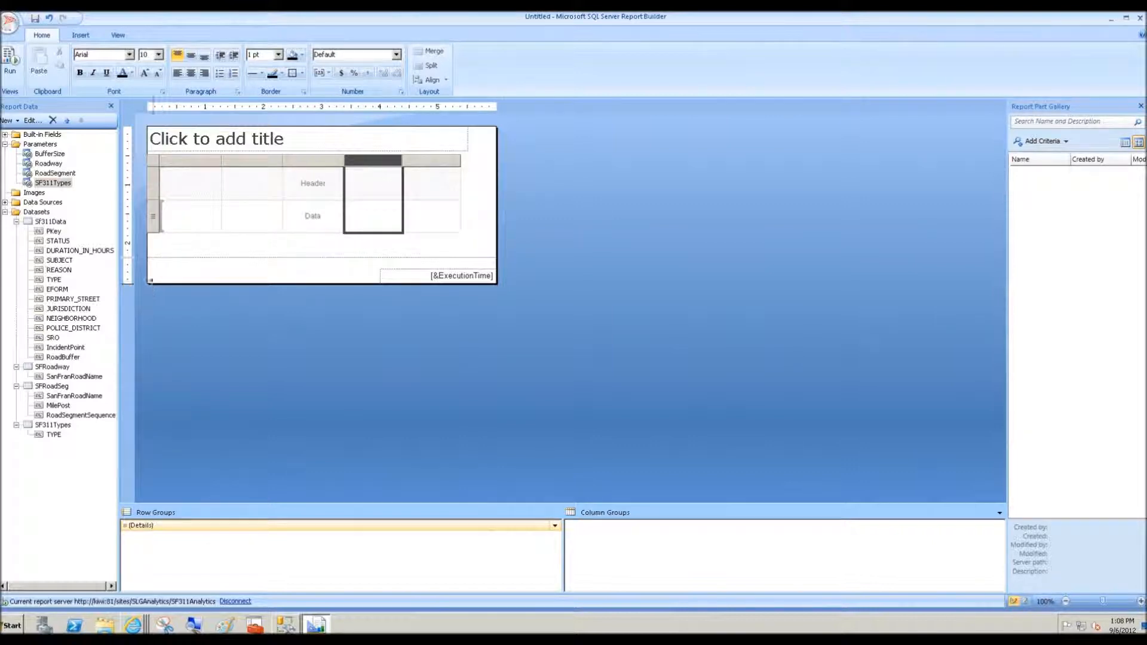
pyautogui.moveTo(118, 234)
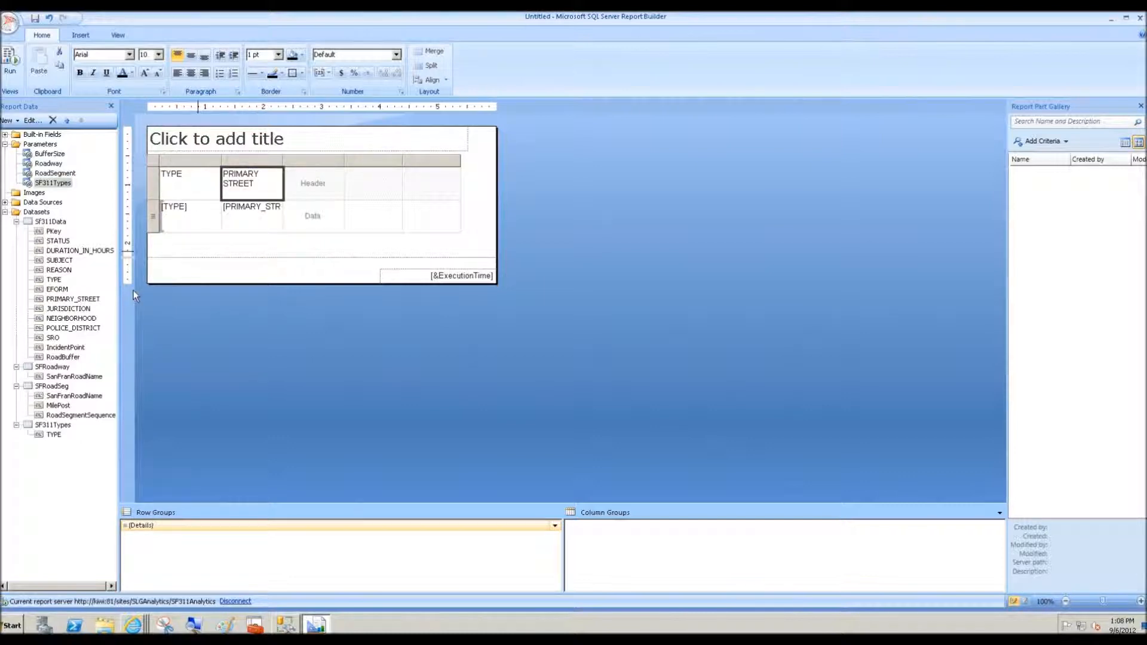
pyautogui.moveTo(58, 337)
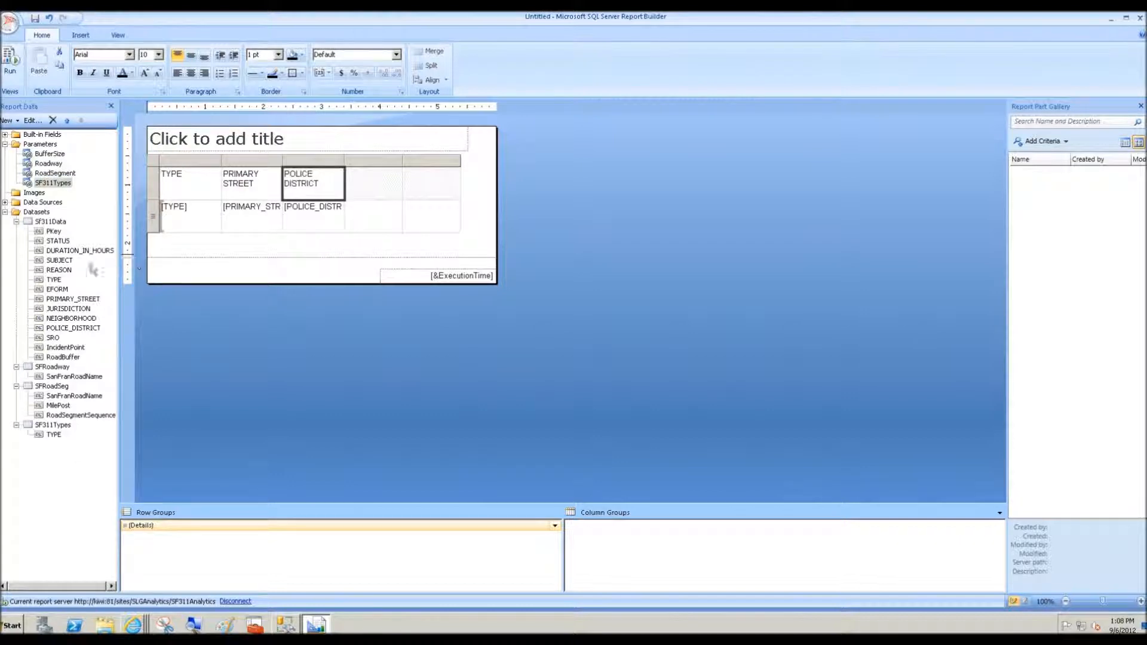
# Step: Fill the table columns with the incident fields, DURATION_IN_HOURS in the fourth, and run the report
pyautogui.click(81, 250)
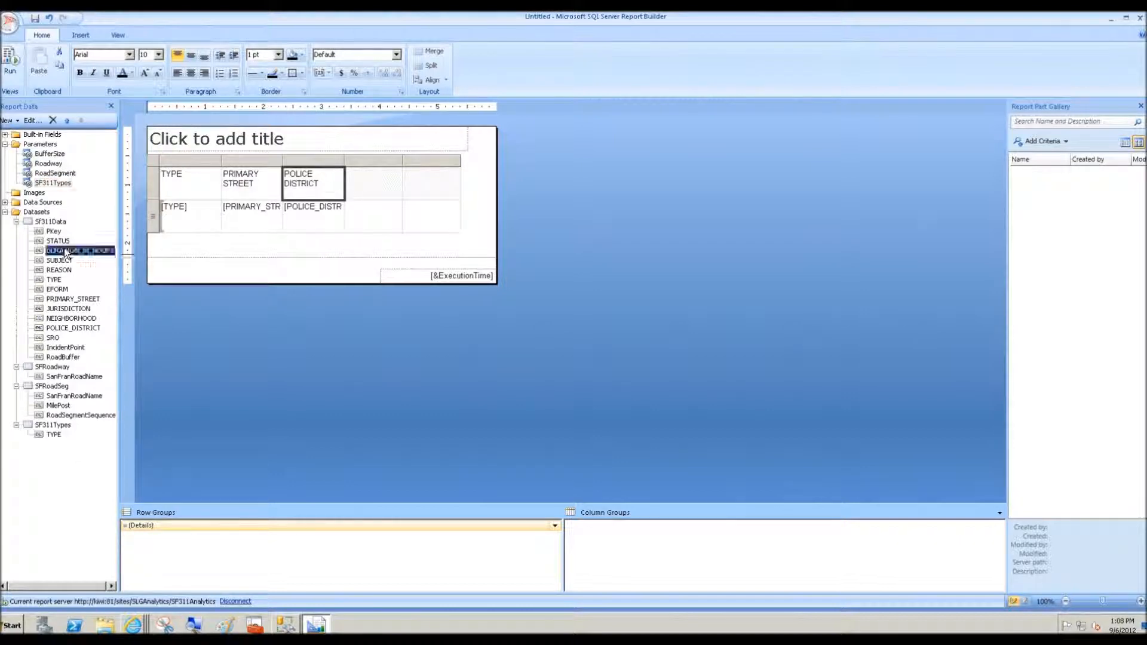
pyautogui.moveTo(80, 249); pyautogui.dragTo(373, 182)
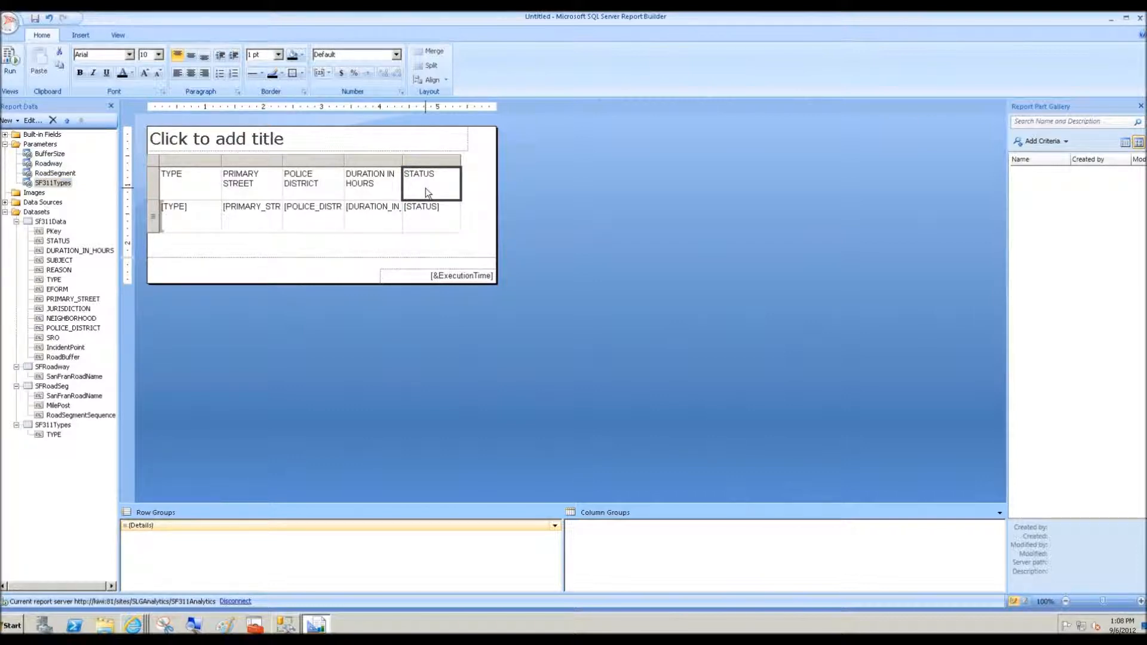
pyautogui.click(285, 253)
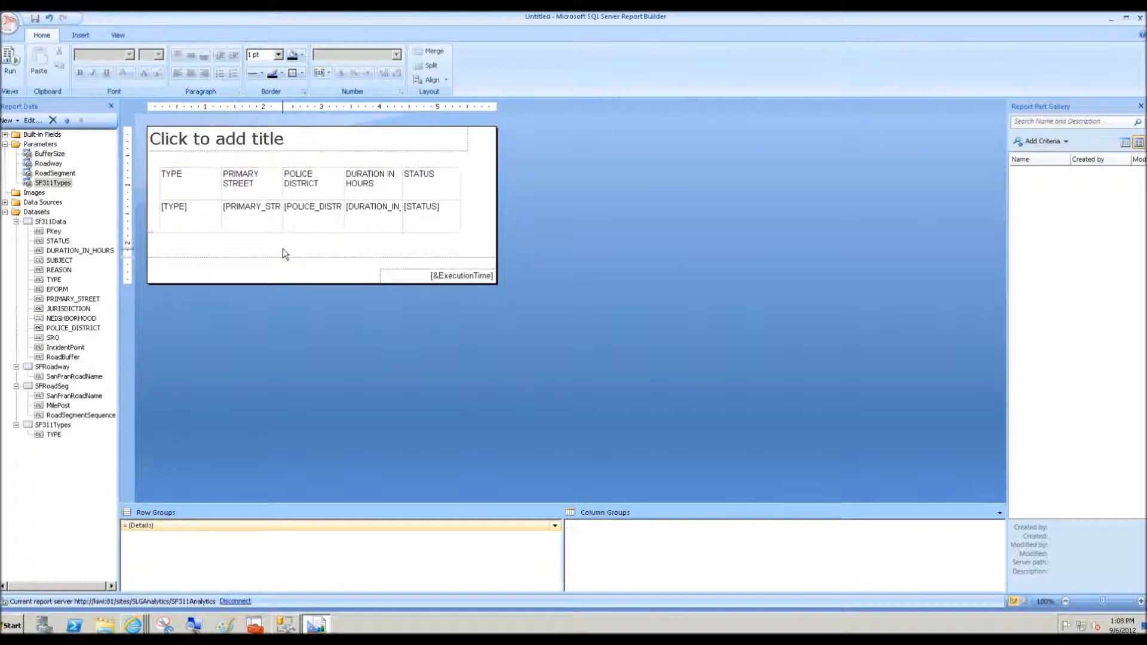
pyautogui.click(9, 62)
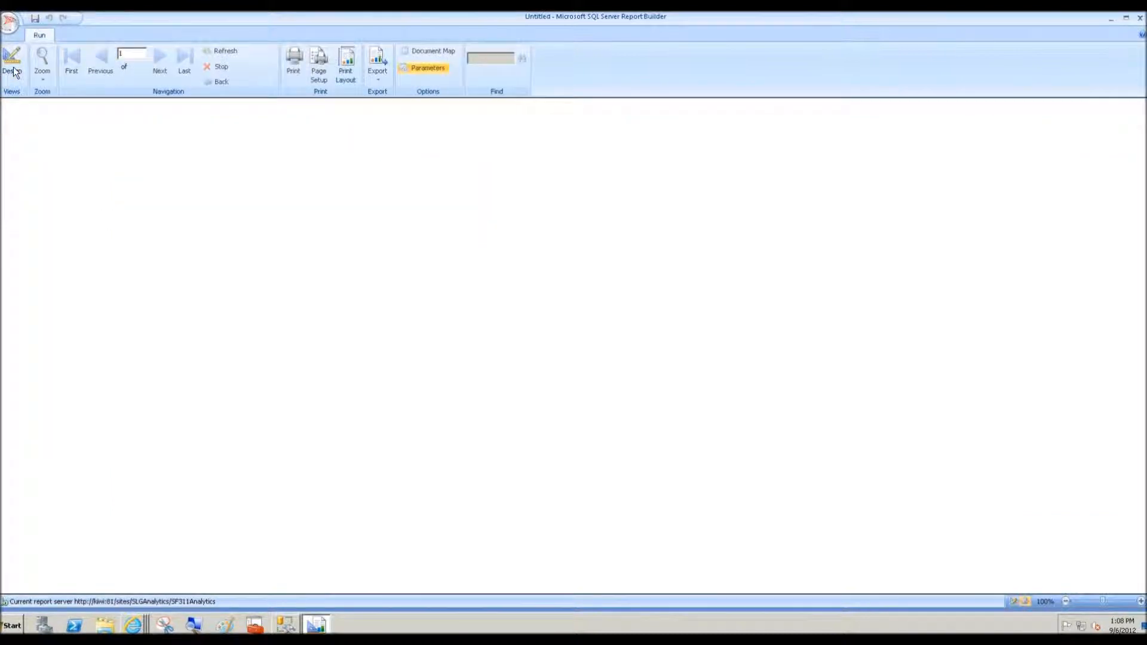
# Step: Set Buffer Size to 200 and choose Geary Blvd with its 1.36-mile segment
pyautogui.click(428, 63)
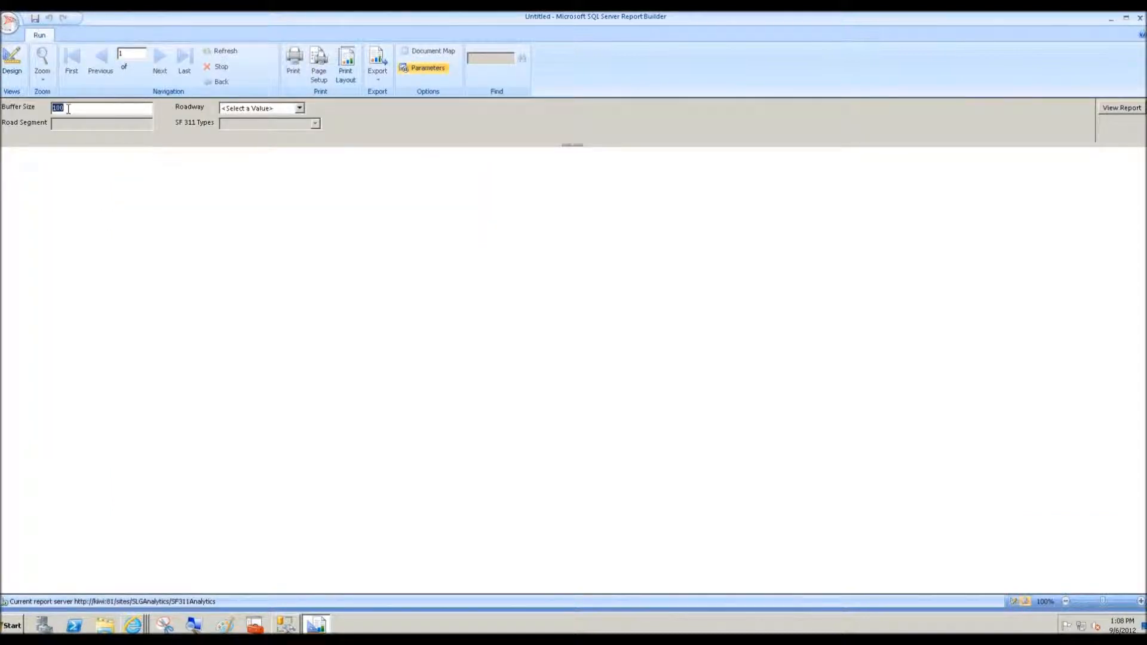
pyautogui.write('200')
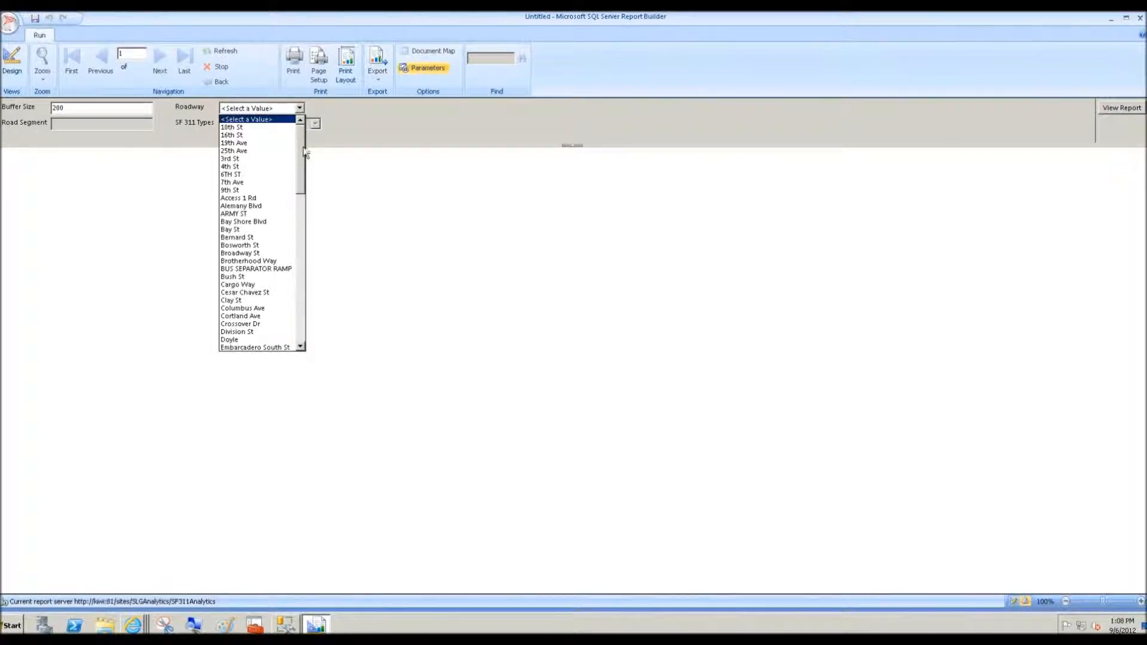
pyautogui.scroll(-3)
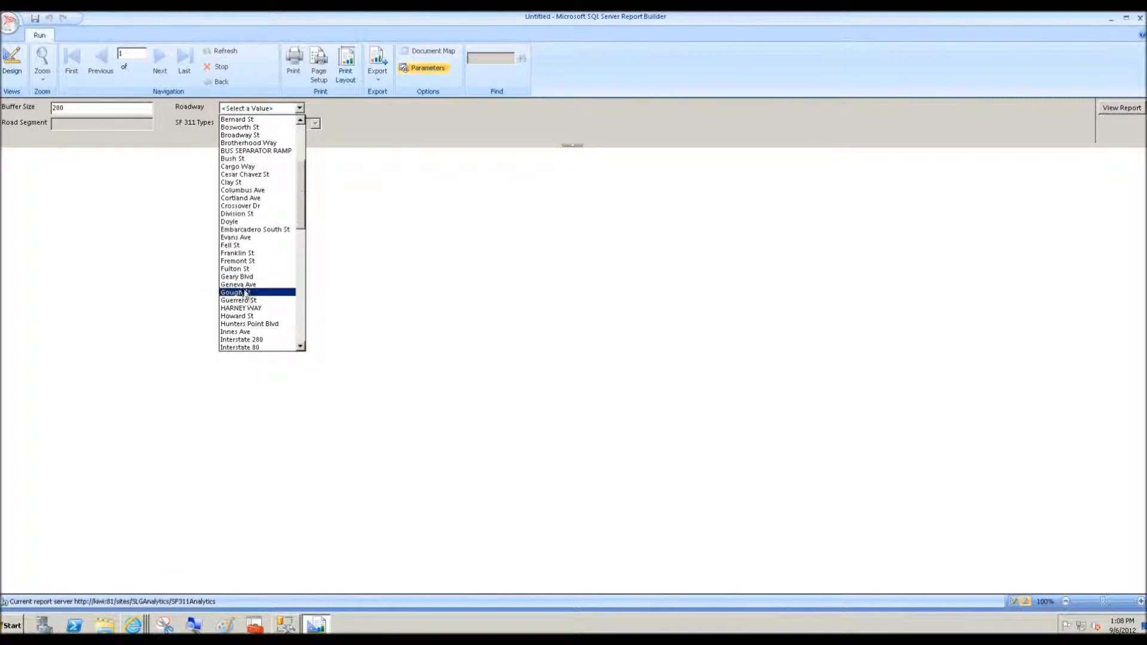
pyautogui.click(237, 276)
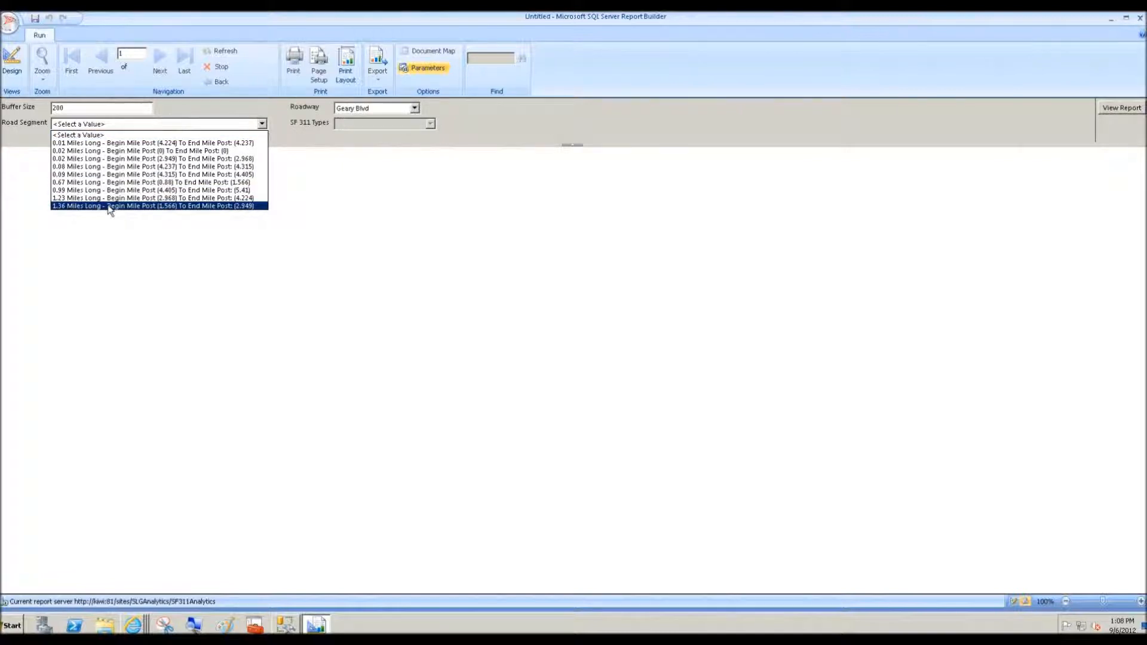
pyautogui.click(152, 205)
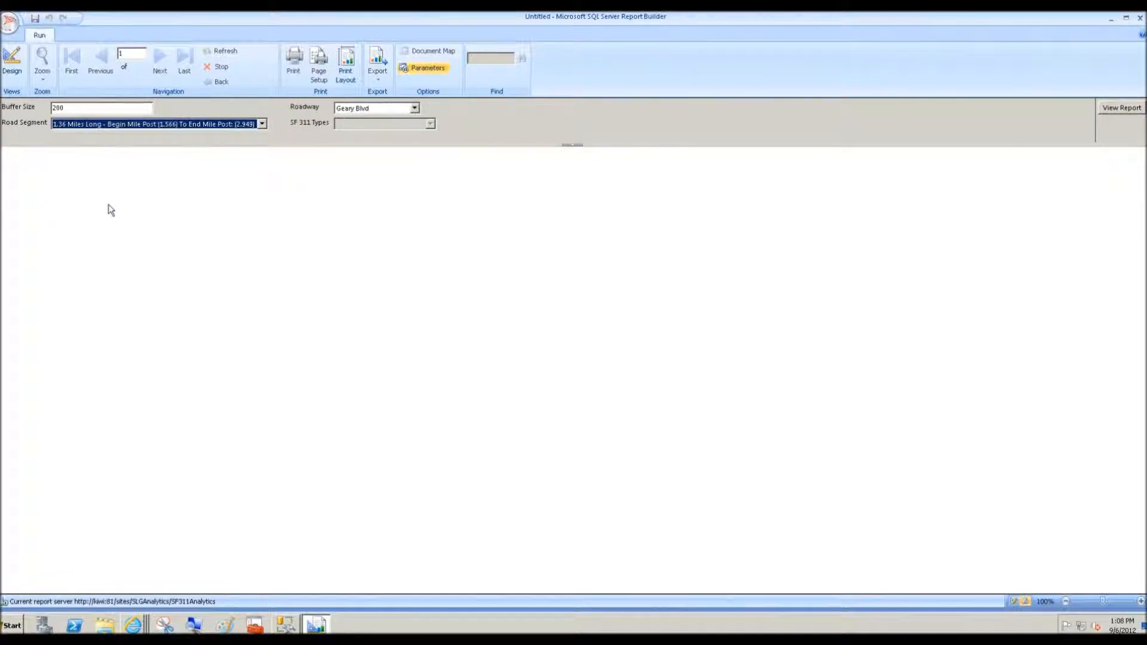
pyautogui.moveTo(503, 120)
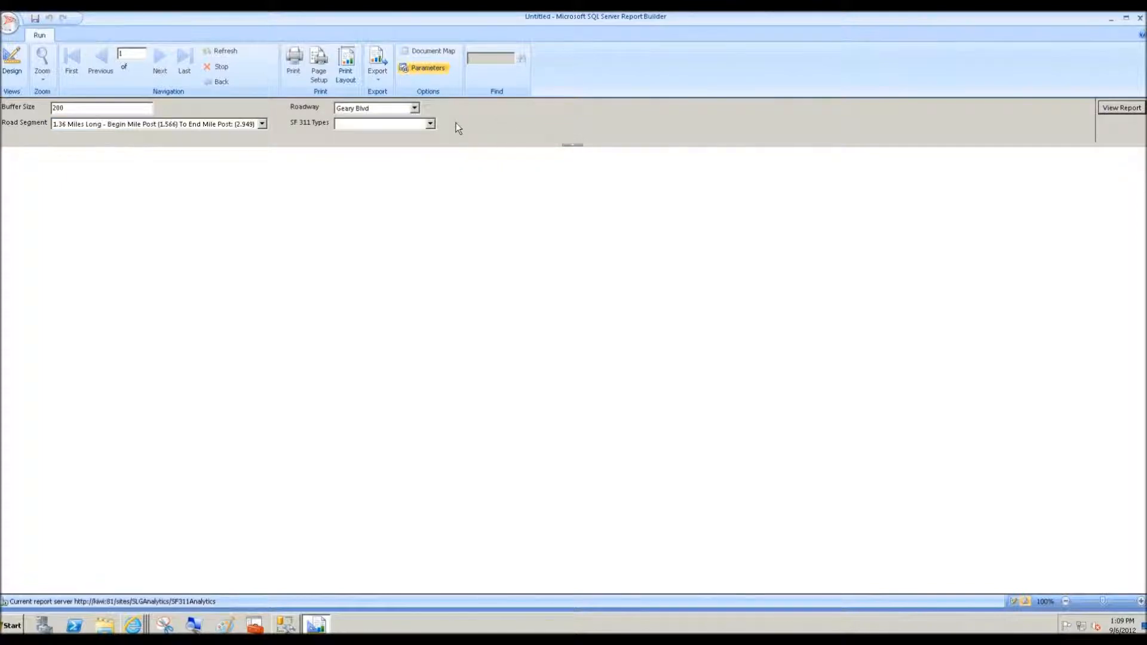
# Step: Select all SF 311 types and view the report of open incidents
pyautogui.click(430, 123)
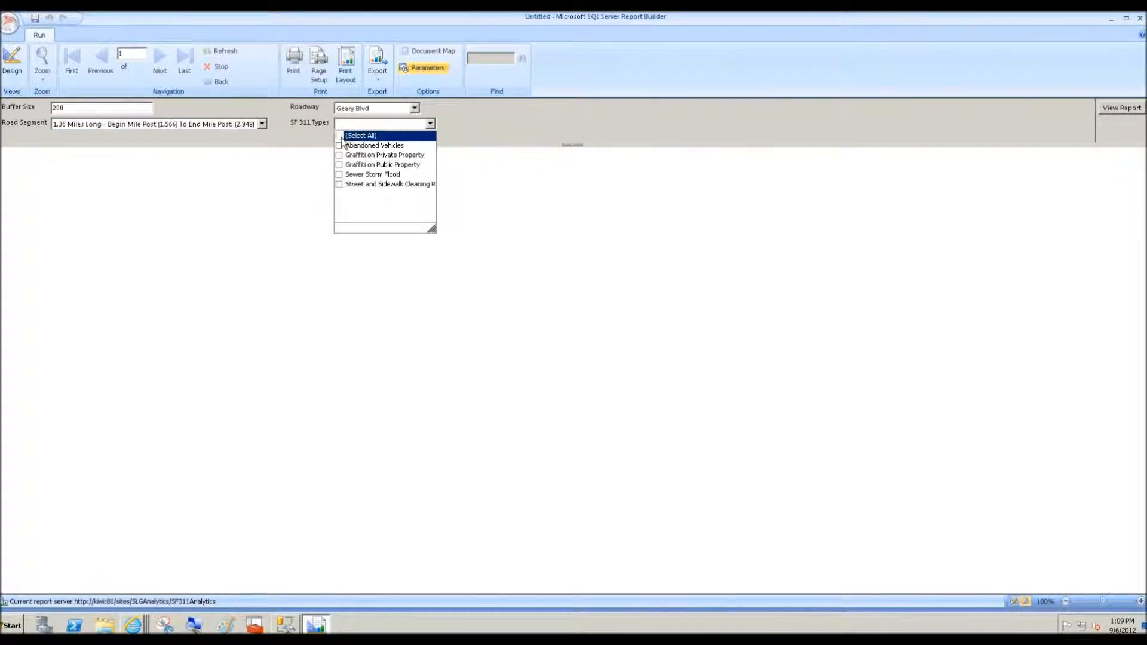
pyautogui.click(338, 135)
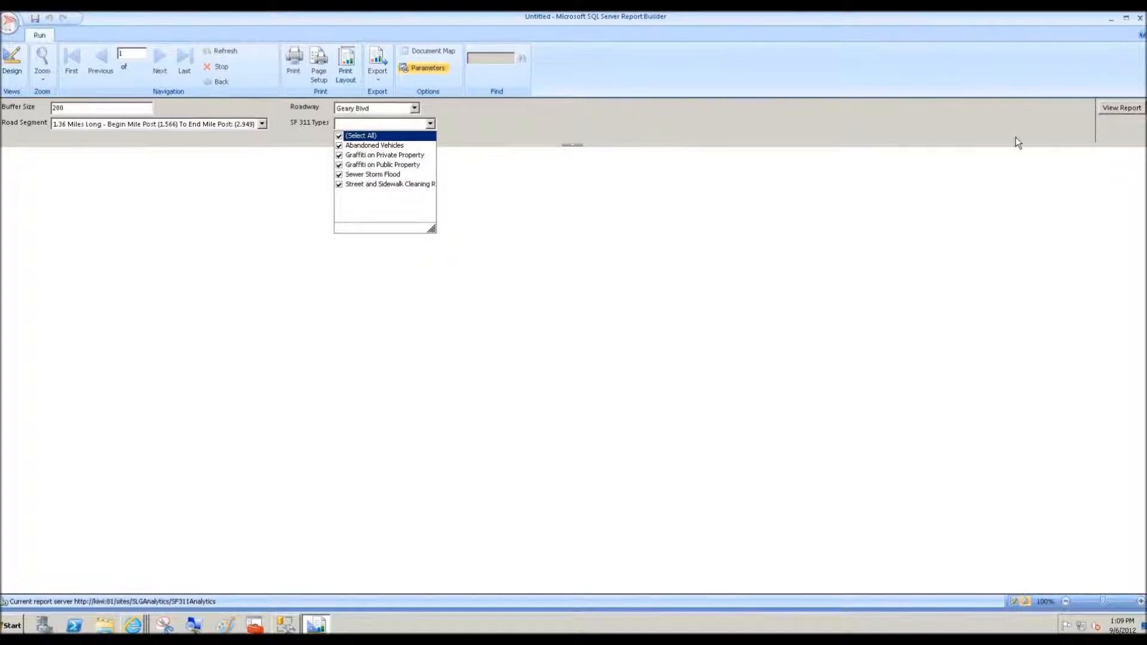
pyautogui.click(1119, 107)
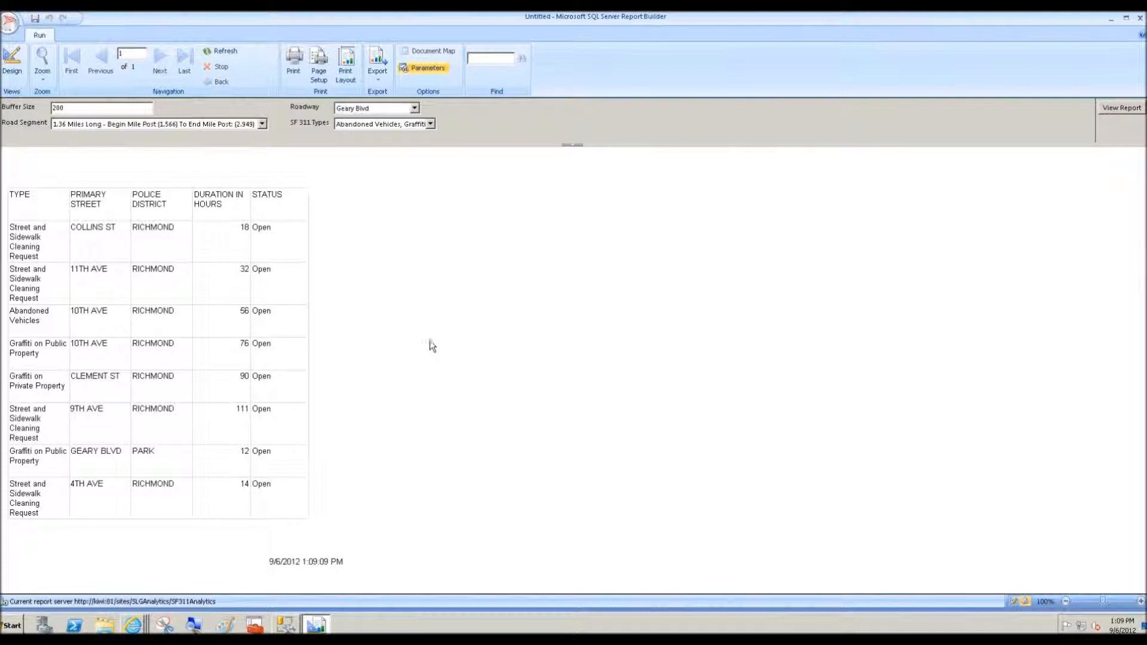
pyautogui.moveTo(241, 295)
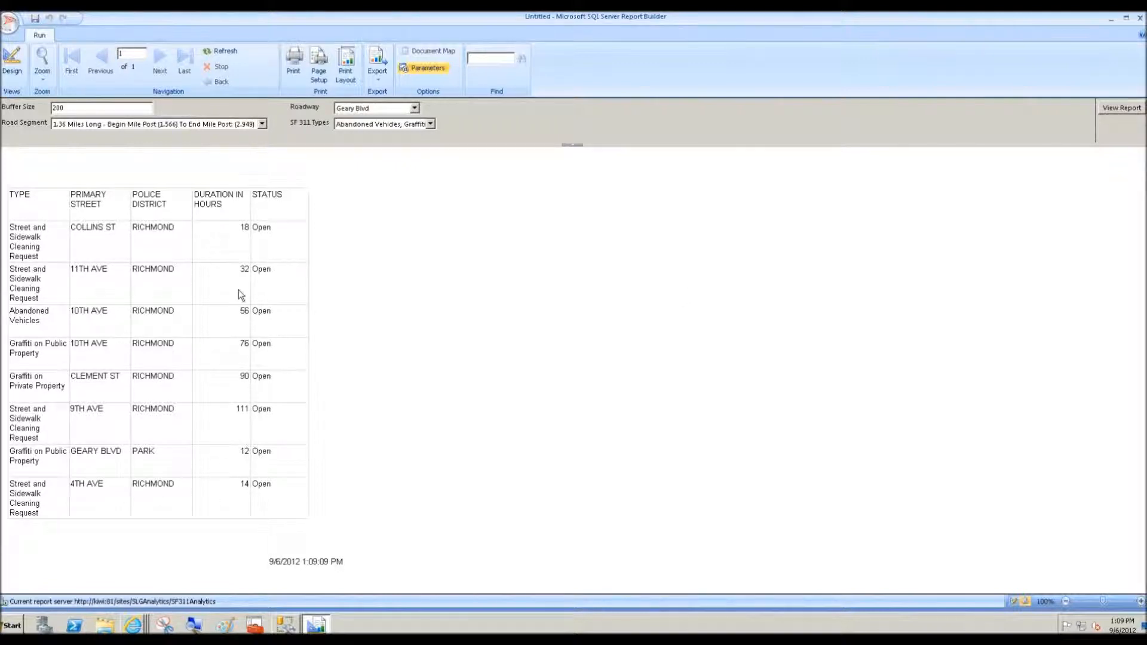
pyautogui.moveTo(565, 331)
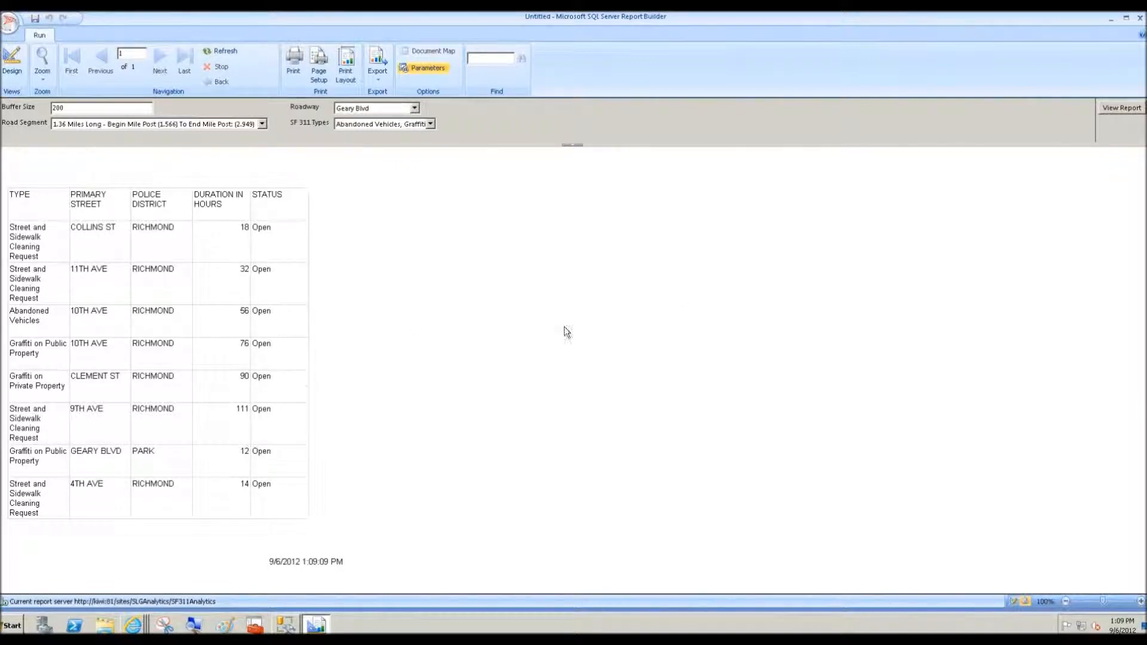